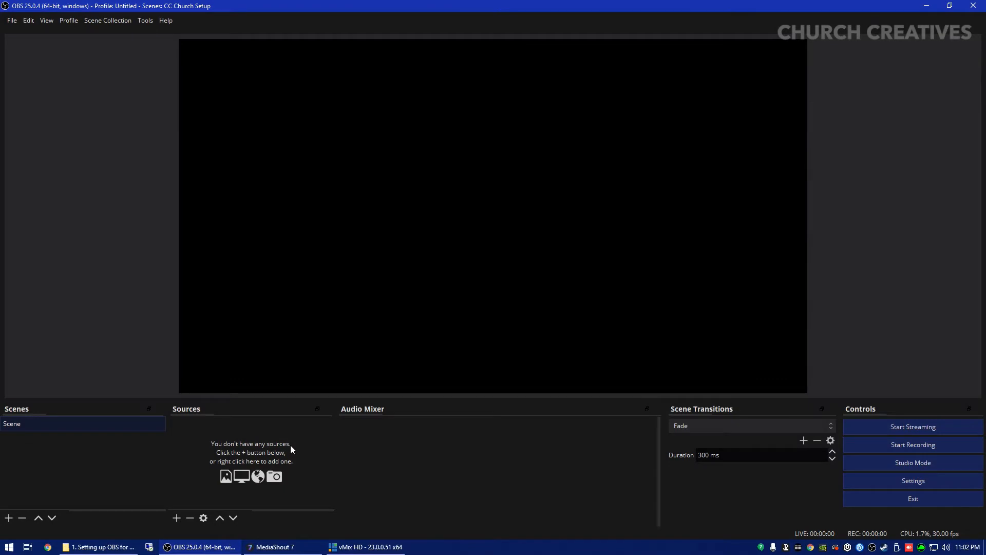
mouse_move(378, 473)
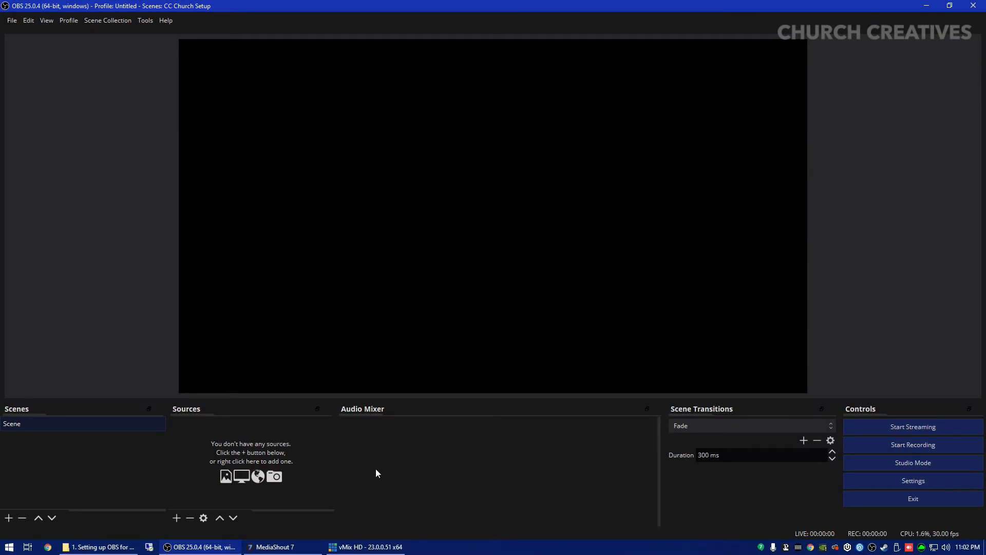
mouse_move(277, 413)
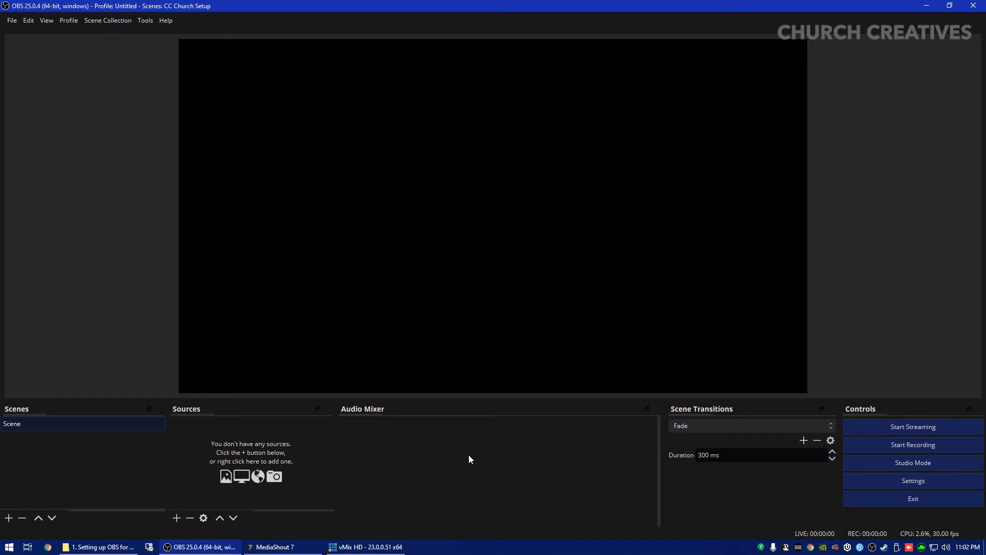
mouse_move(718, 206)
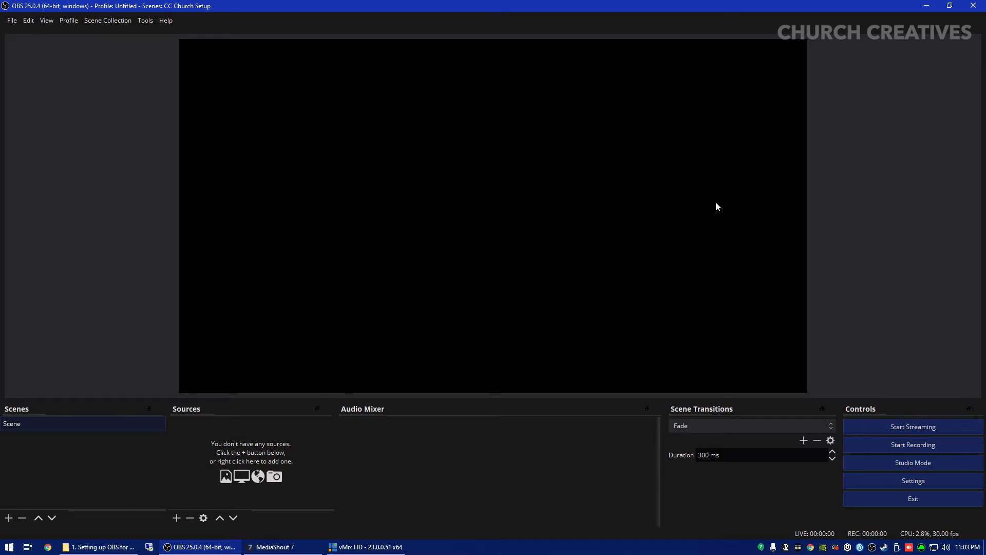
mouse_move(382, 322)
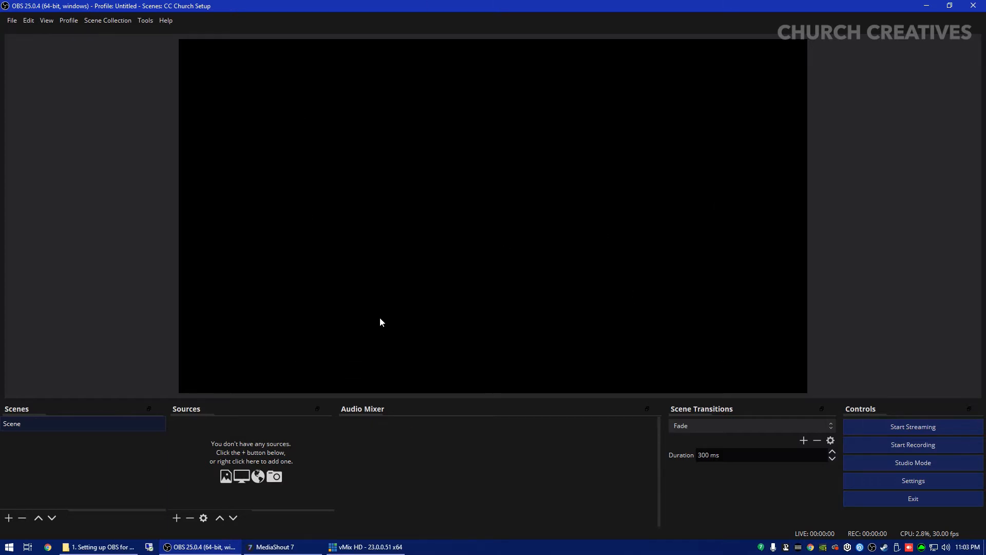
mouse_move(509, 247)
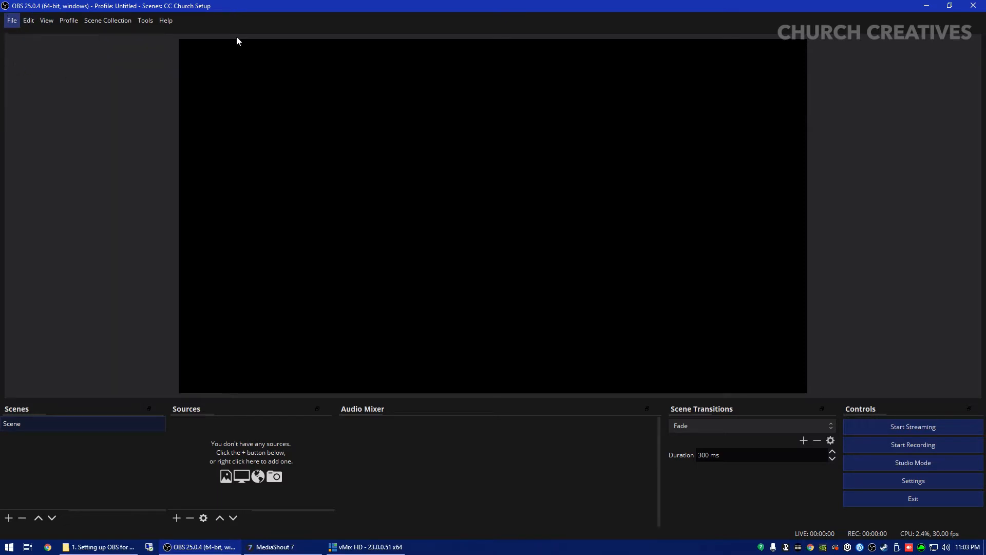
- Review the Audio, Output and Video settings pages, ending on video resolution options
left_click(913, 480)
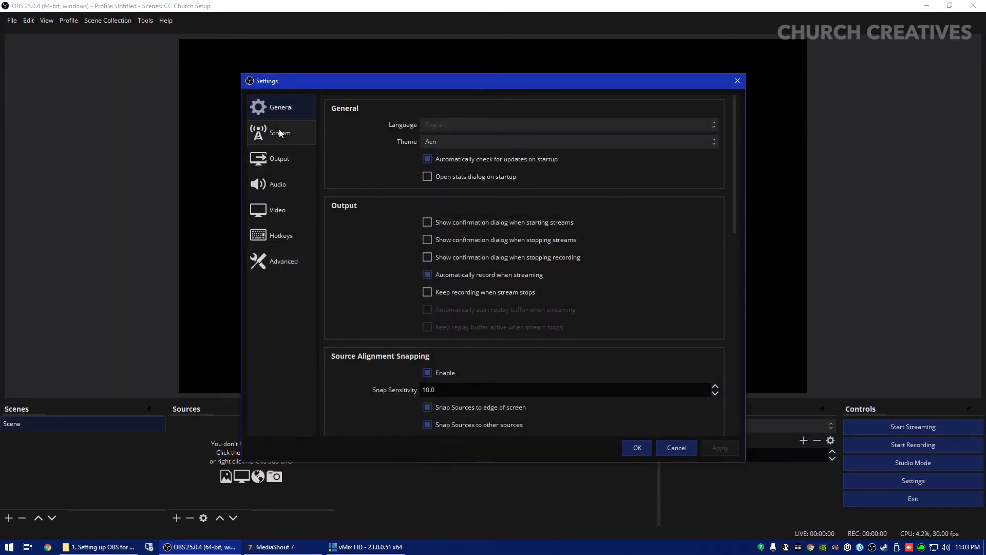
left_click(277, 184)
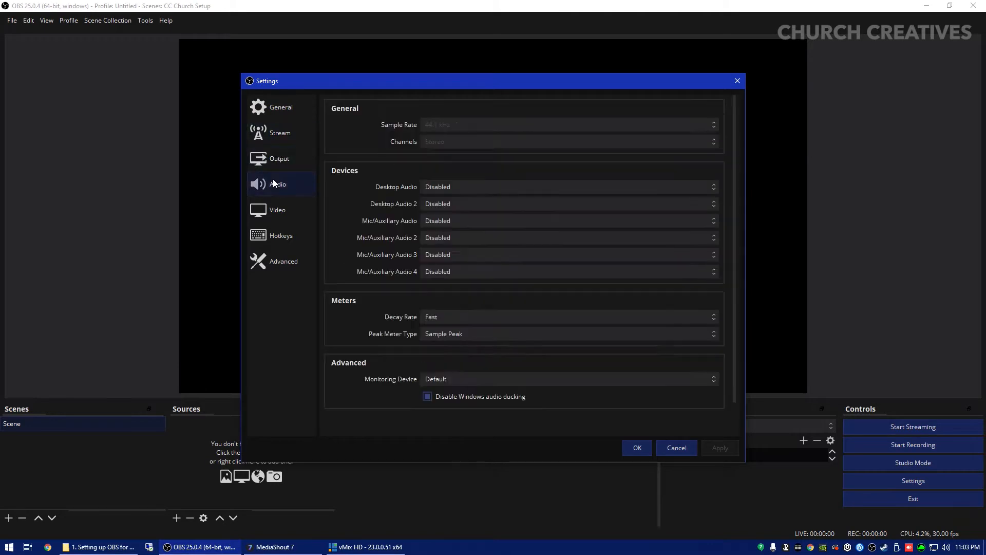
left_click(279, 158)
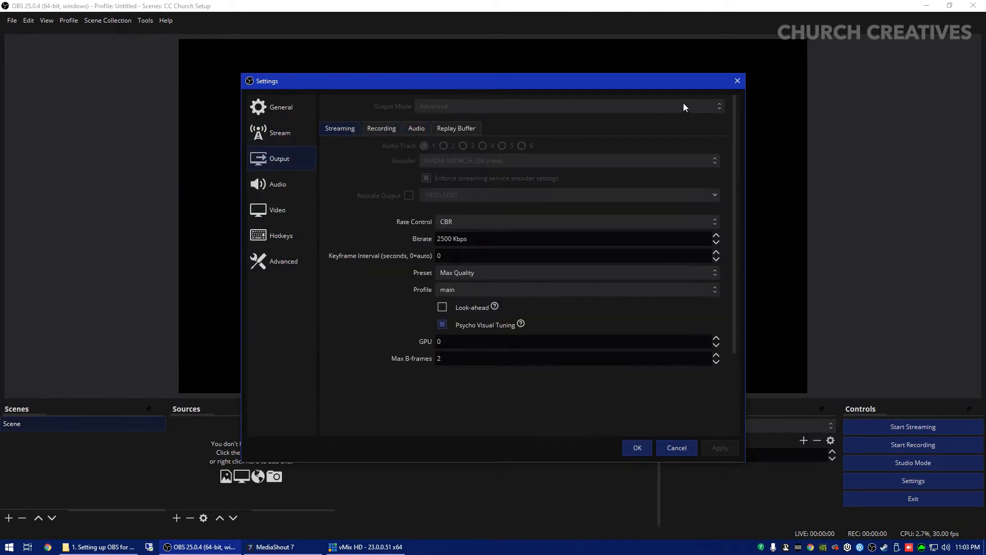
mouse_move(369, 108)
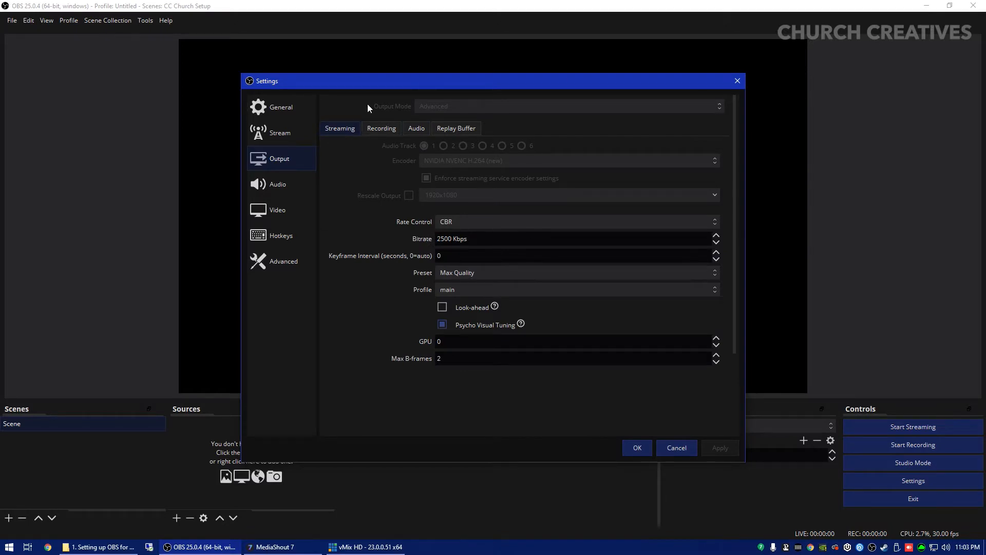
mouse_move(294, 142)
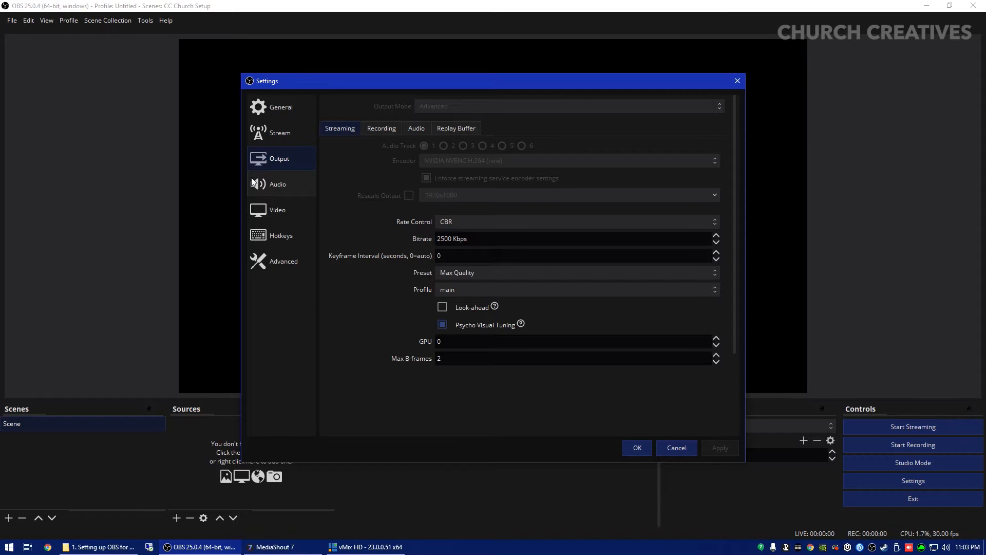
mouse_move(263, 125)
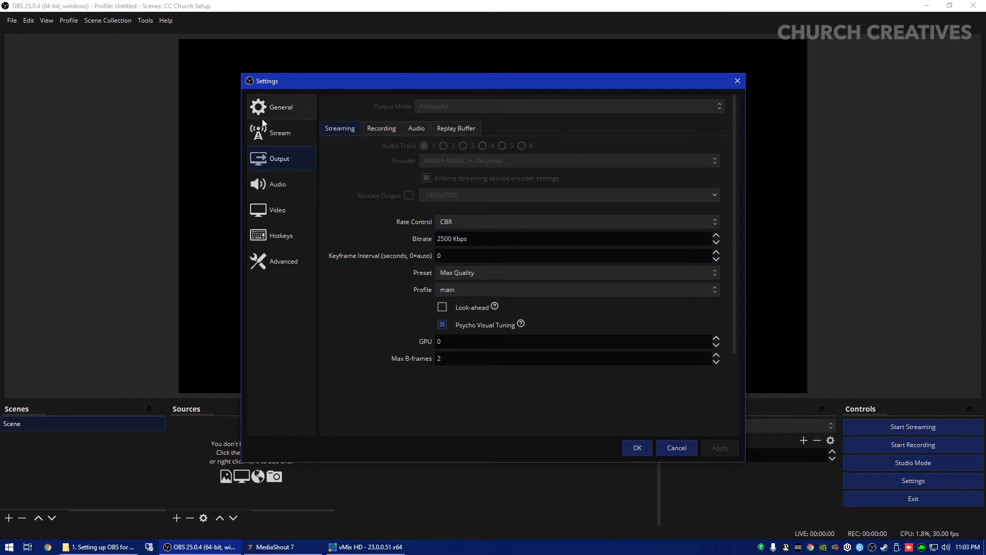
left_click(277, 210)
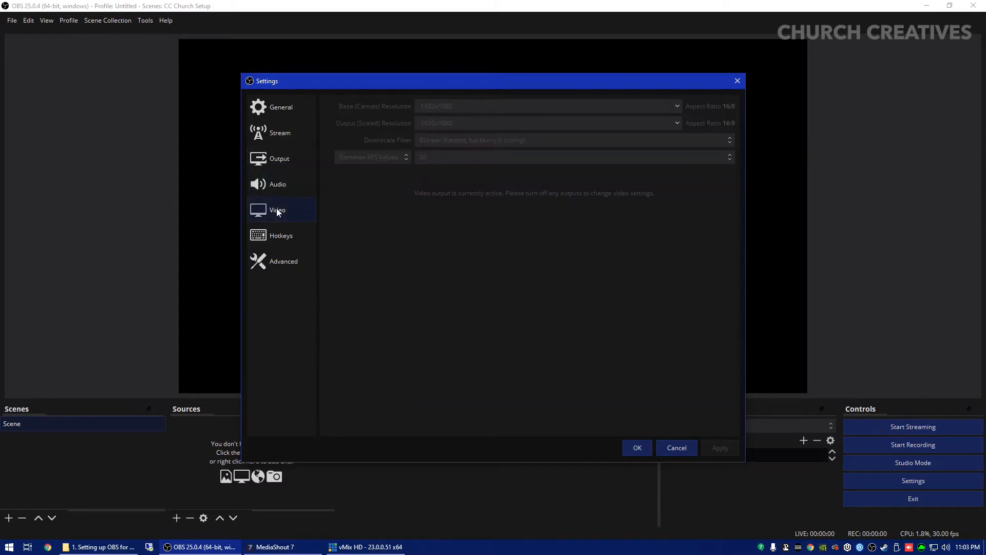
mouse_move(283, 199)
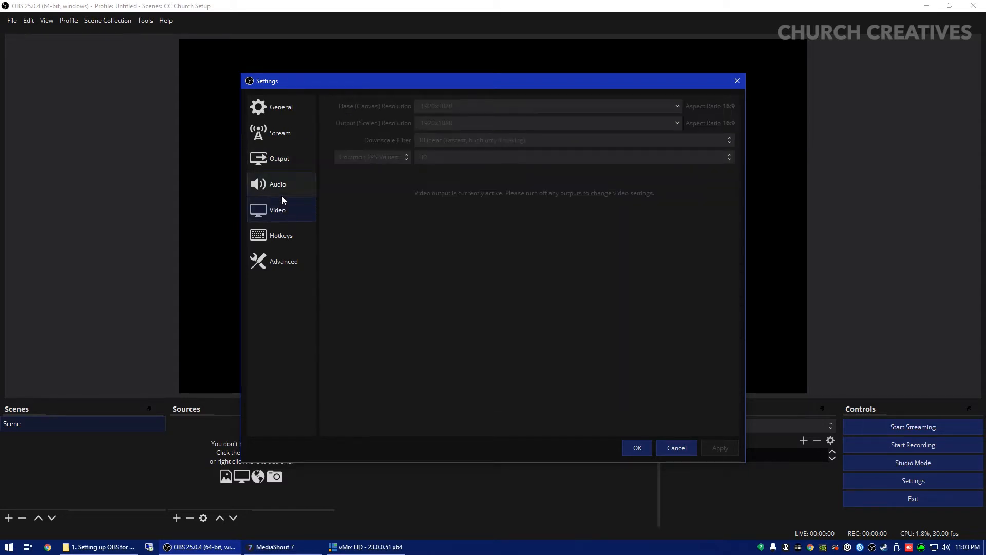
- Choose Line (3- MG-XU) as the Mic/Auxiliary Audio device in Audio settings
left_click(278, 184)
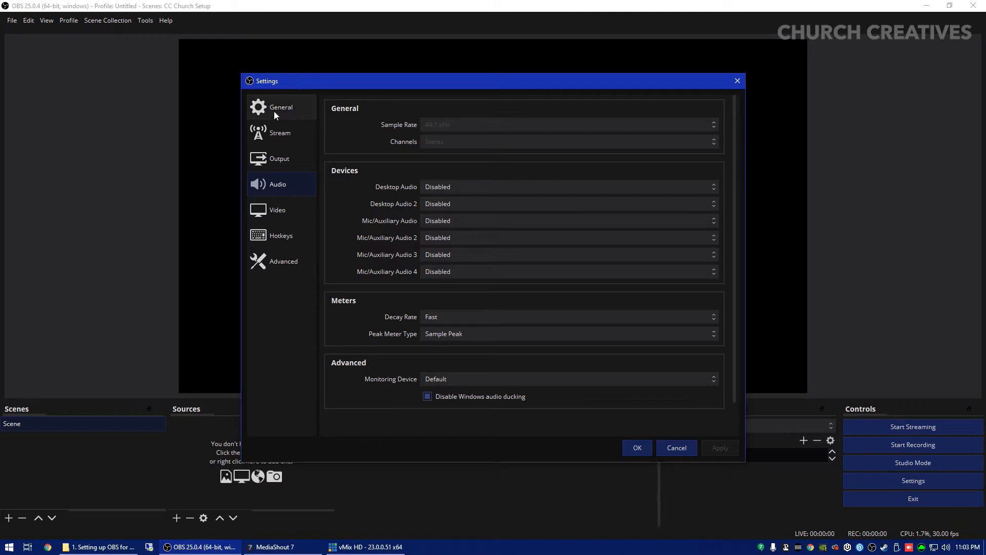
mouse_move(278, 186)
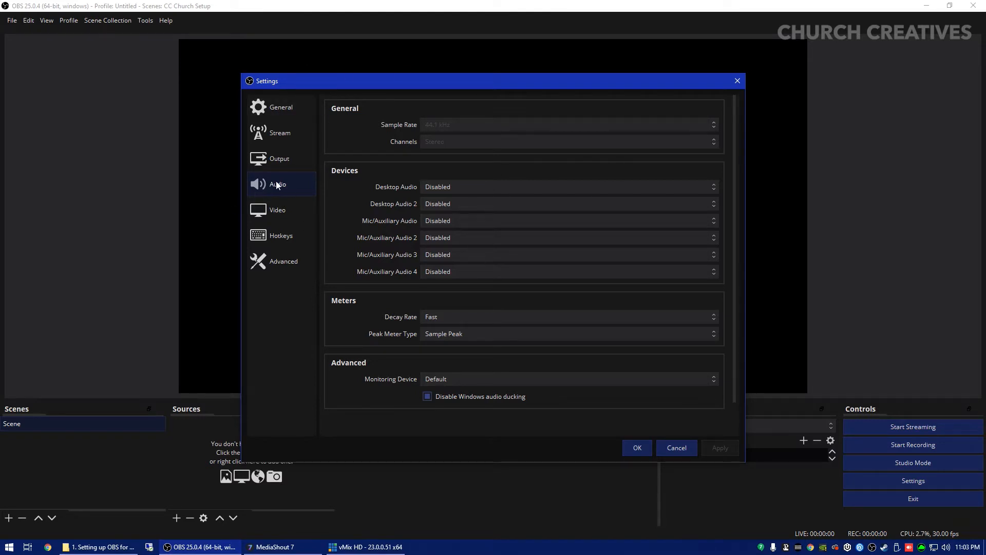
mouse_move(441, 201)
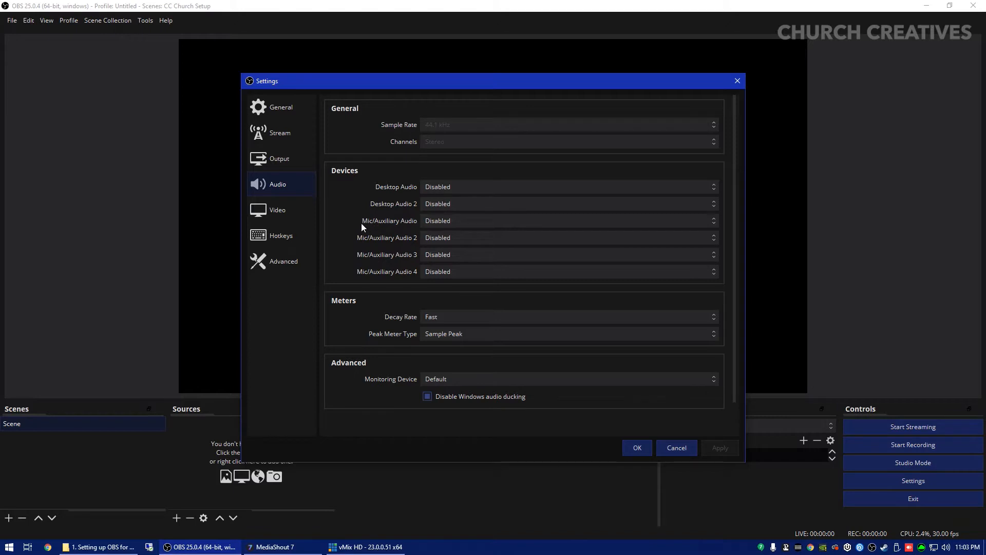
mouse_move(451, 229)
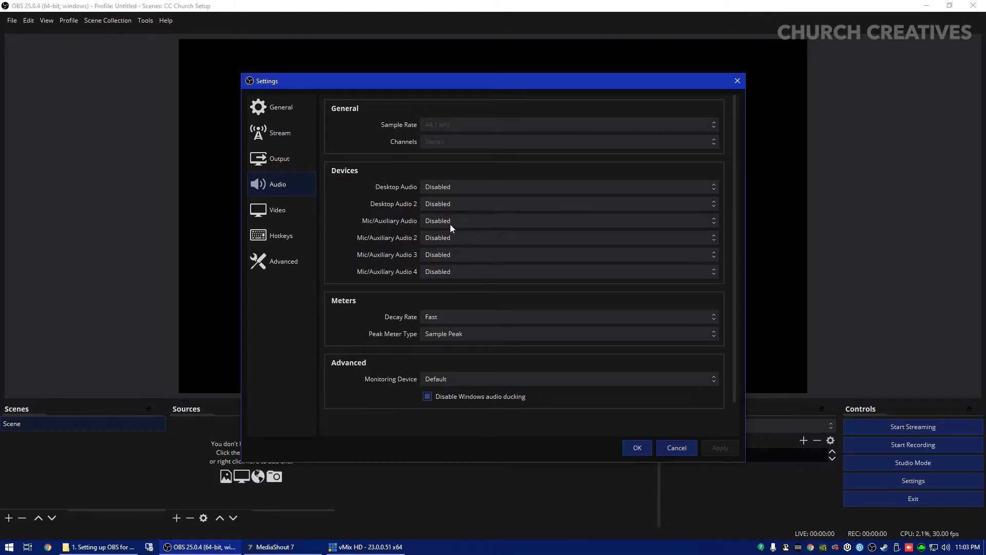
left_click(569, 220)
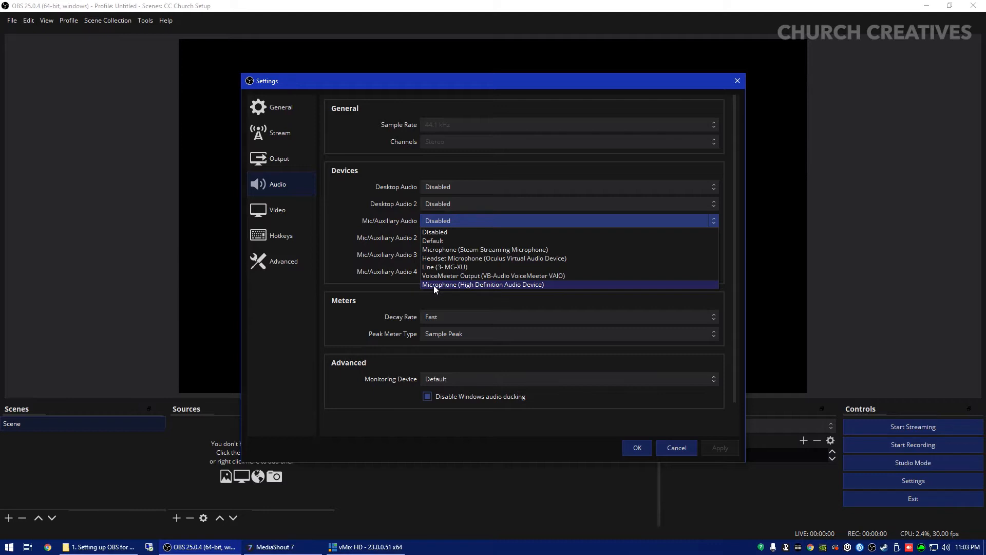
mouse_move(483, 281)
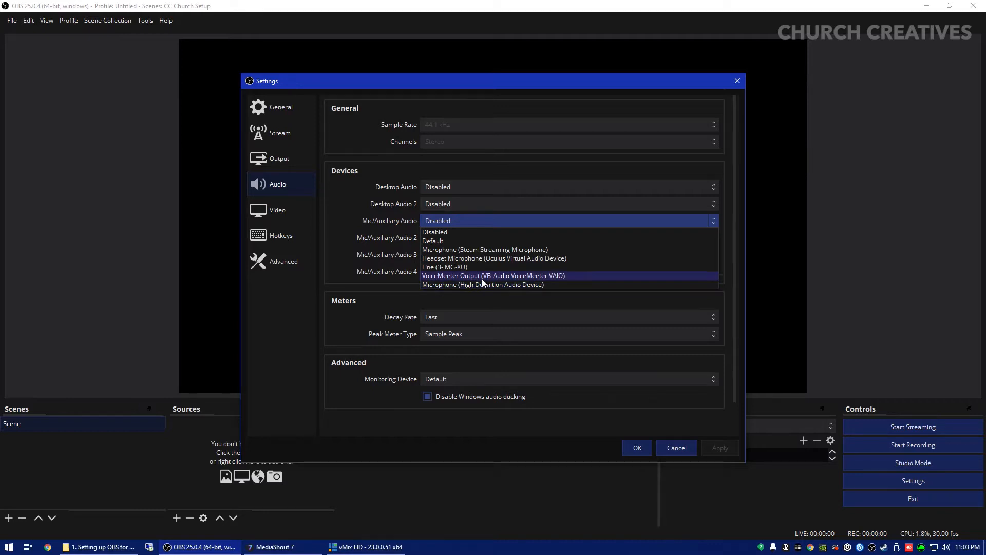
mouse_move(451, 267)
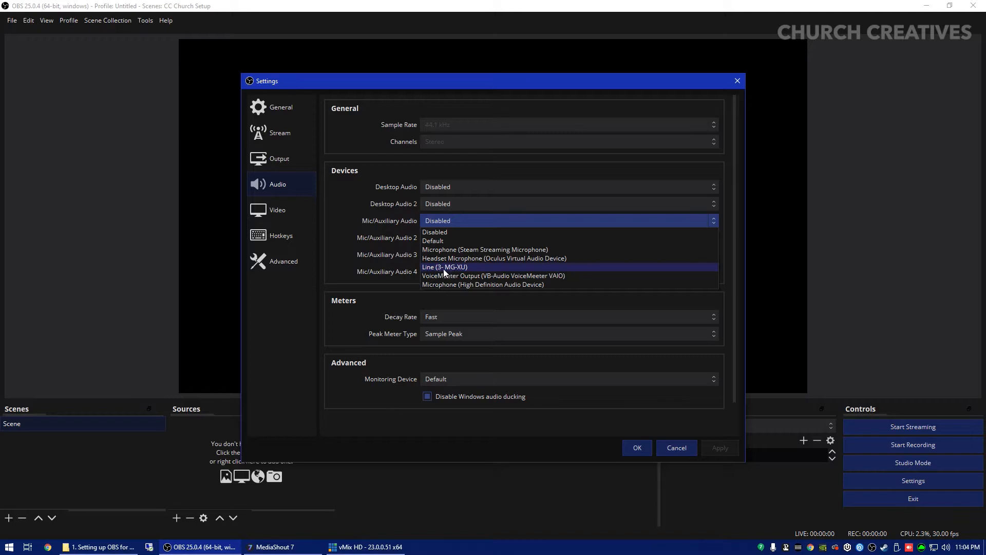
mouse_move(458, 269)
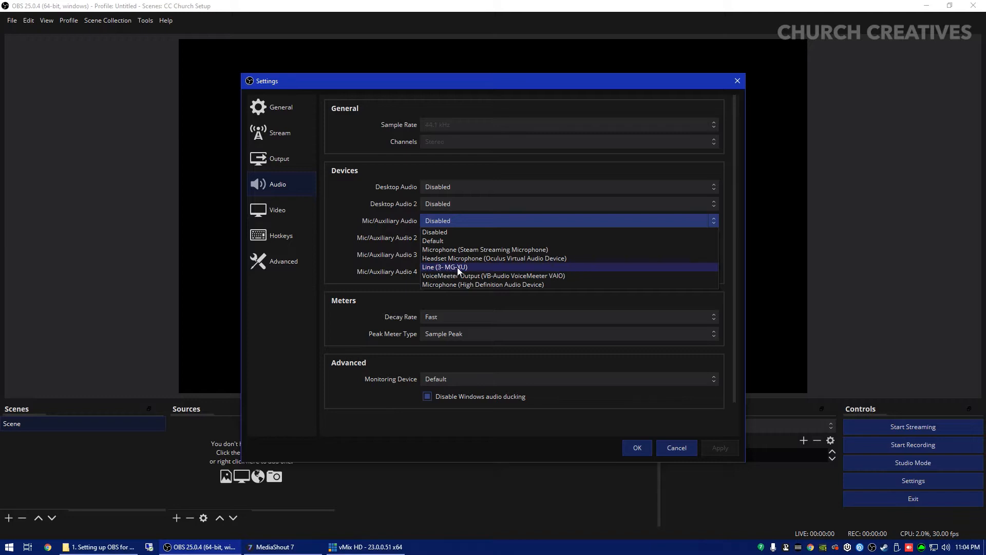
mouse_move(451, 274)
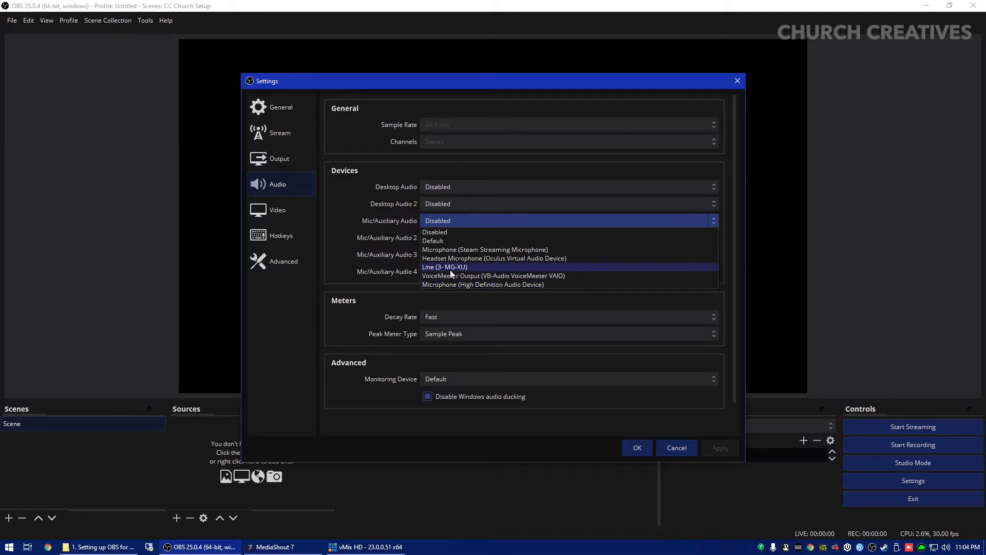
left_click(444, 266)
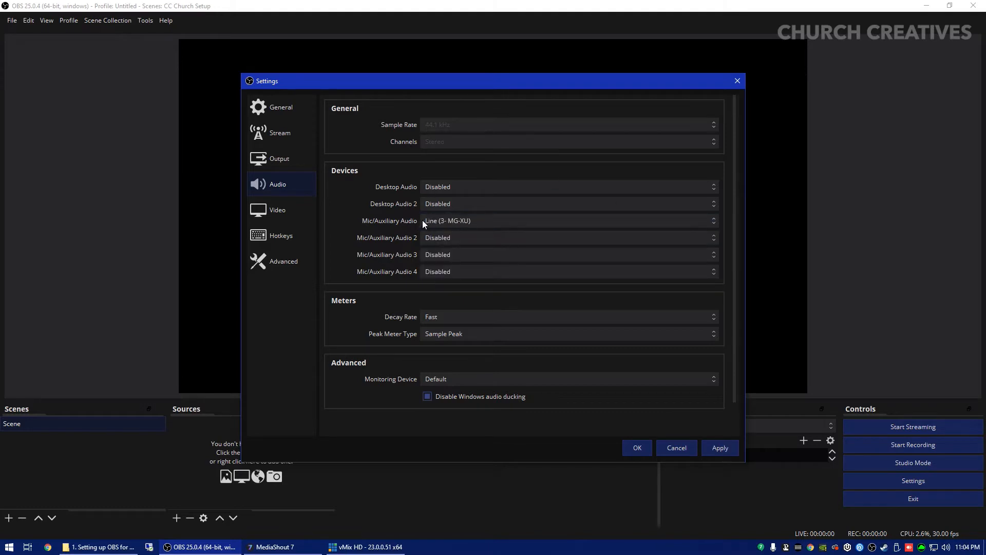
mouse_move(455, 284)
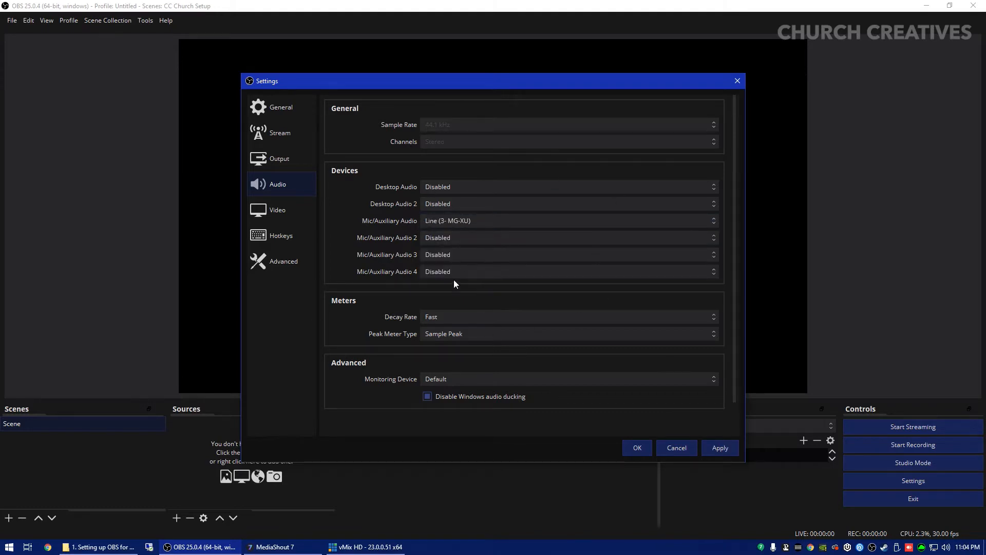
mouse_move(379, 187)
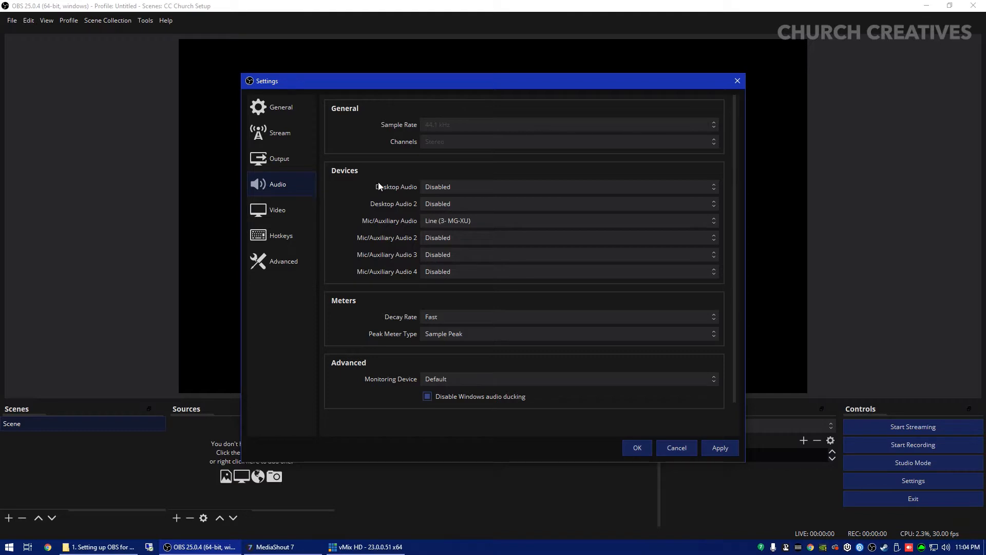
mouse_move(378, 211)
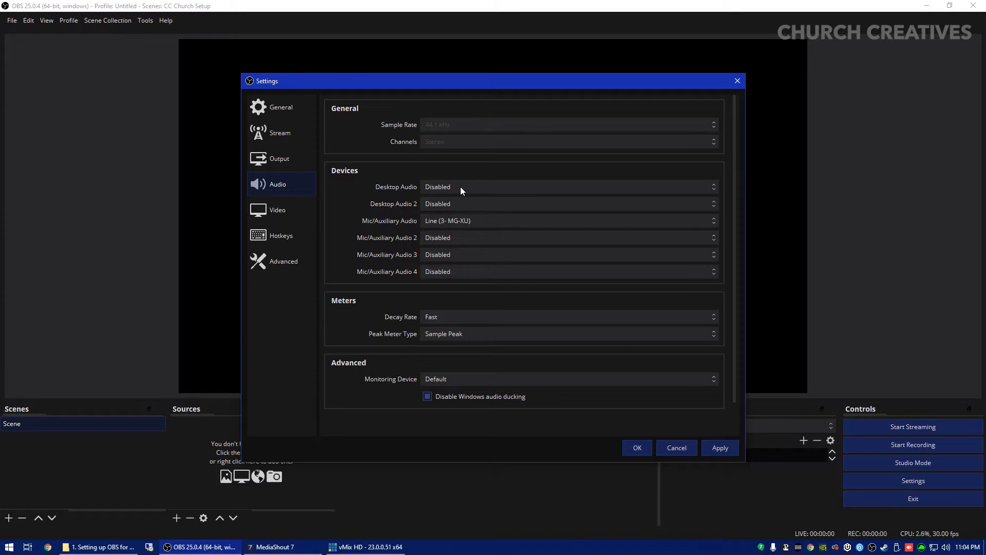
mouse_move(447, 171)
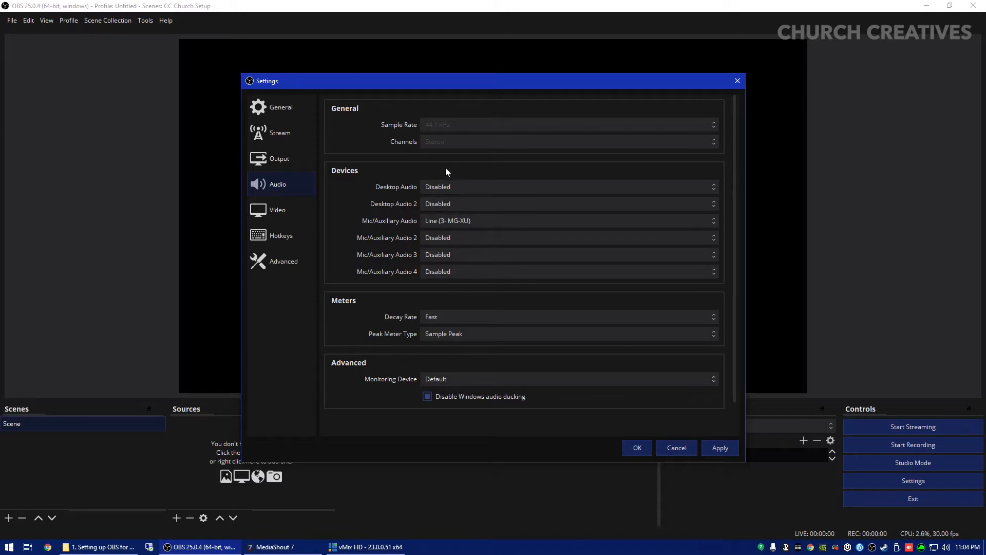
mouse_move(462, 197)
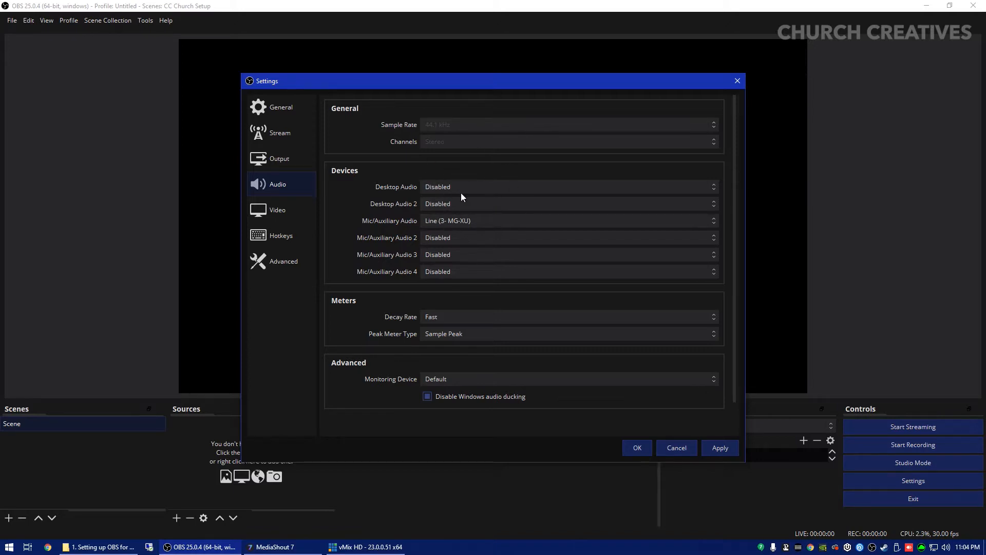
mouse_move(770, 260)
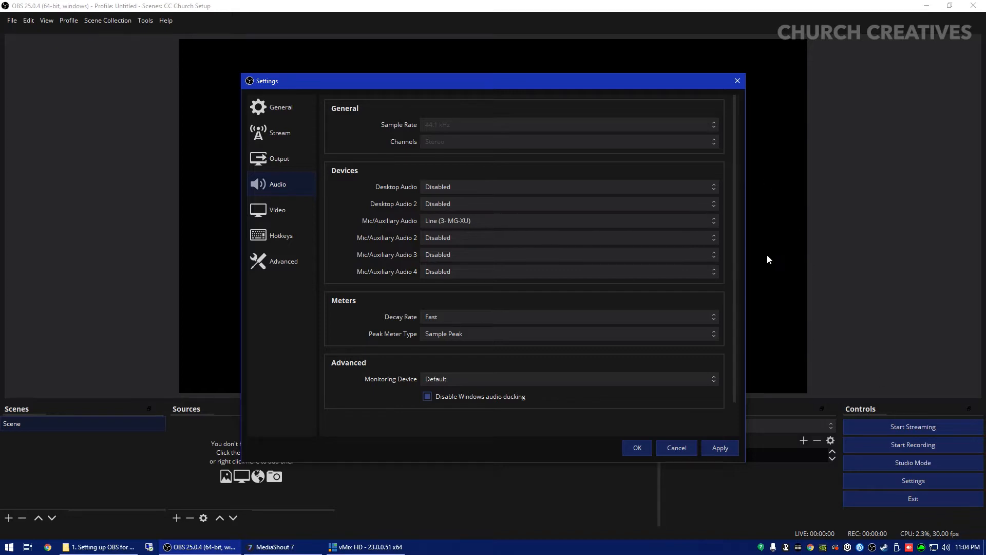
mouse_move(378, 231)
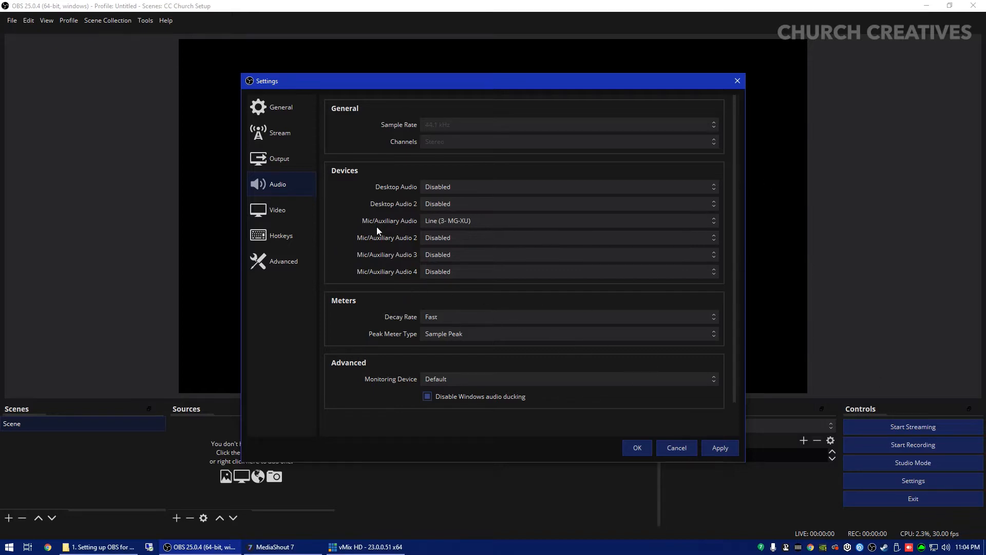
mouse_move(433, 190)
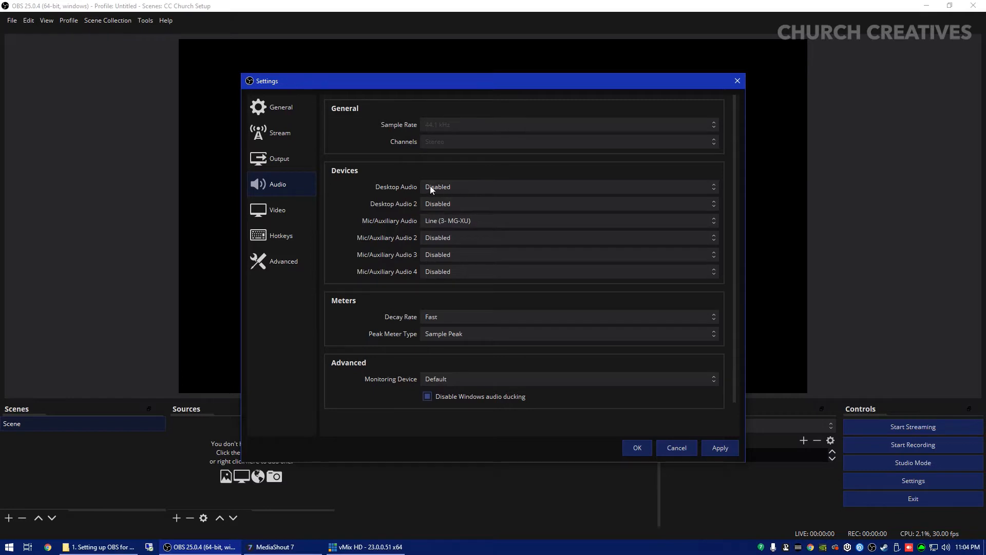
mouse_move(555, 144)
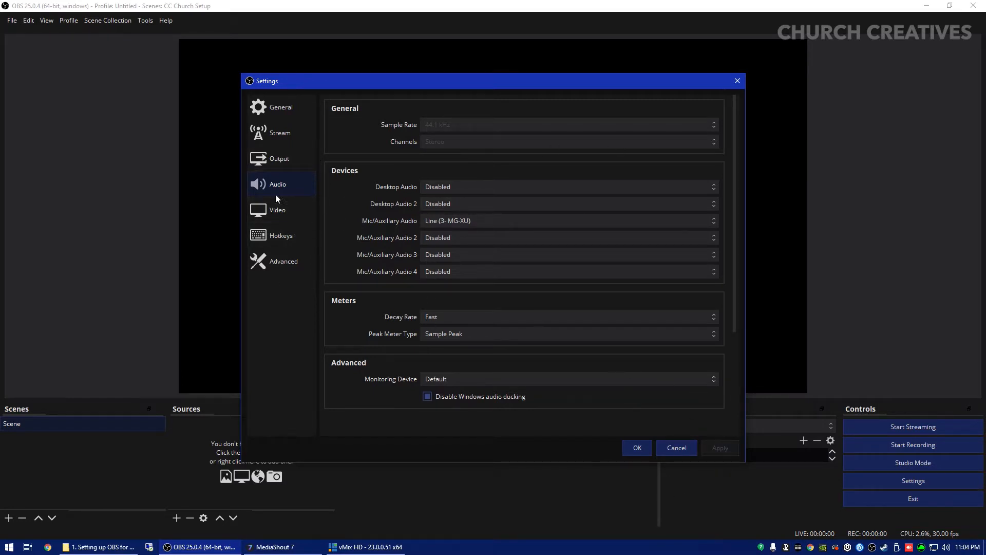
- Check the Video page showing 1920x1080 canvas and output resolution at 30 FPS
left_click(277, 209)
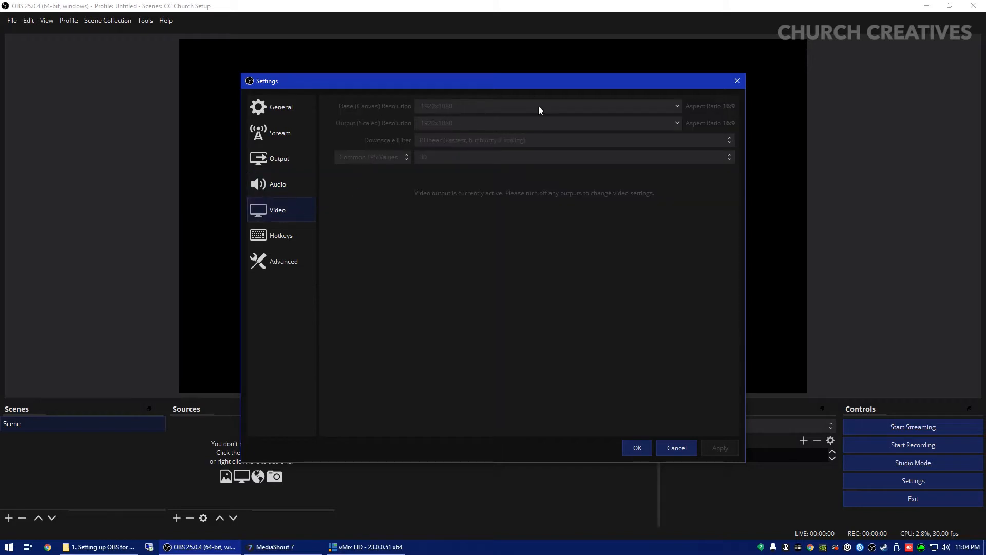
mouse_move(418, 116)
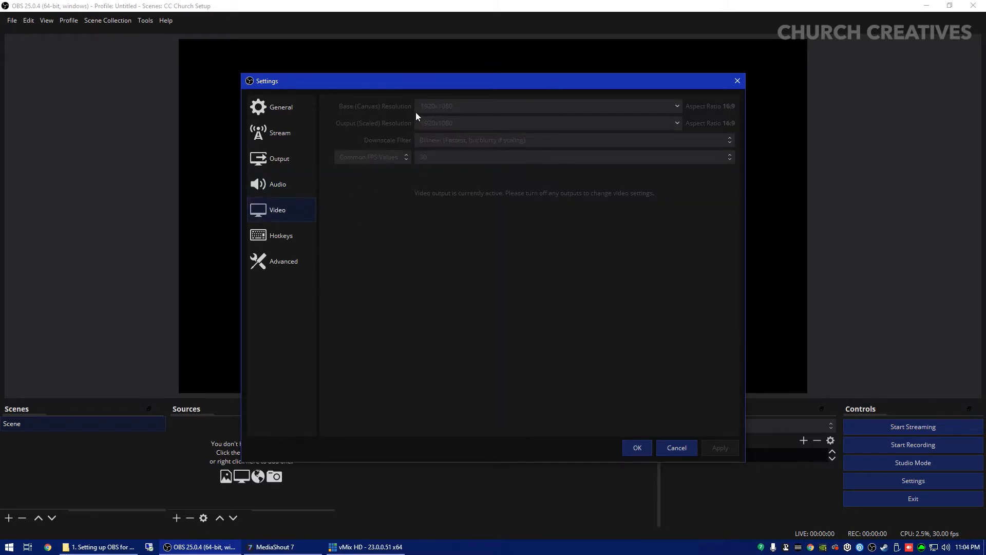
mouse_move(455, 119)
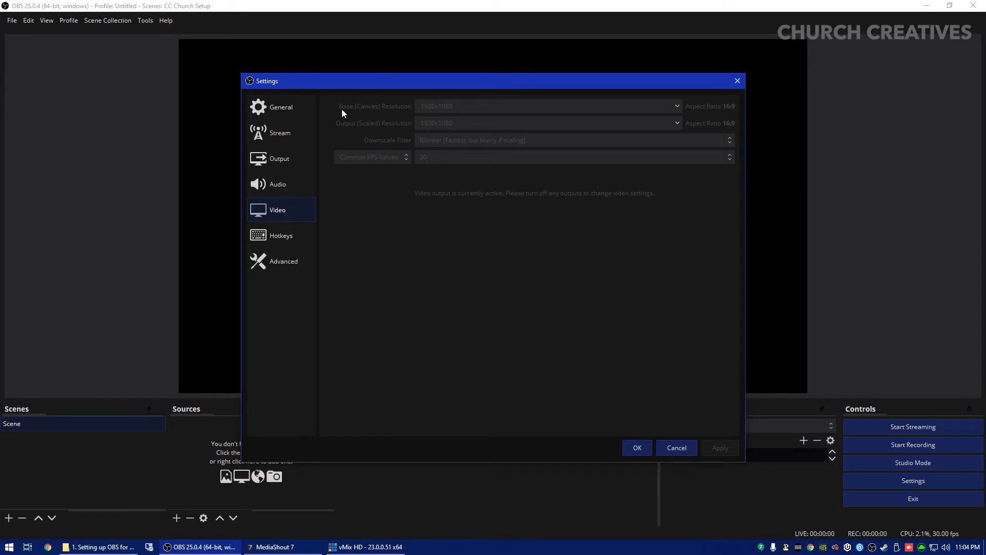
mouse_move(379, 133)
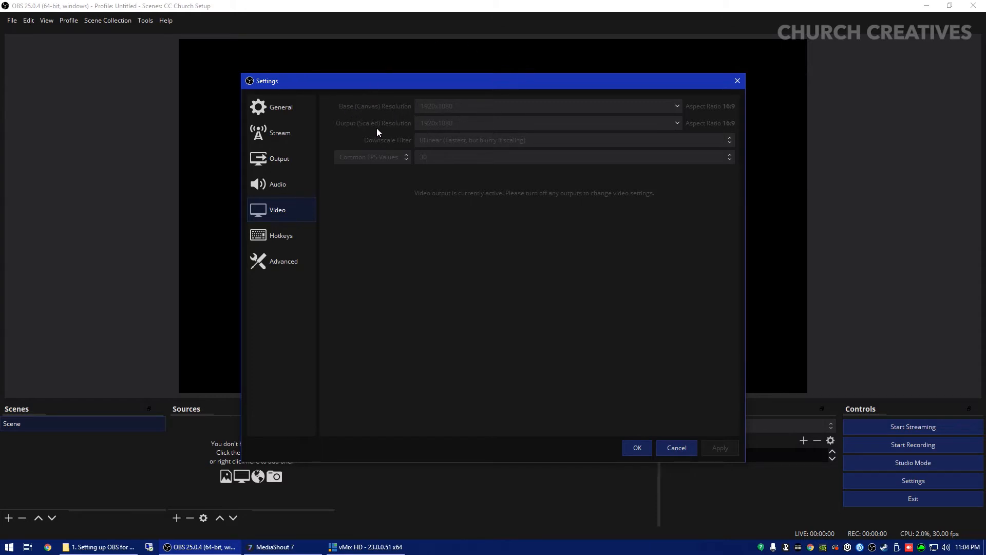
mouse_move(547, 128)
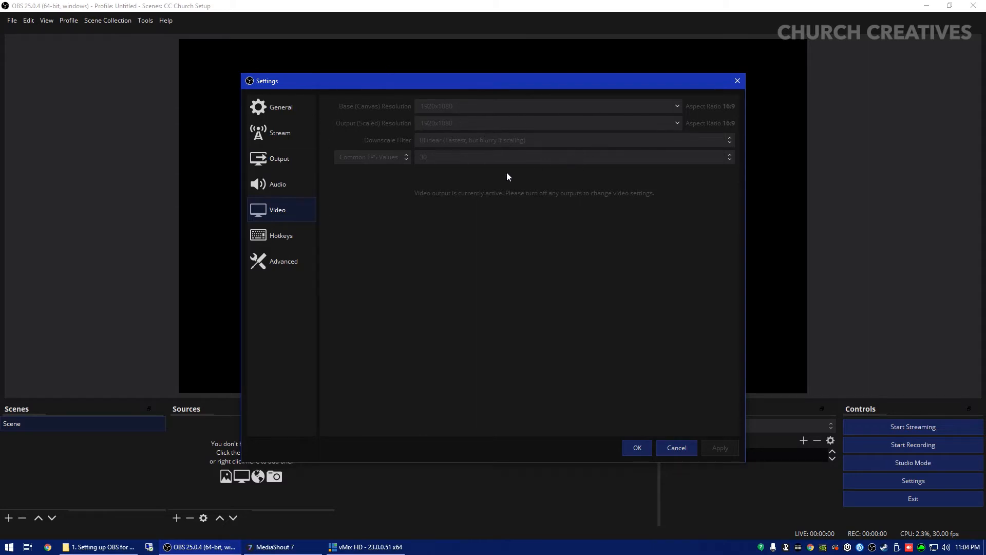
mouse_move(538, 186)
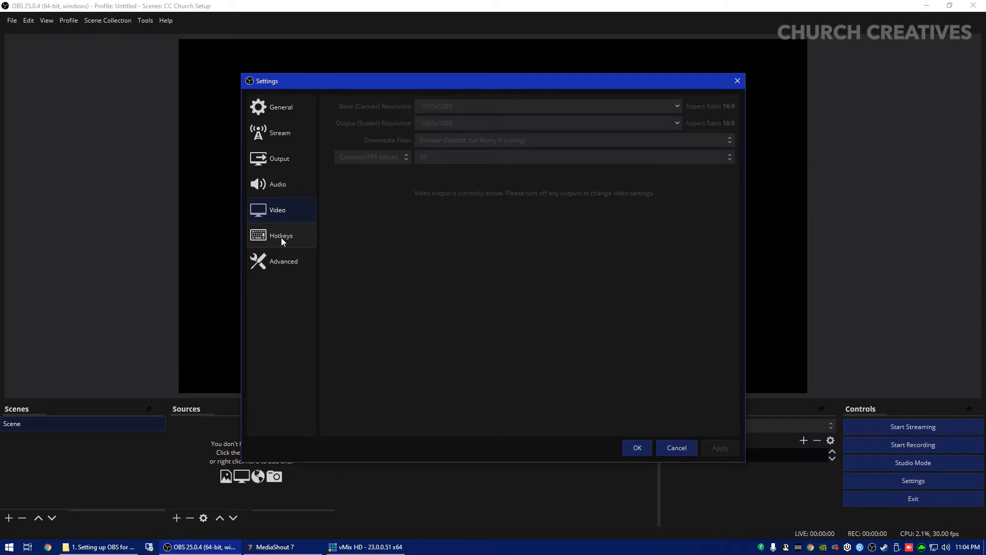
- Browse the Hotkeys, Advanced and General settings pages
left_click(281, 235)
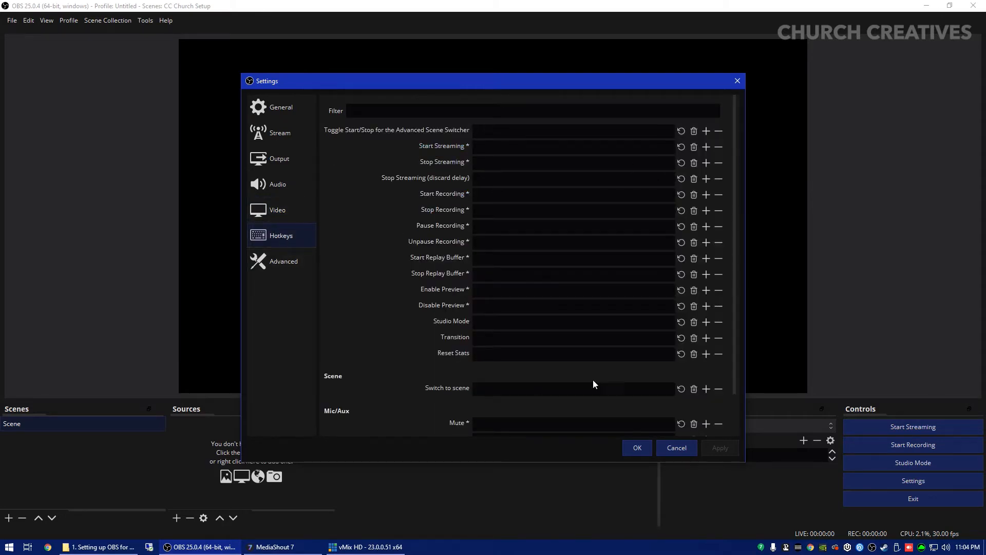
left_click(574, 211)
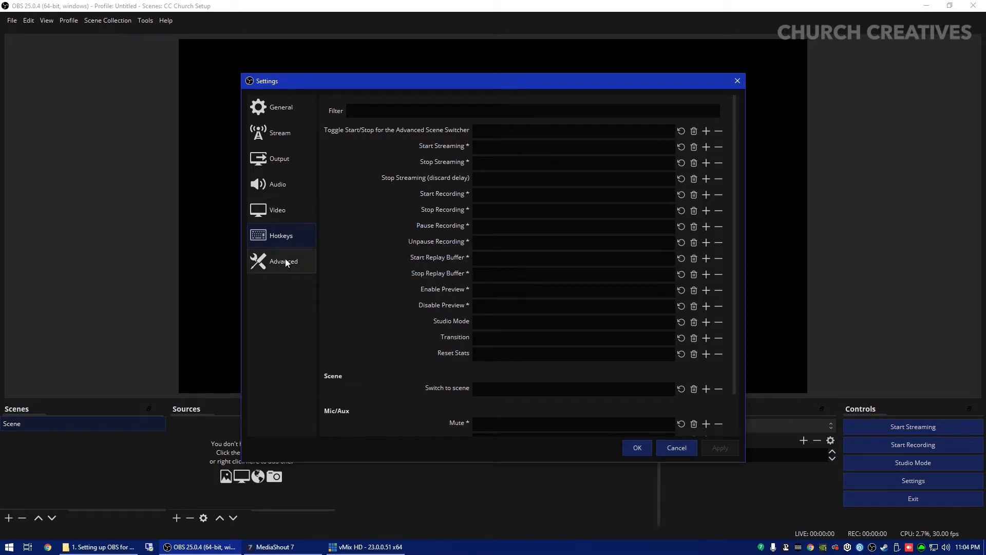
mouse_move(555, 178)
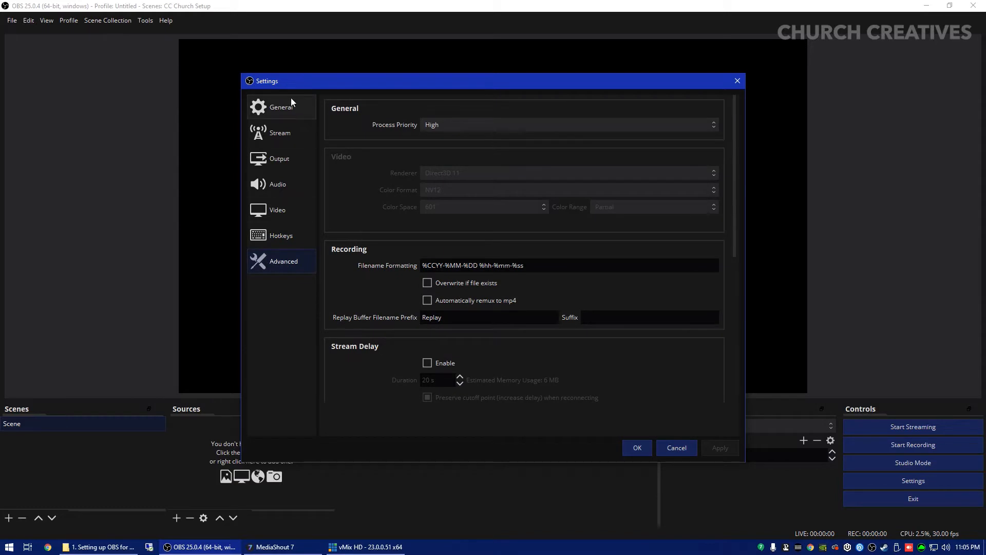
left_click(281, 107)
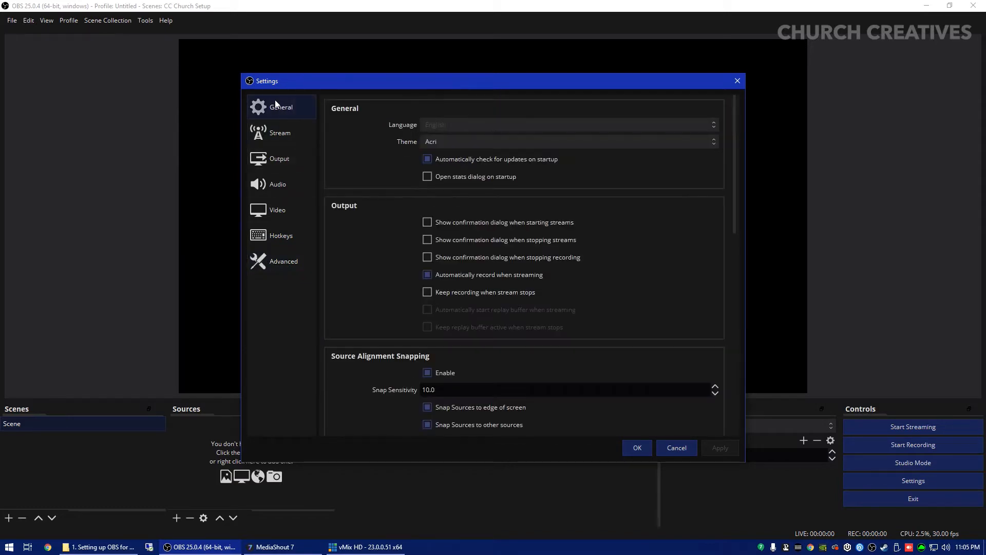
scroll("down", 3)
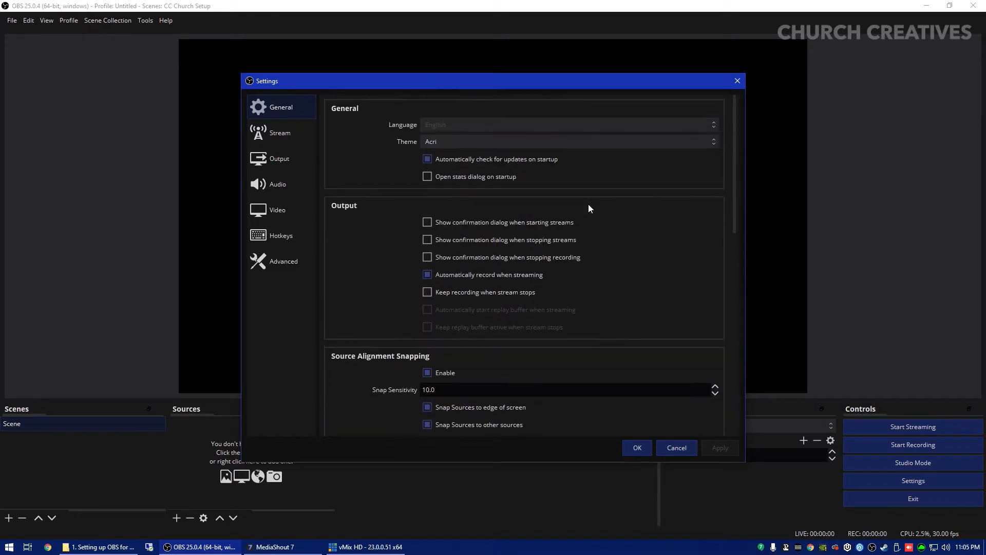
mouse_move(531, 142)
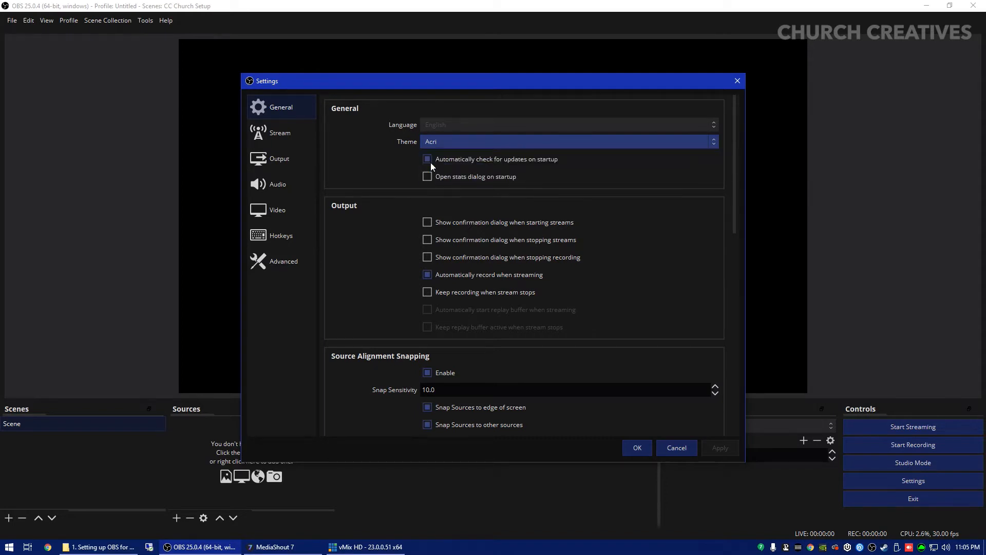
- Set the interface theme to Acri, apply it, and close Settings
left_click(567, 141)
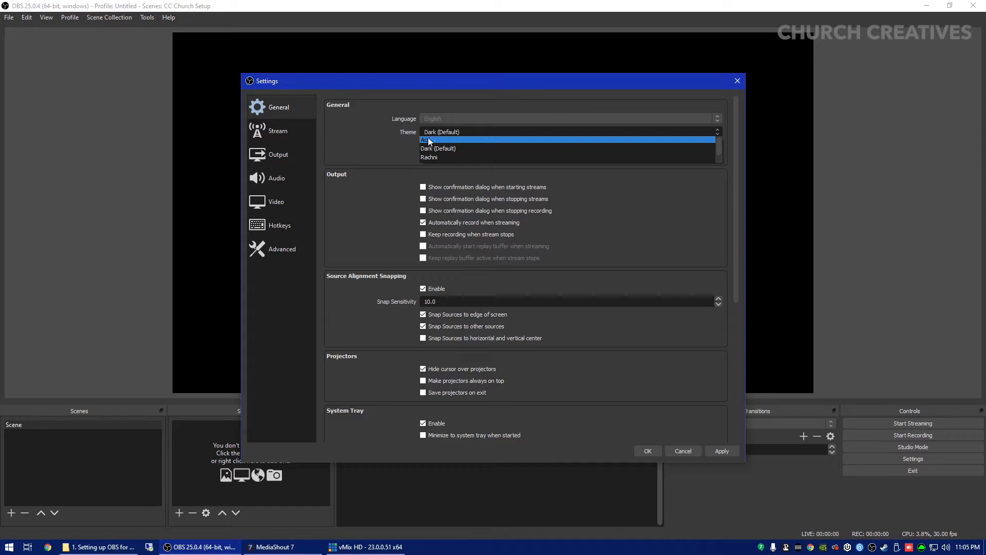
left_click(427, 139)
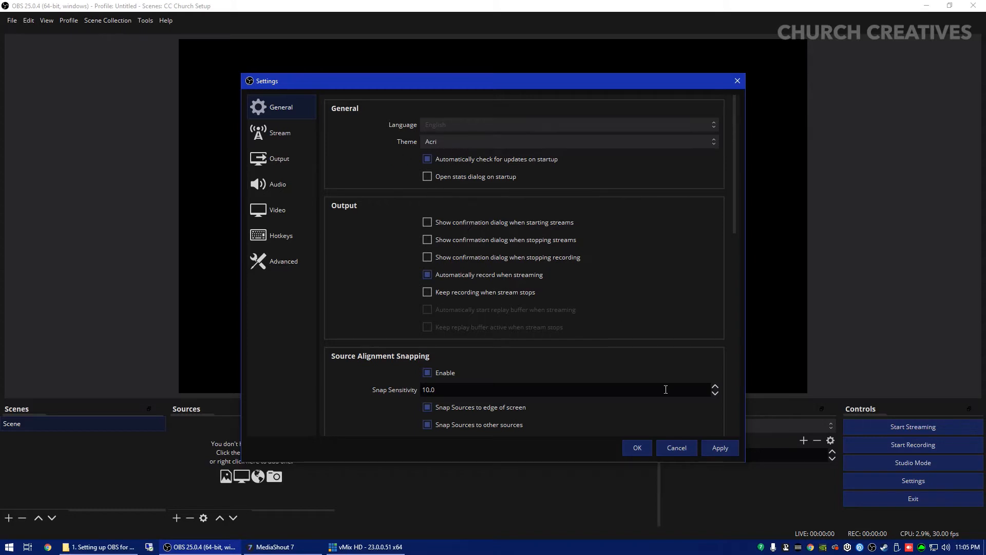
mouse_move(710, 438)
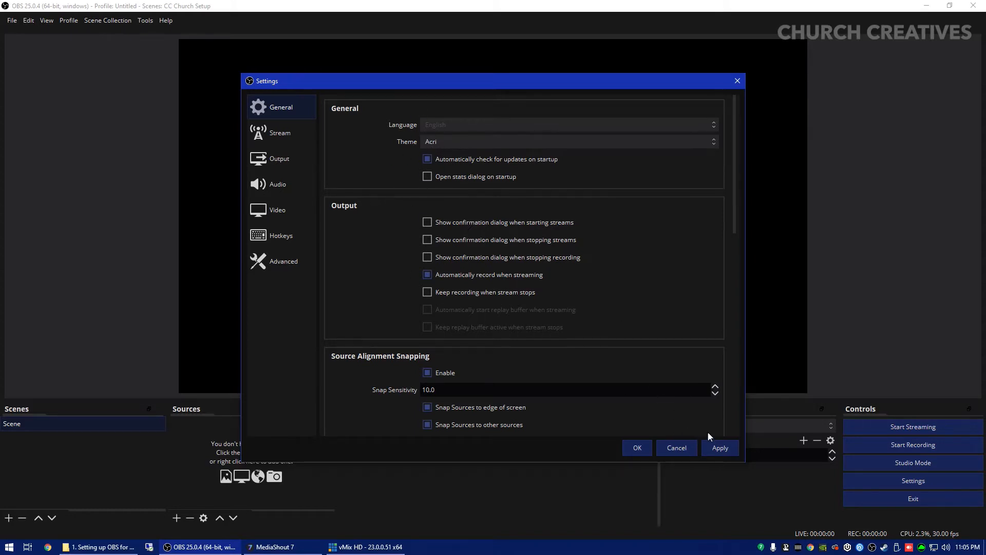
left_click(720, 448)
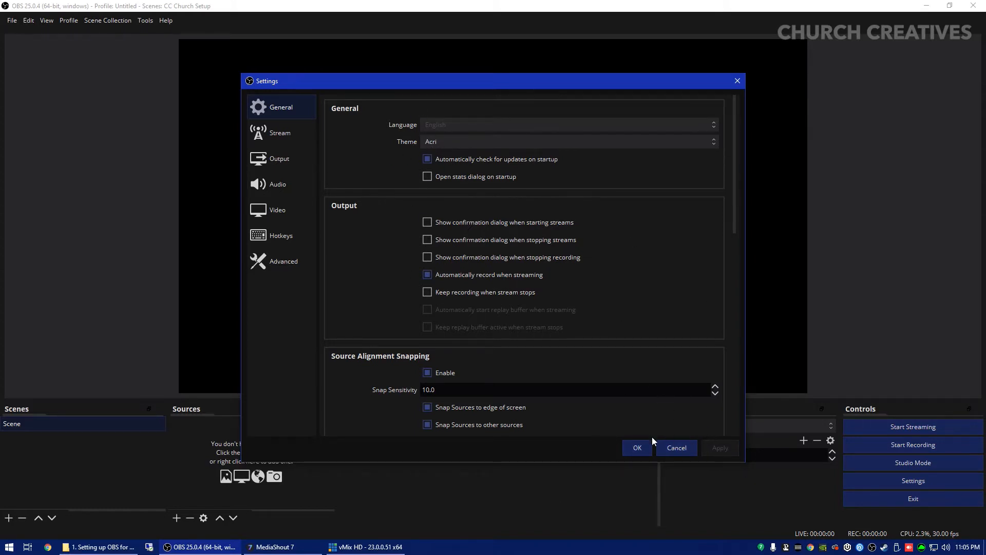
left_click(637, 448)
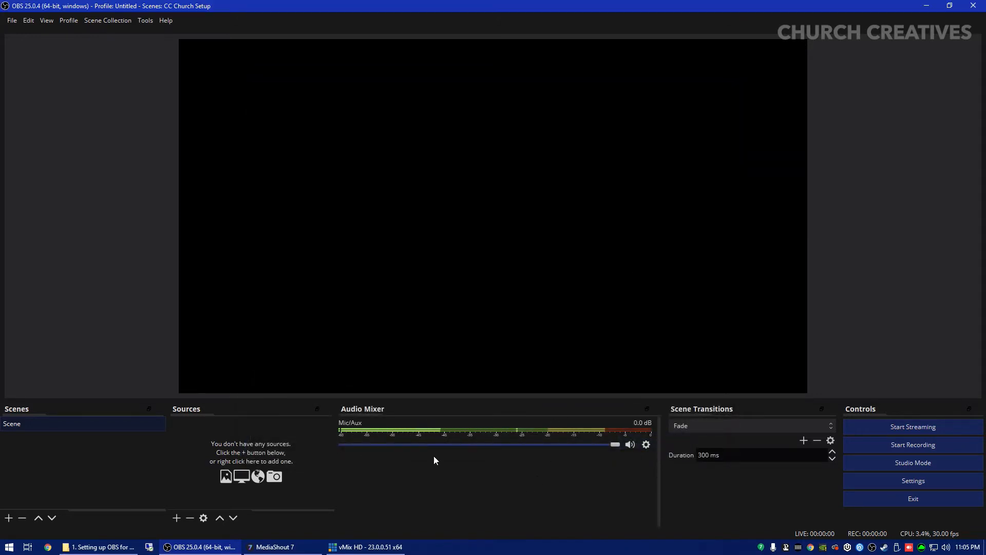
mouse_move(405, 437)
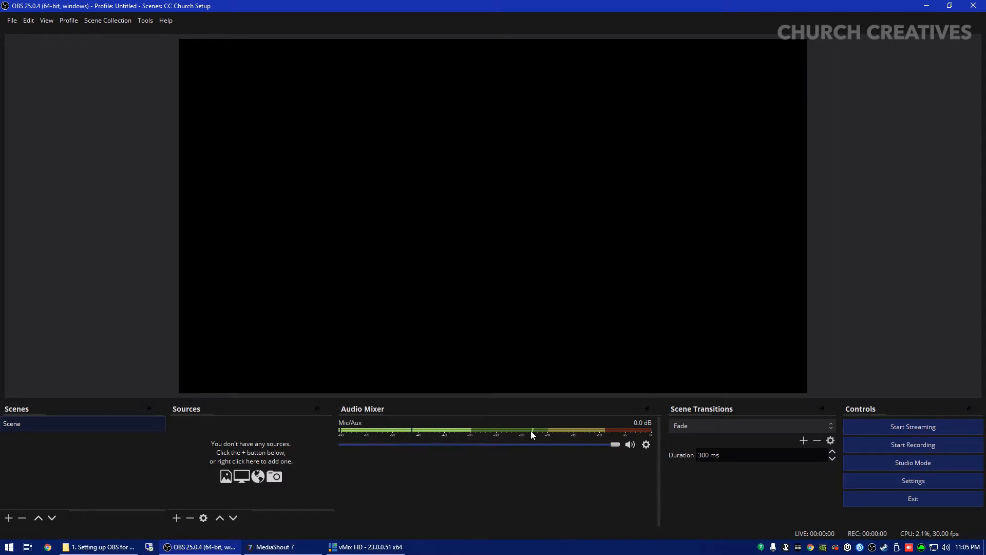
left_click_drag(615, 445, 442, 445)
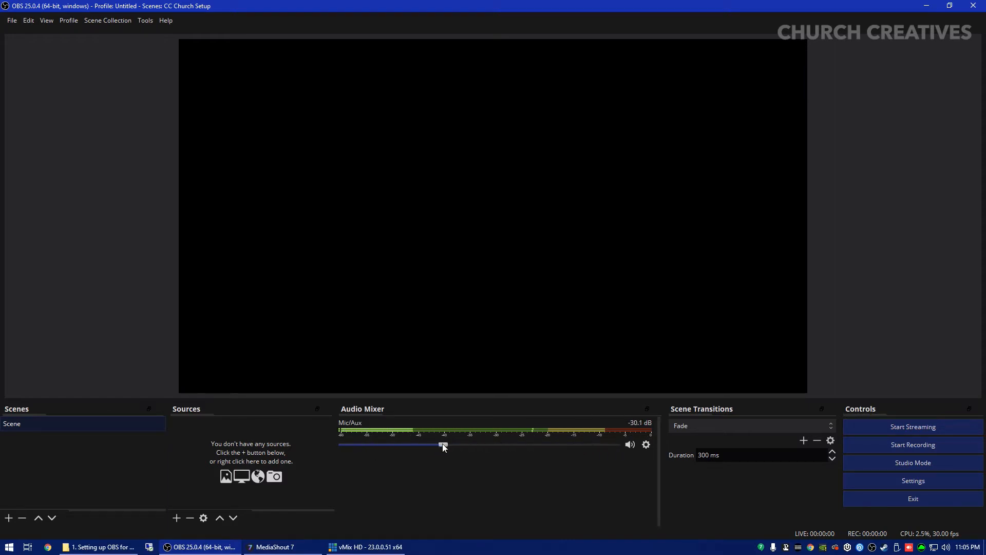
left_click_drag(443, 444, 614, 444)
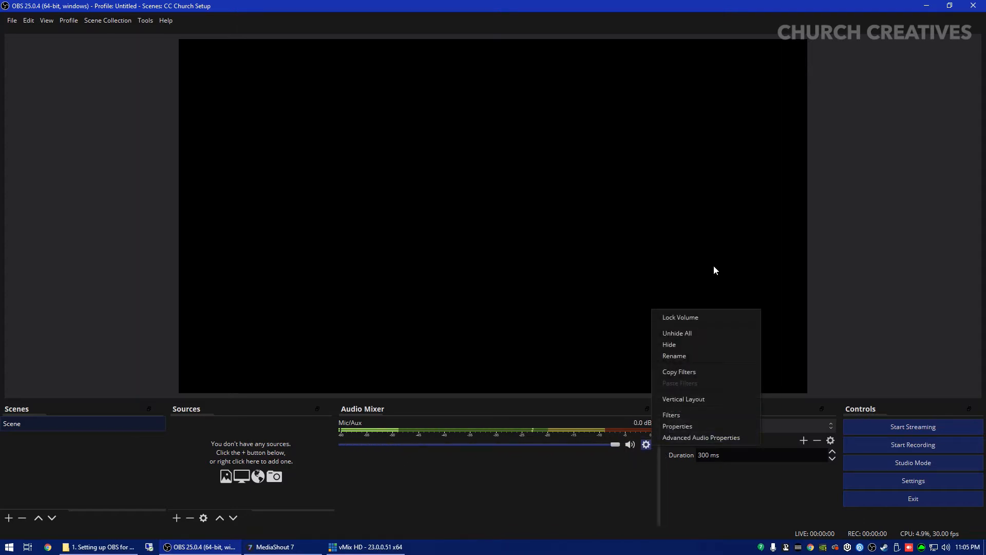
left_click(677, 426)
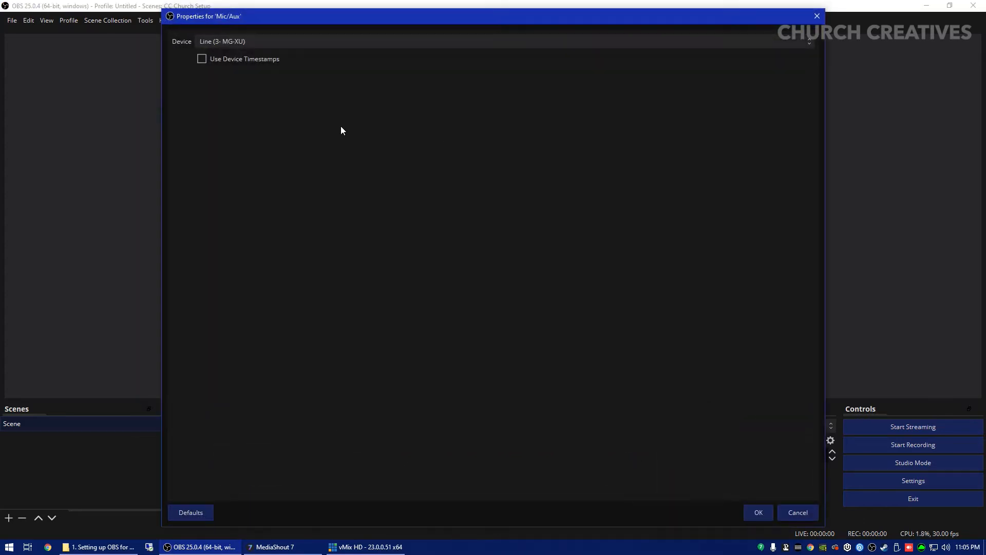
mouse_move(790, 521)
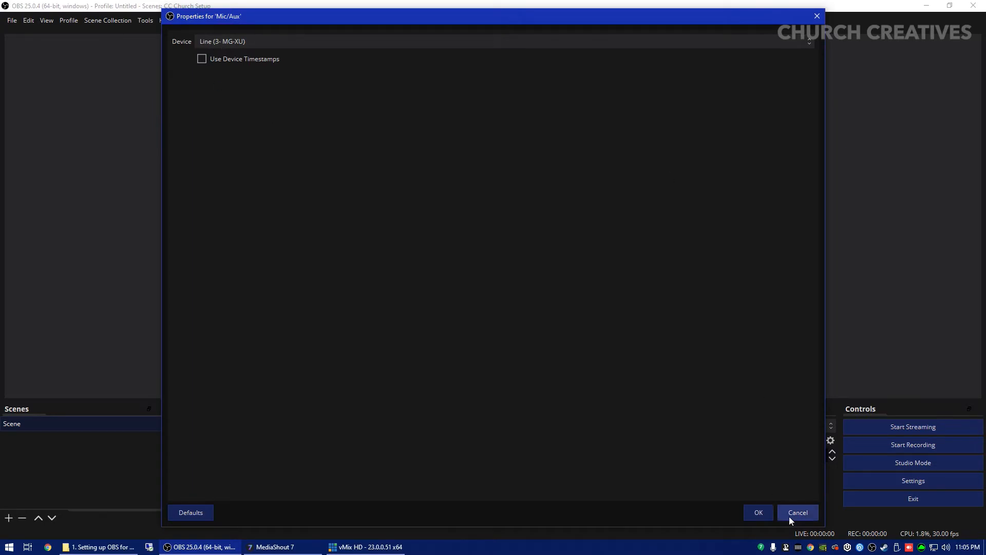
left_click(798, 513)
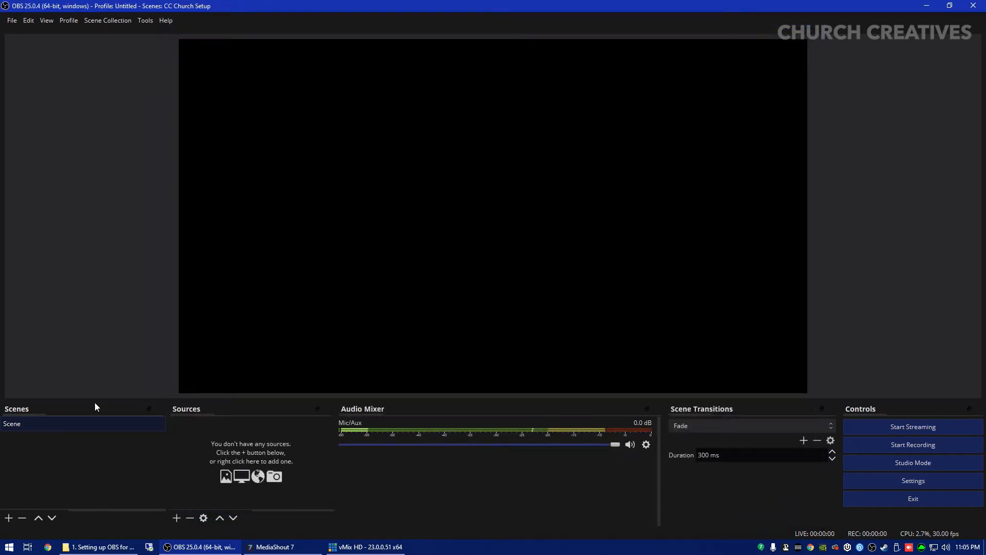
mouse_move(299, 68)
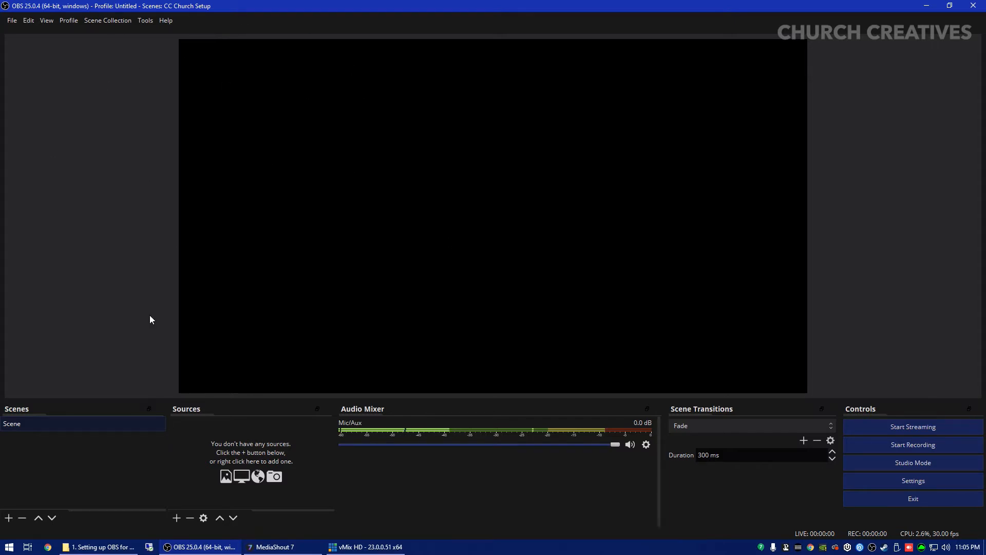
mouse_move(292, 233)
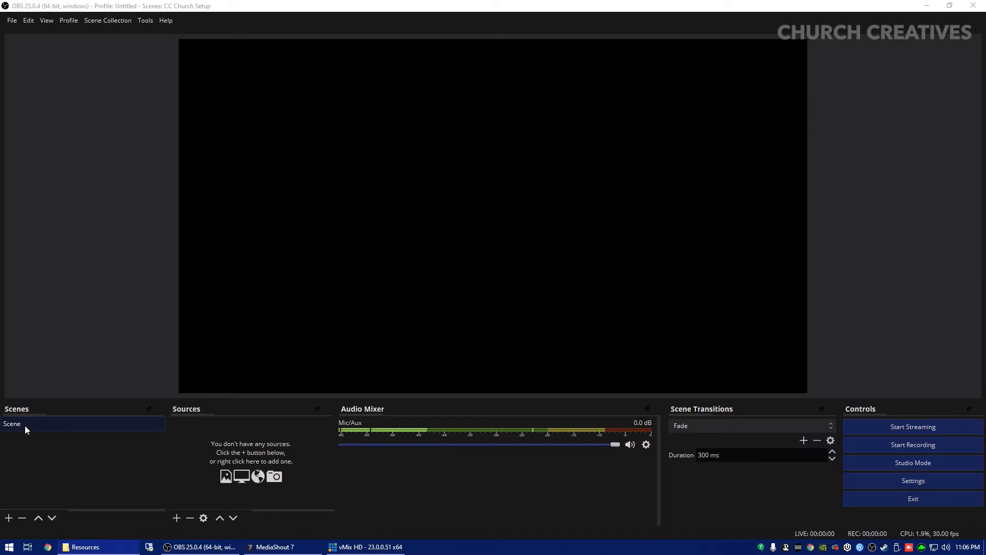
- Rename the default scene 'Scene' to 'Camera 1 - Without Graphics'
right_click(26, 424)
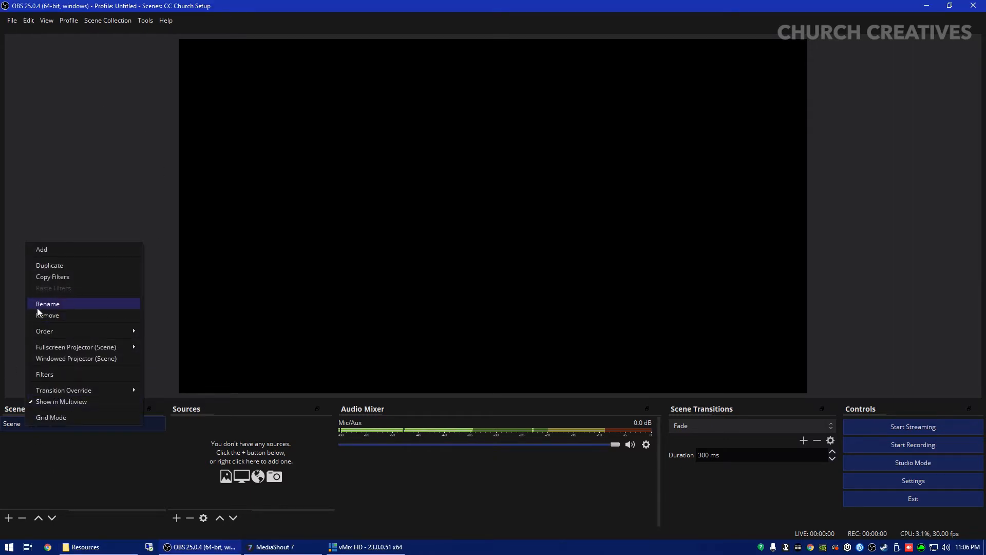
left_click(47, 303)
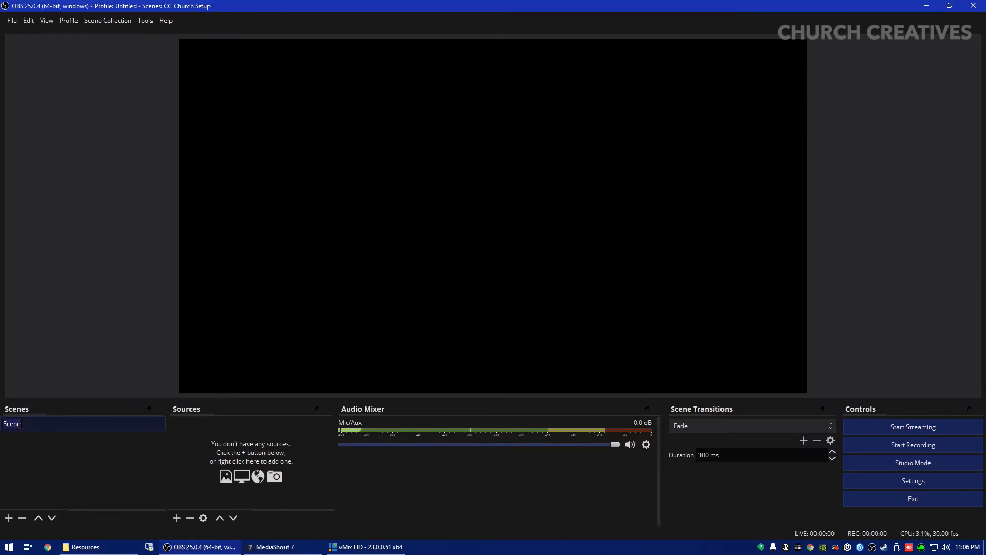
type("cAME")
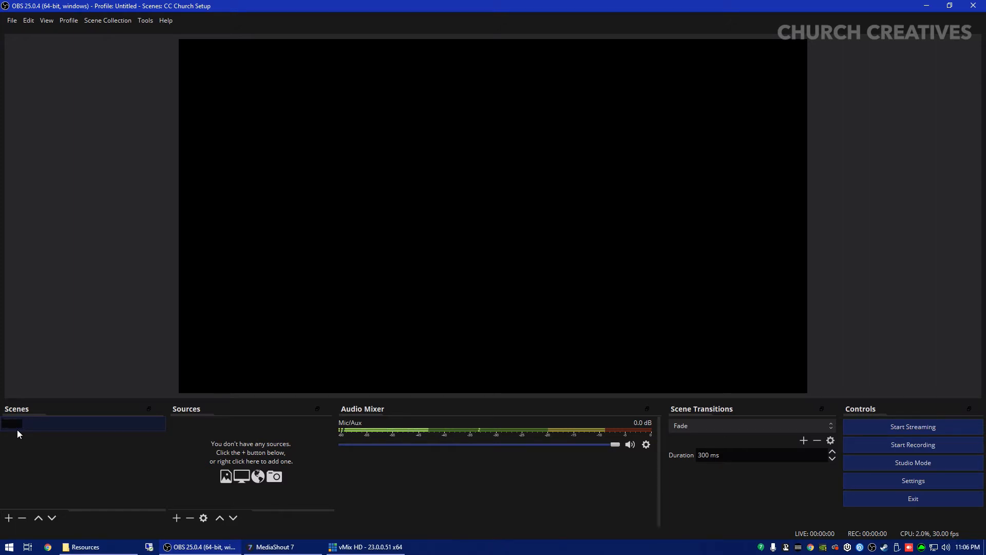
type("Camera 1 - Without")
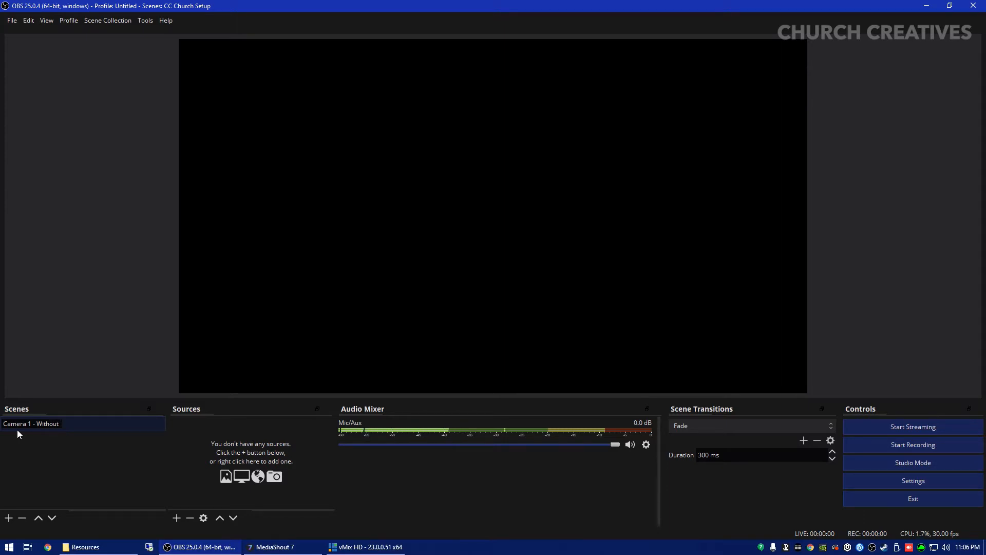
type("Graphics")
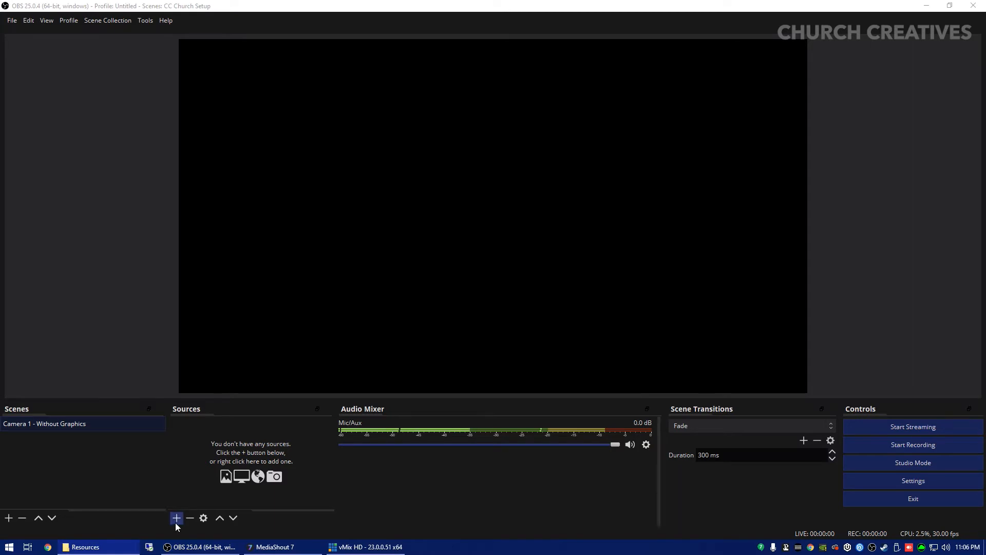
- Add a video capture source named 'Camera 1' and choose its camera device
left_click(176, 518)
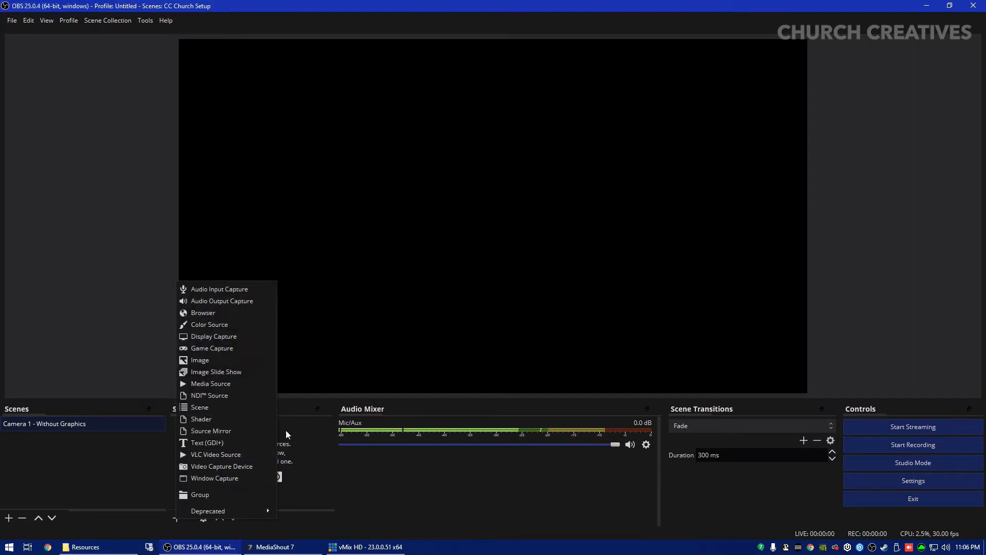
left_click(221, 466)
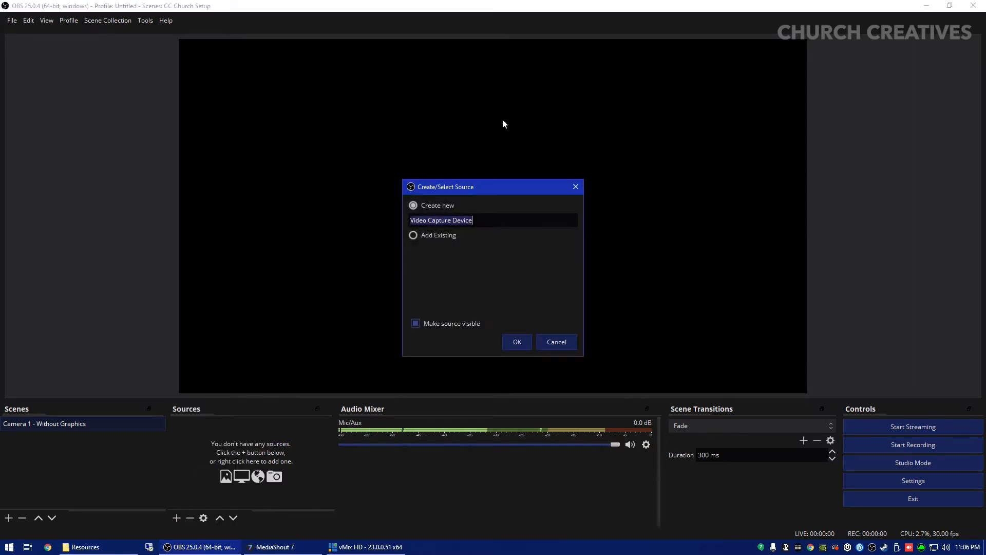
type("Camer")
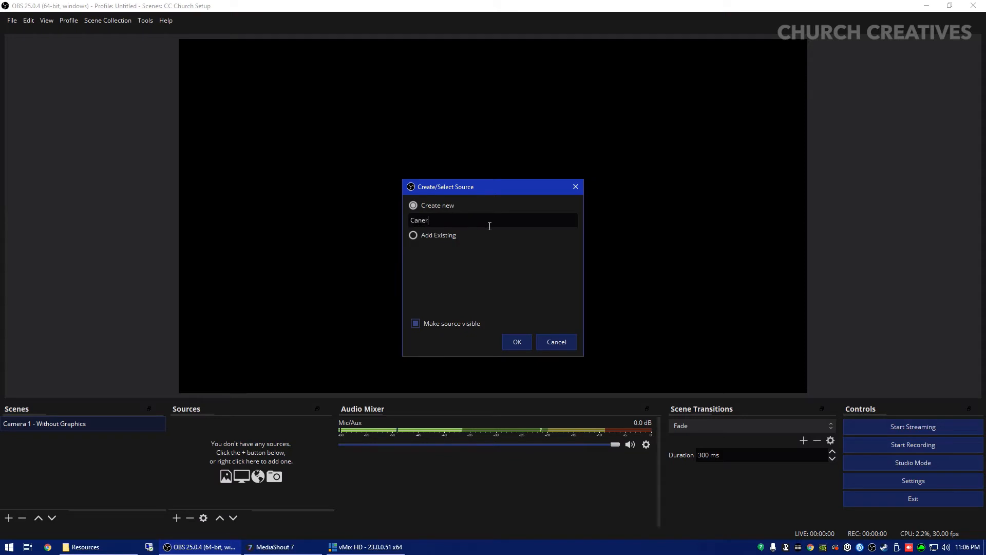
type("Camera 1")
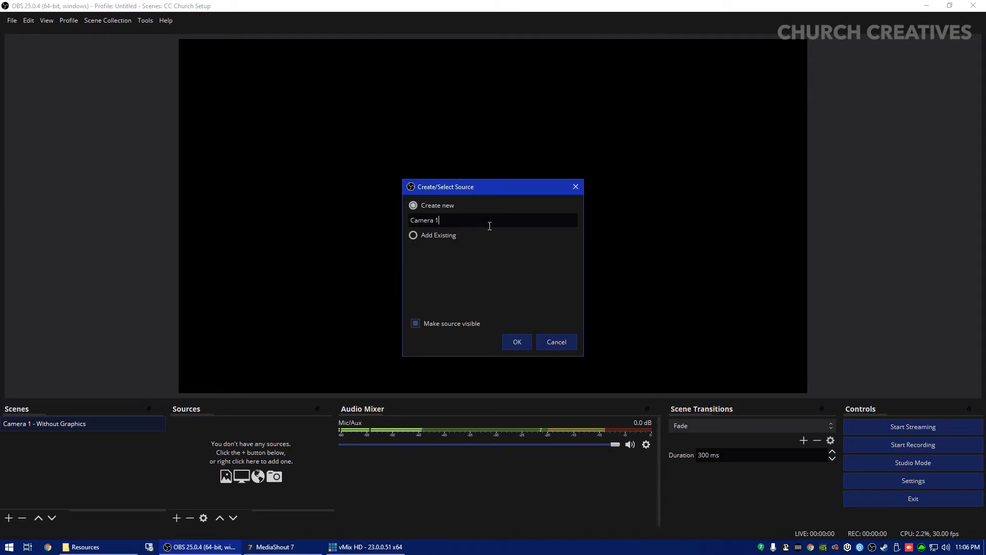
left_click(517, 342)
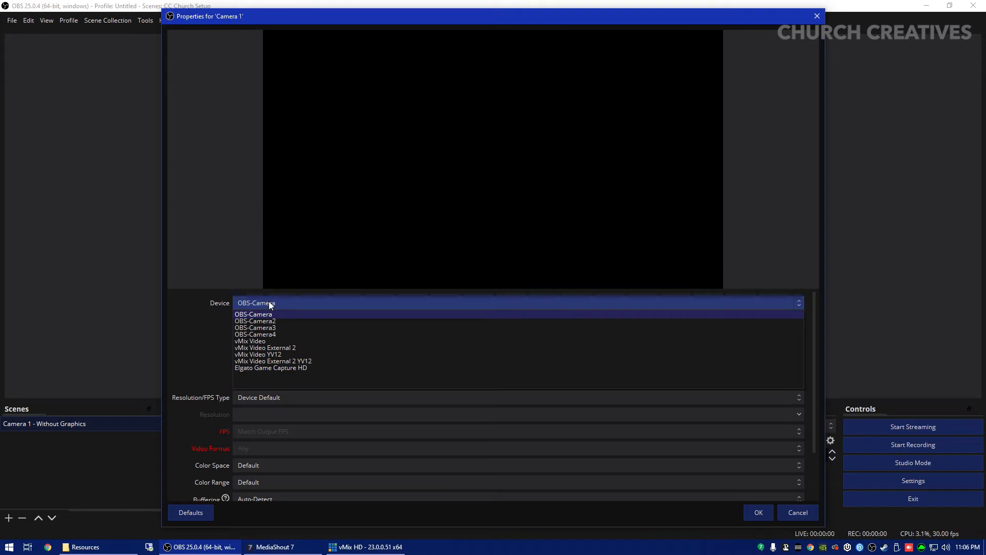
left_click(253, 314)
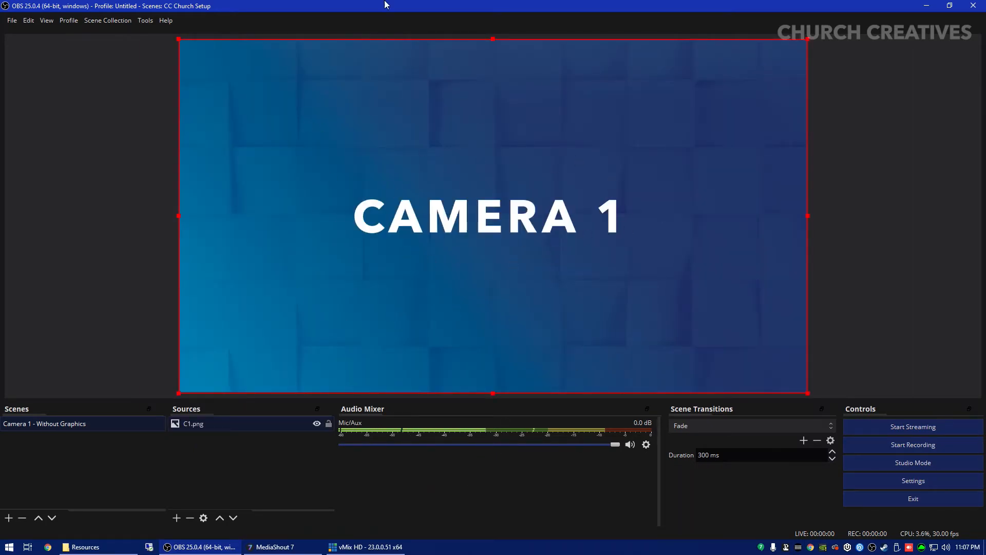
mouse_move(384, 260)
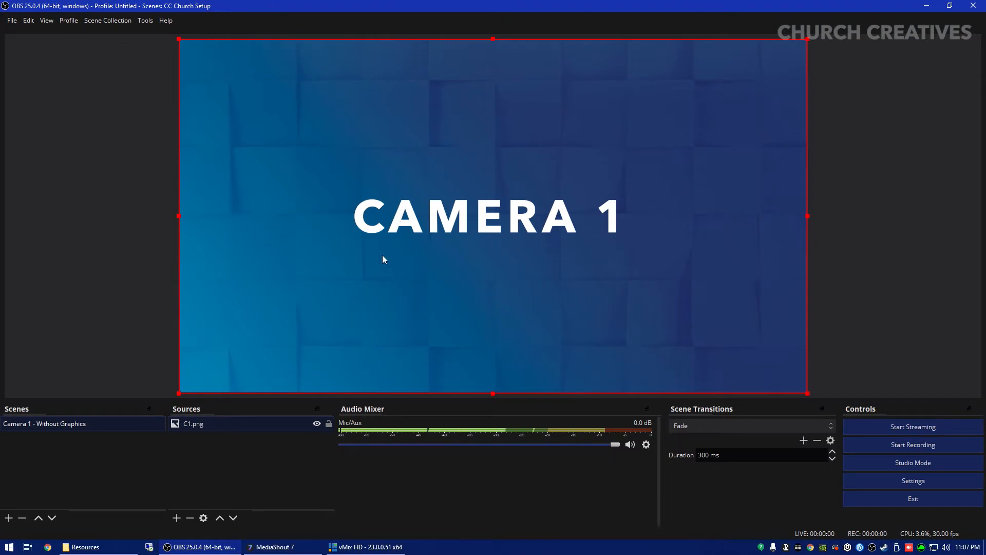
mouse_move(424, 242)
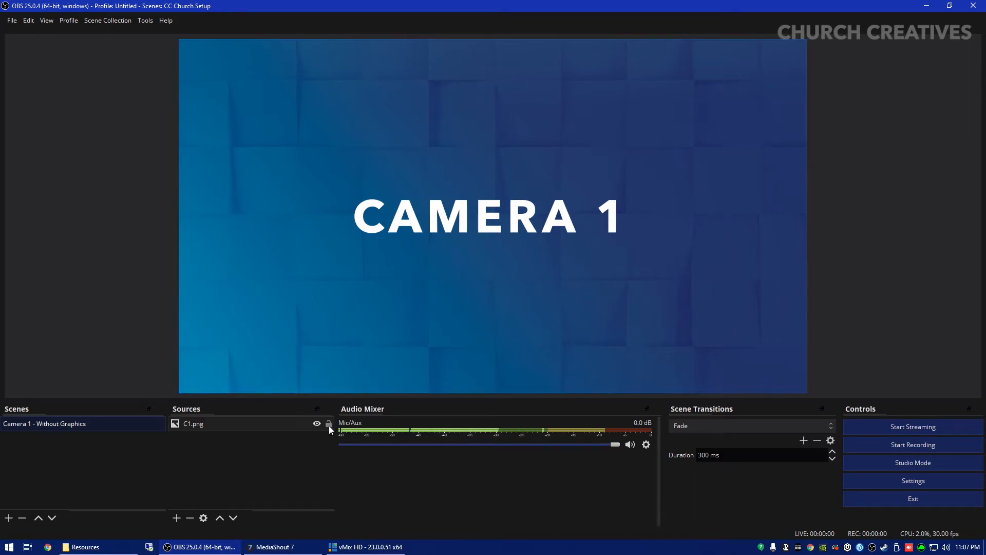
- Lock the C1.png CAMERA 1 image, then hide and re-show it
left_click(193, 423)
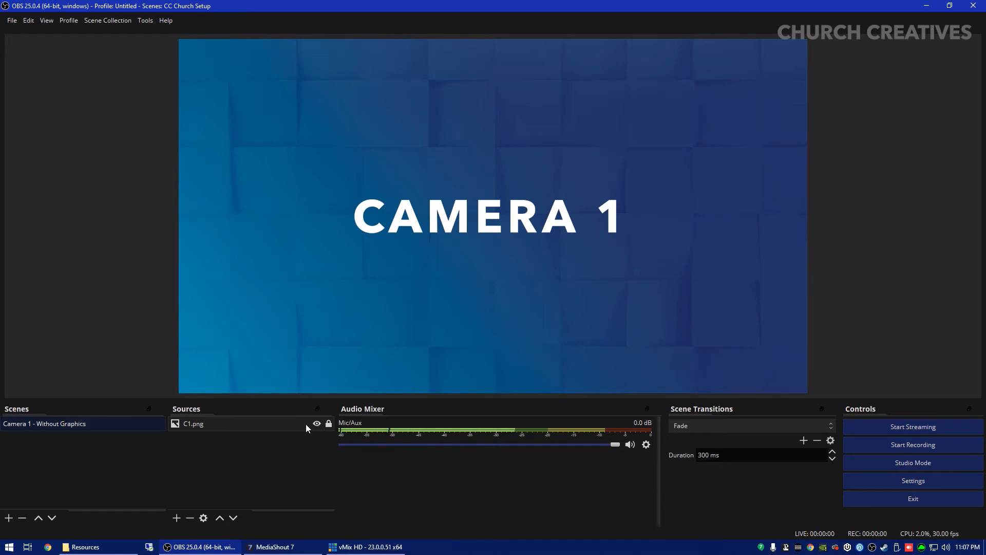
left_click(316, 423)
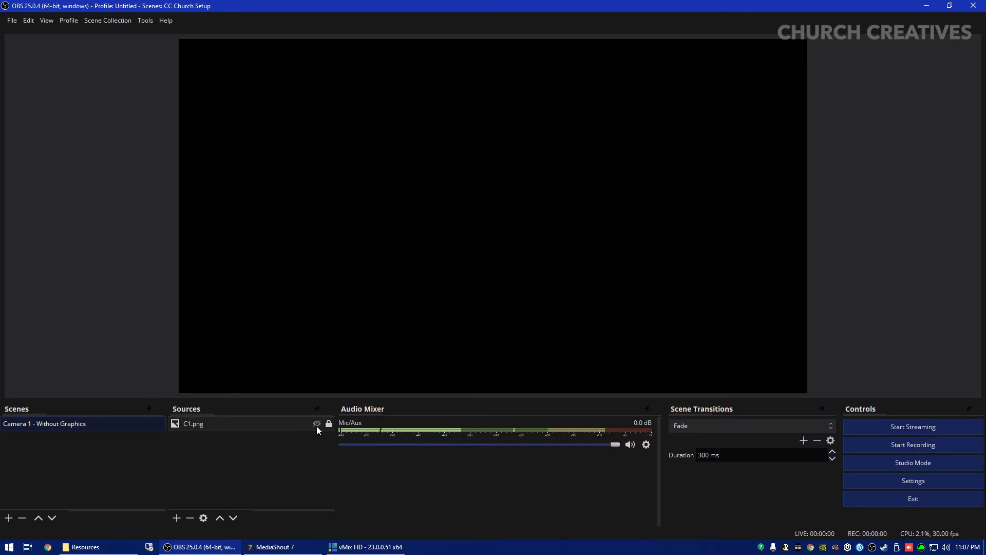
left_click(316, 423)
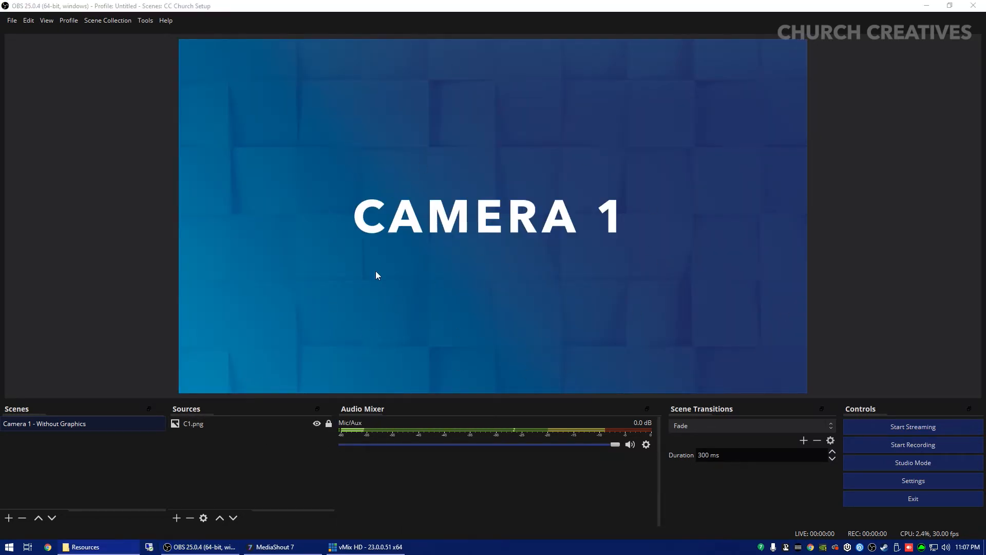
mouse_move(663, 265)
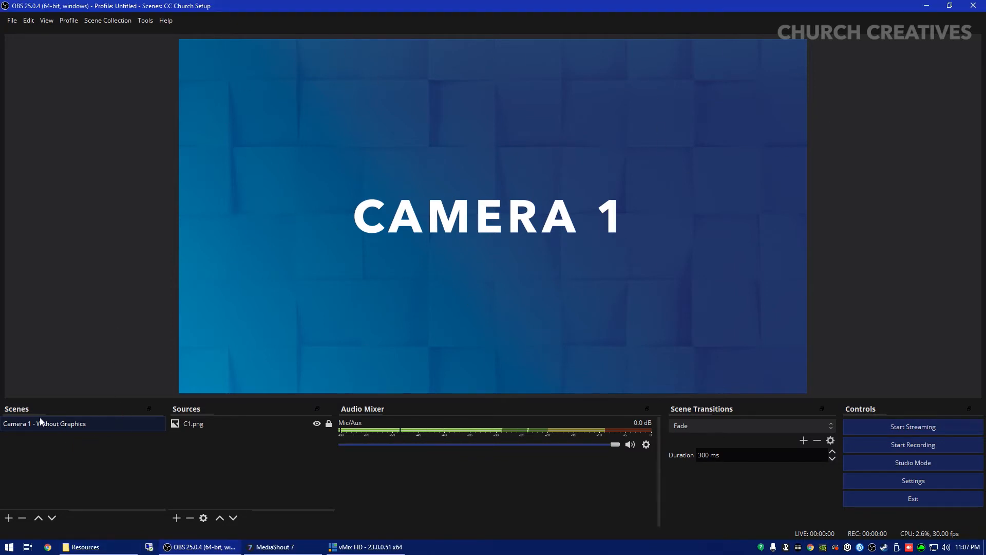
- Duplicate as 'Camera 2 - Without Graphics', replacing C1.png with a locked C2.png image
right_click(45, 423)
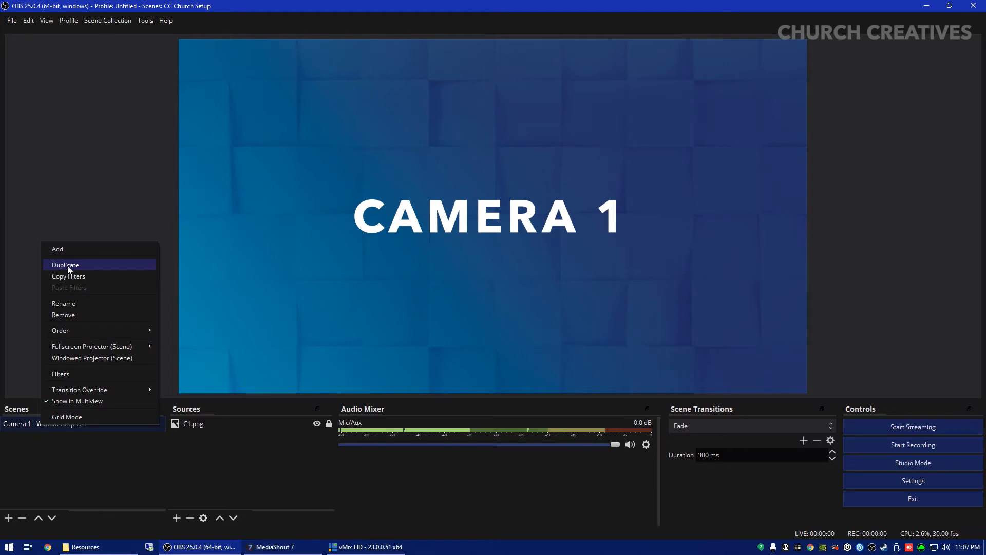
left_click(65, 264)
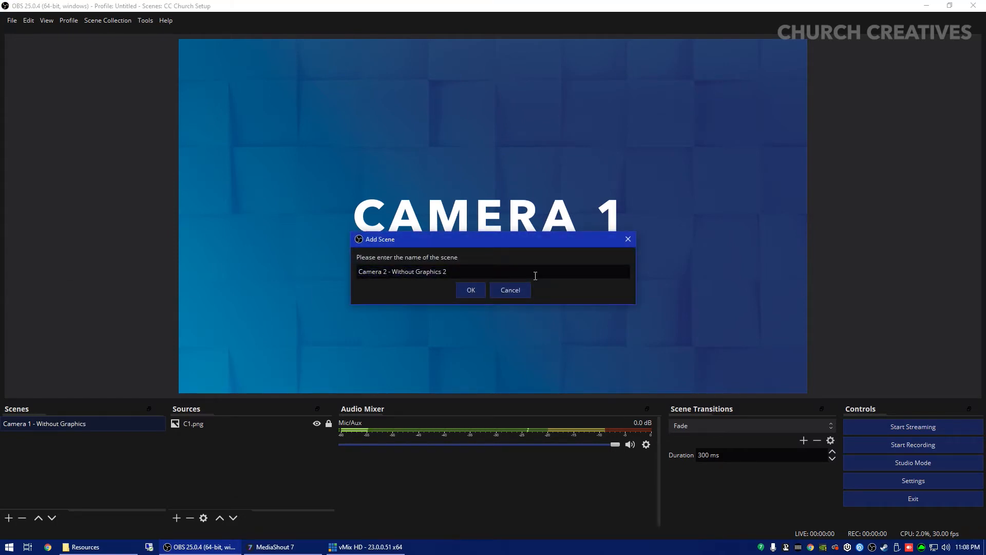
left_click(471, 290)
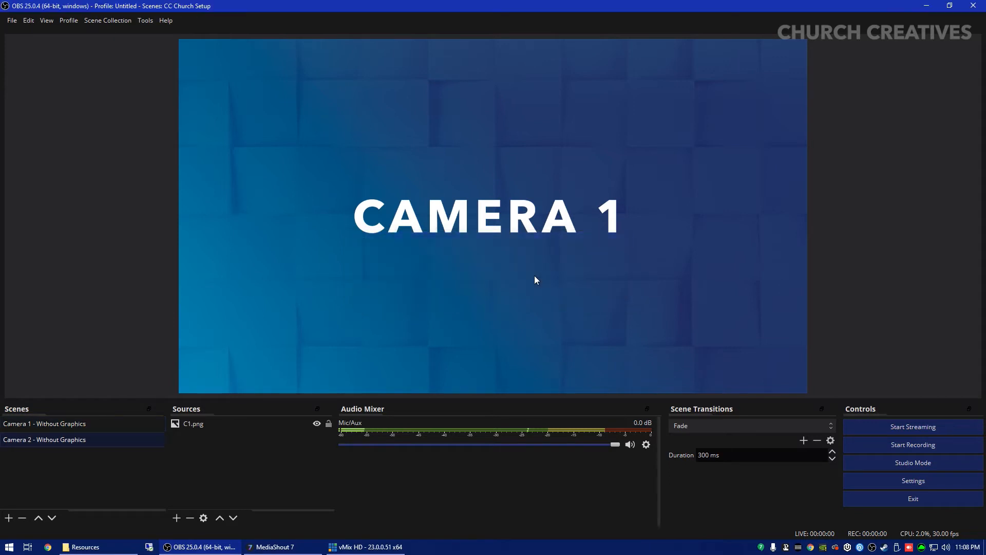
left_click(189, 517)
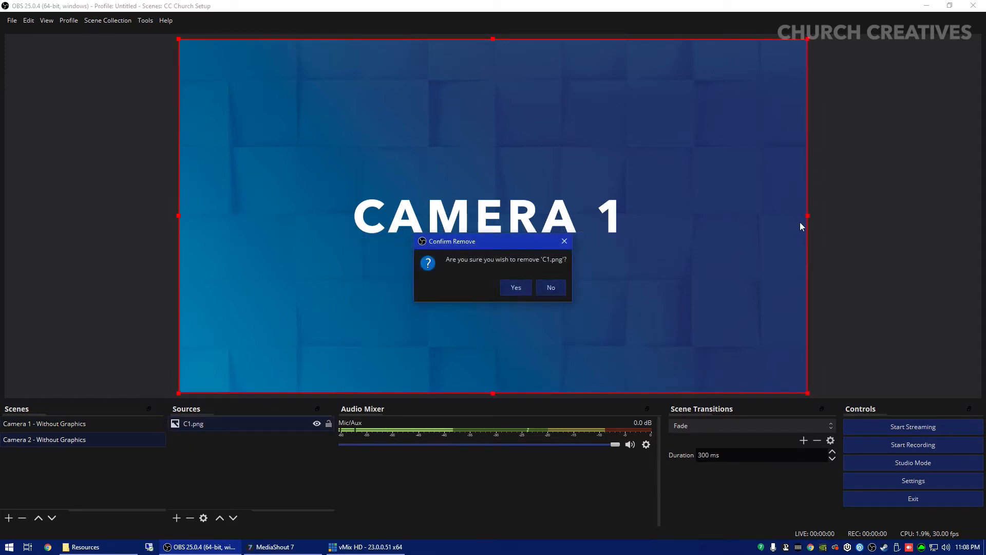
left_click(516, 287)
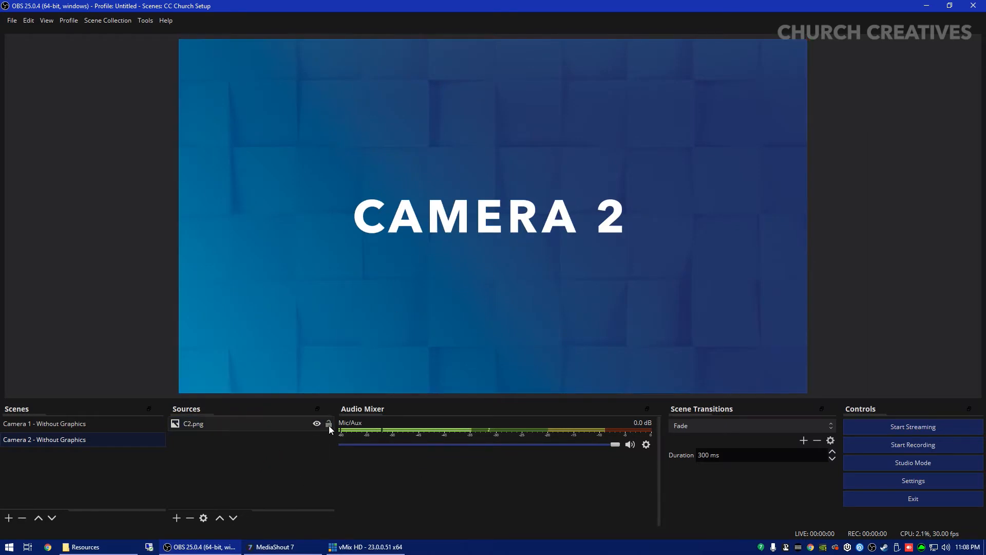
left_click(328, 423)
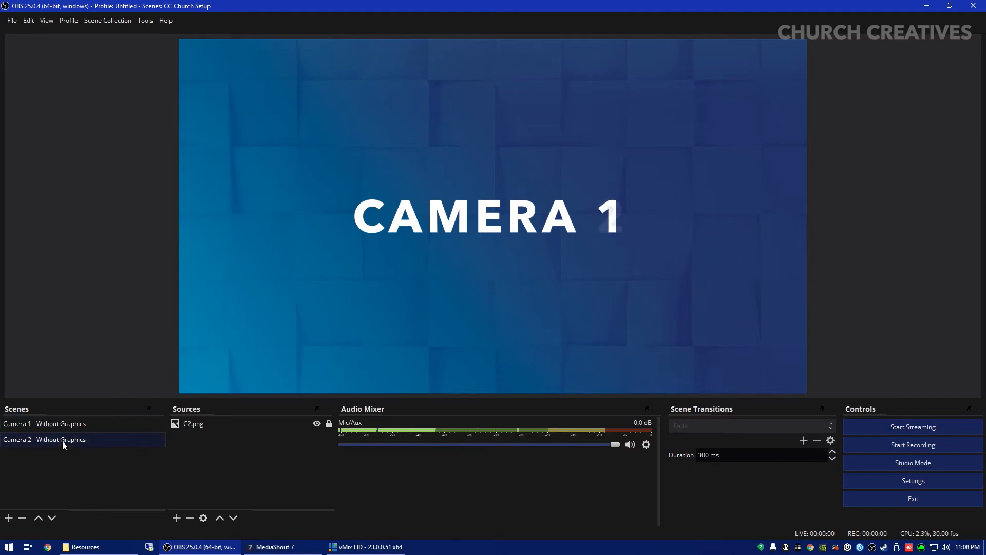
- Set the scene transition to Cut and test by switching Camera 2 to Camera 1
left_click(61, 440)
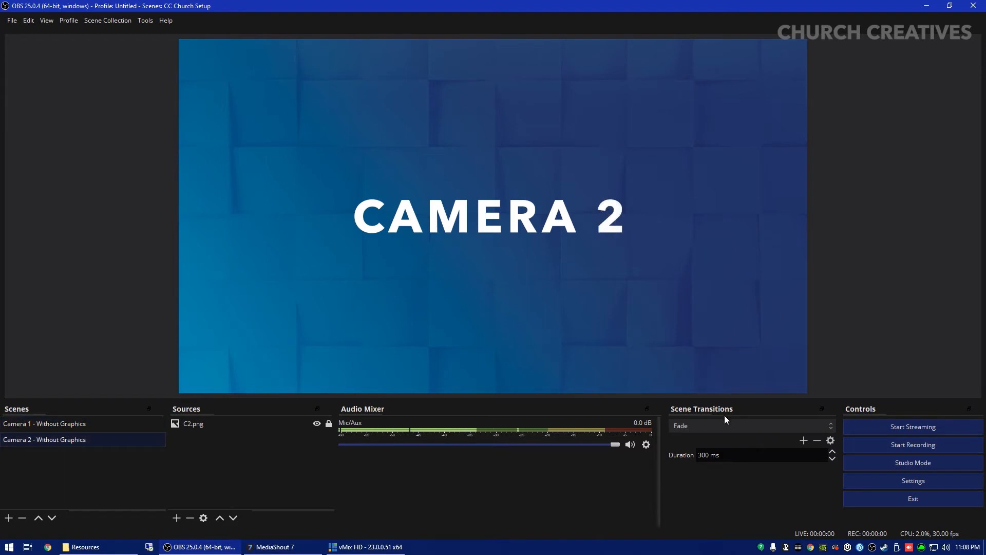
left_click(752, 425)
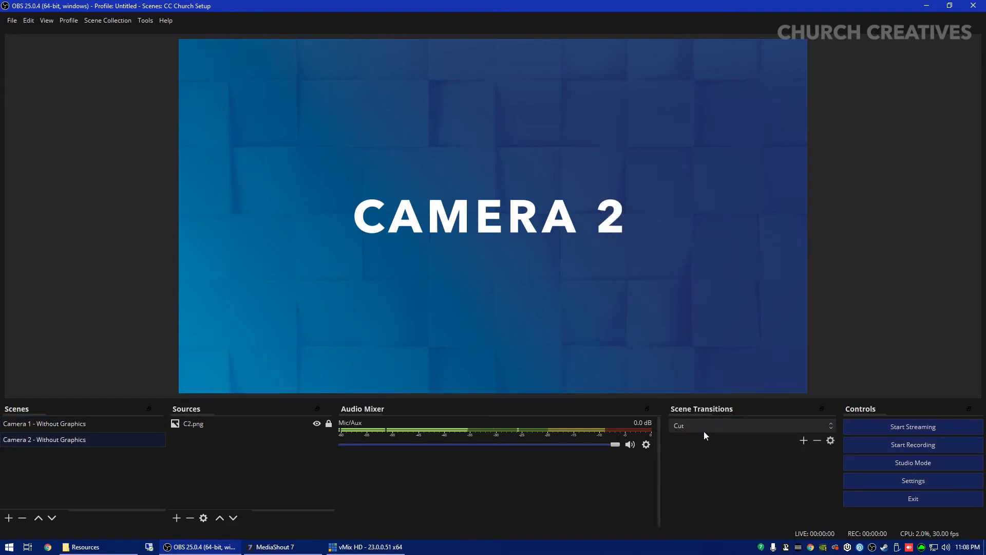
left_click(45, 424)
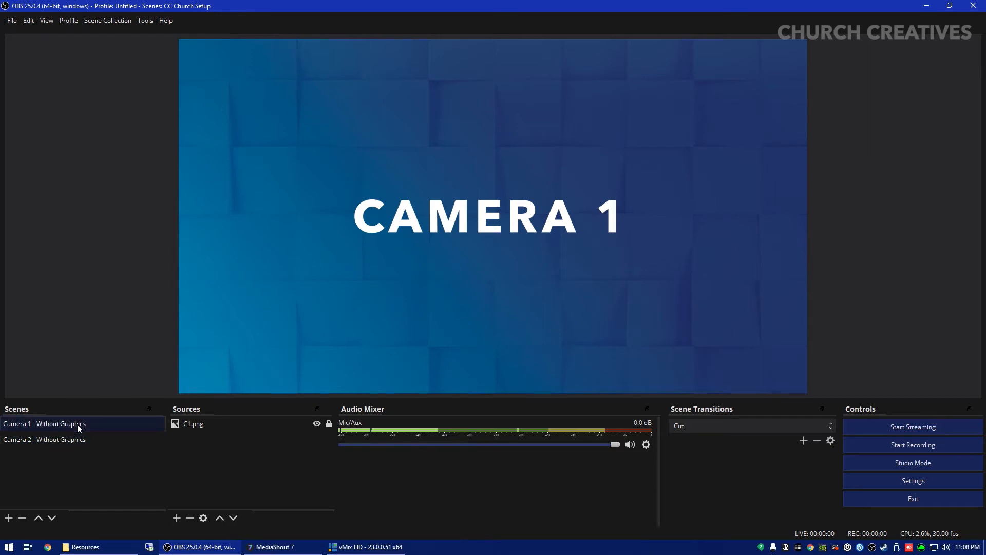
left_click(44, 440)
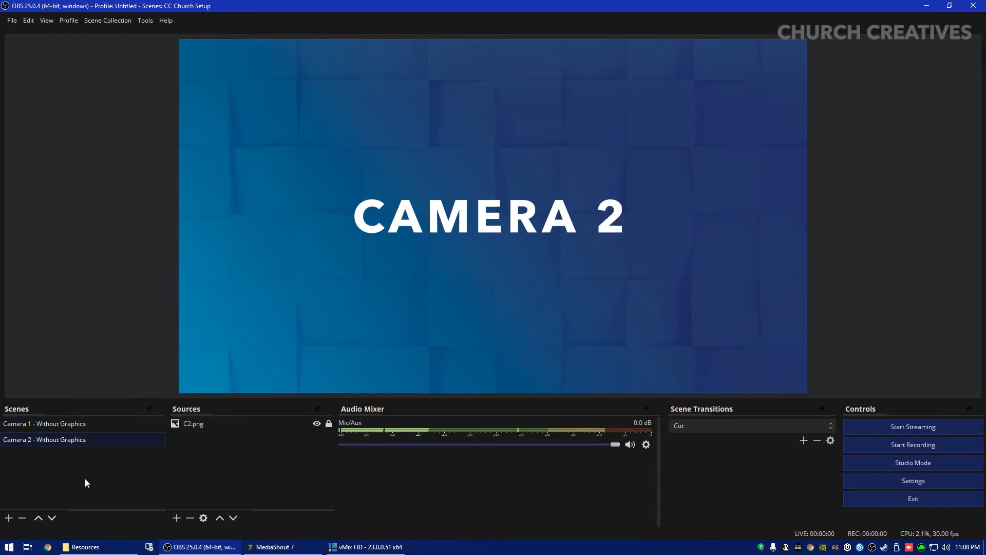
mouse_move(217, 400)
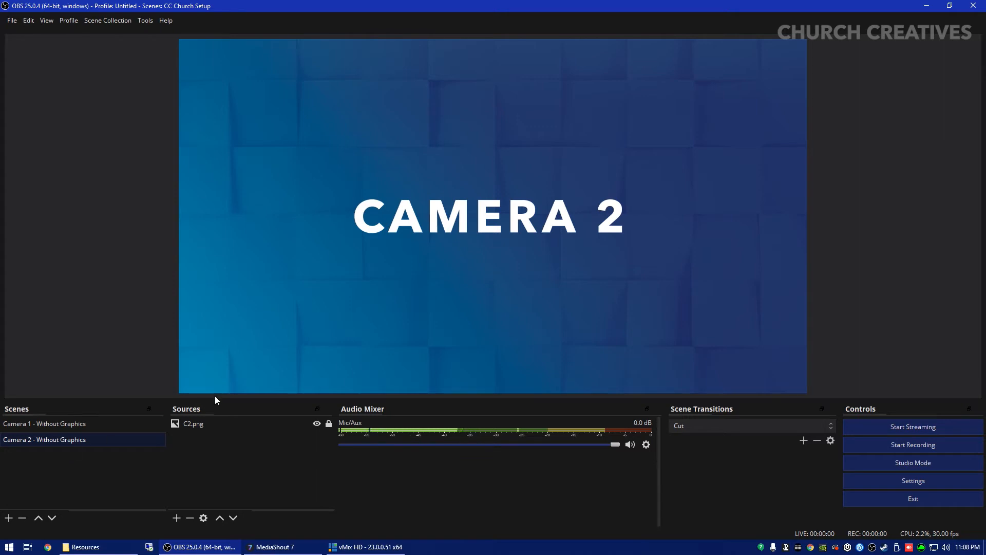
mouse_move(259, 521)
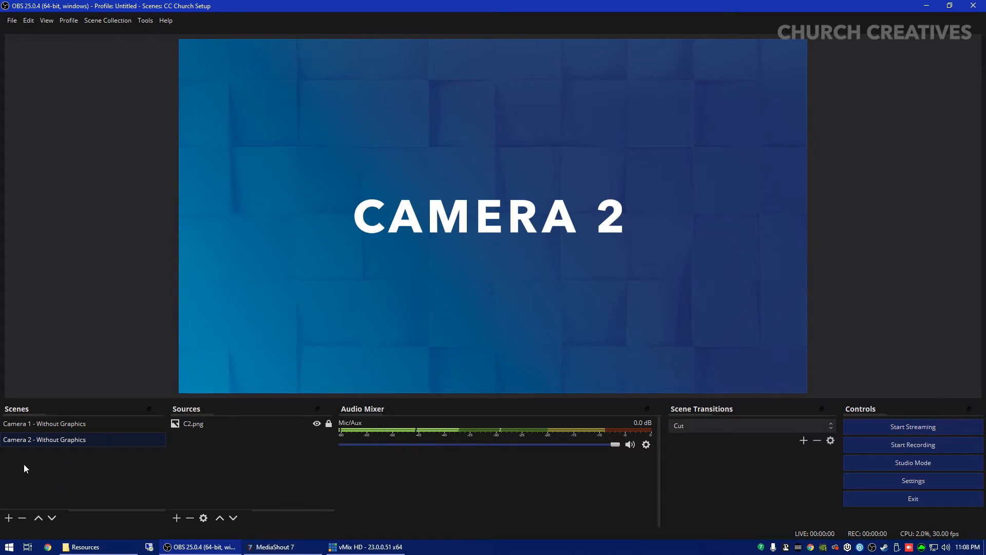
- Switch to MediaShout 7's Worship Night cue list and show the Main and Stage display previews
left_click(272, 547)
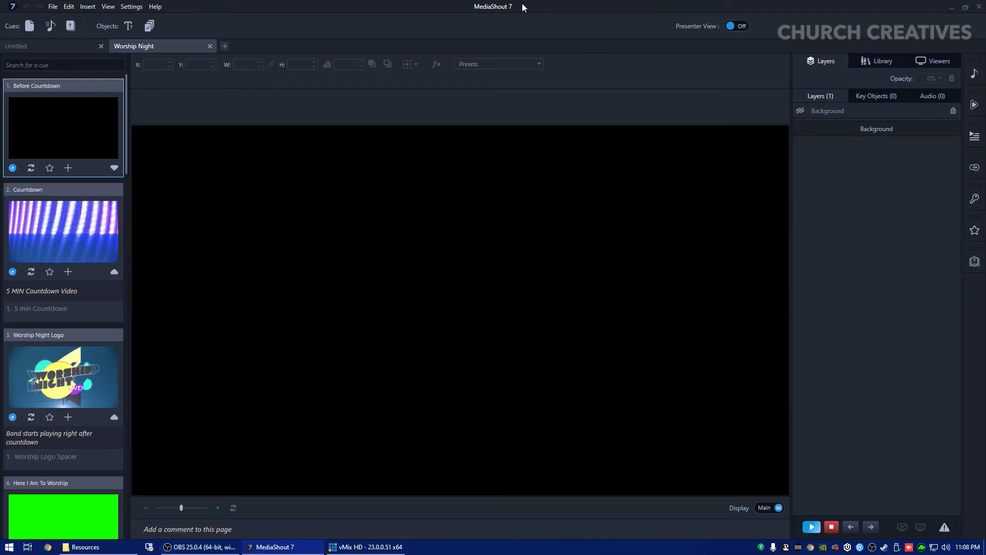
mouse_move(957, 68)
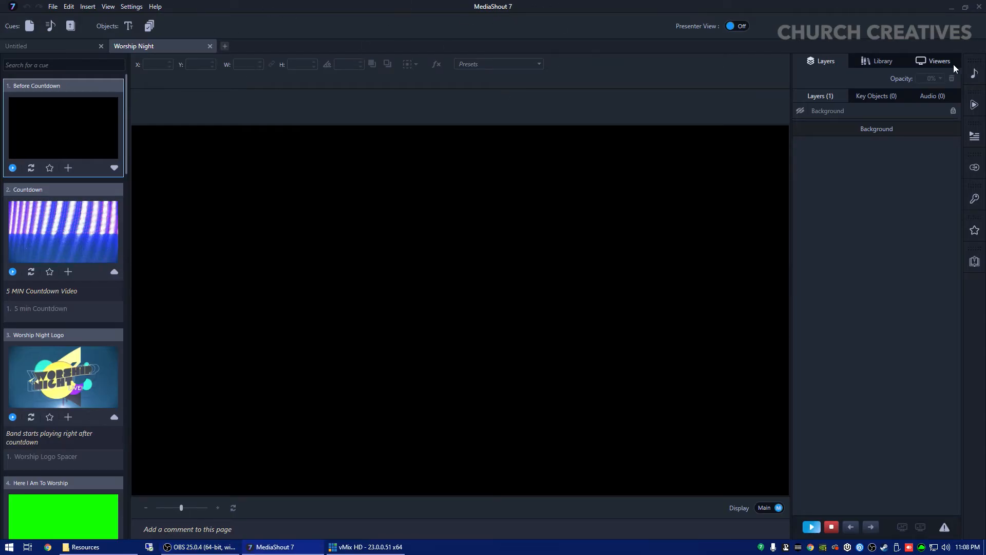
left_click(935, 61)
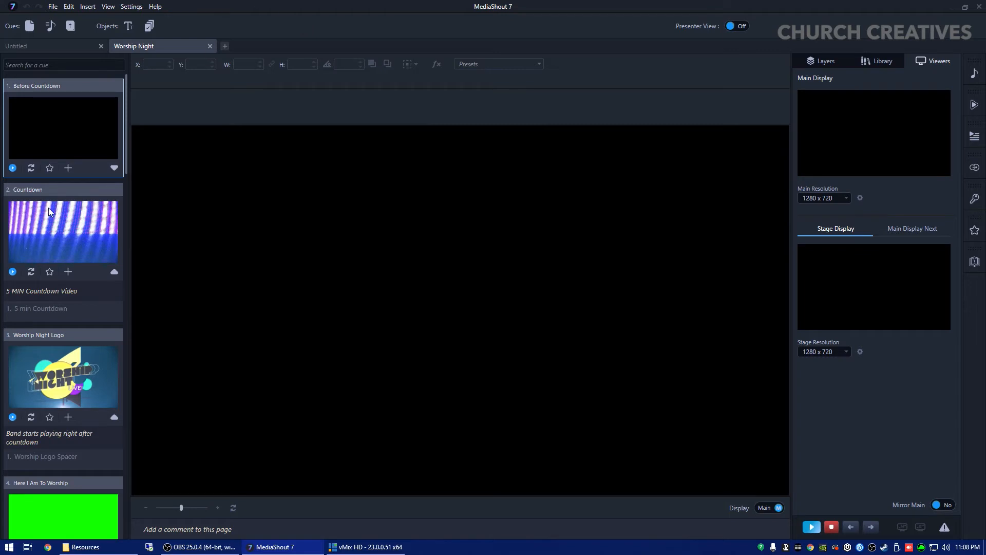
scroll("down", 3)
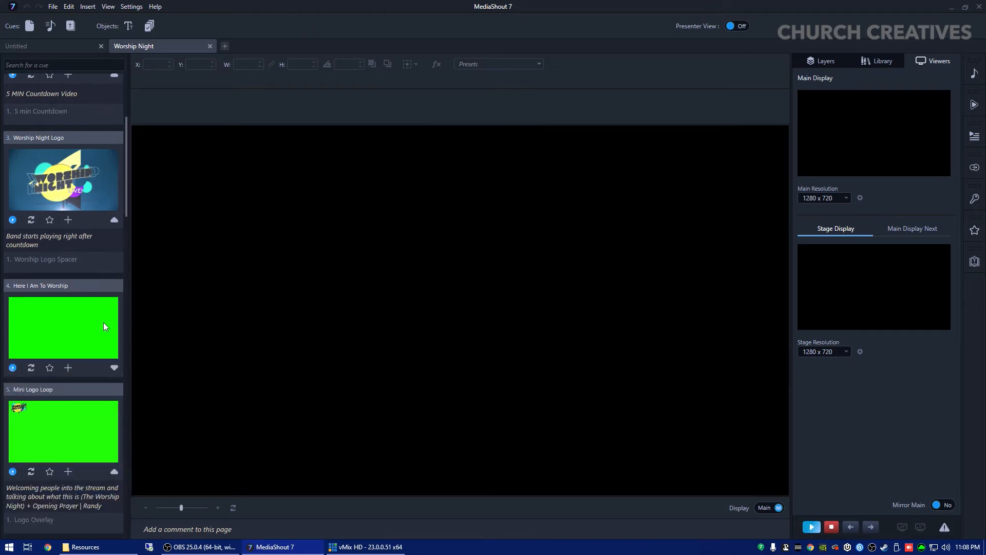
scroll("down", 3)
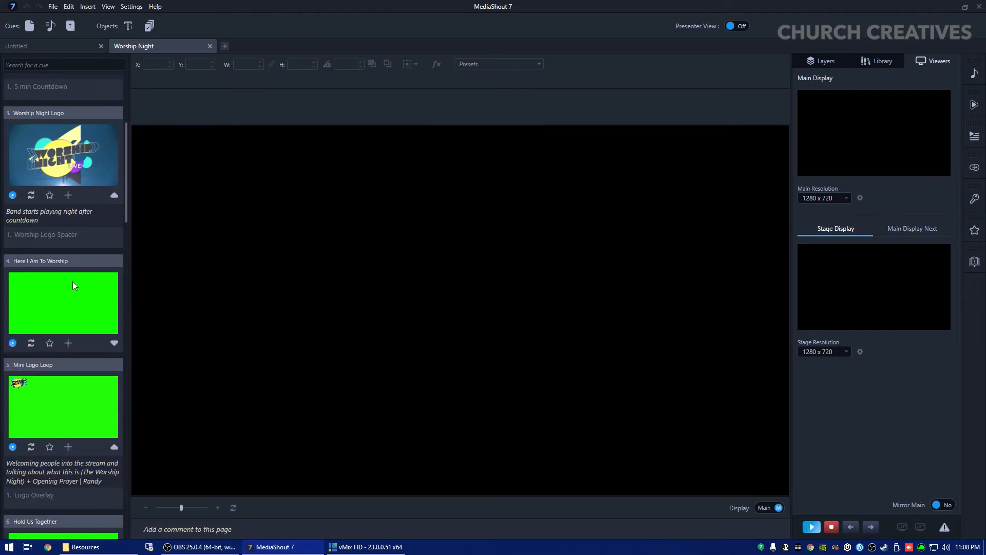
mouse_move(271, 287)
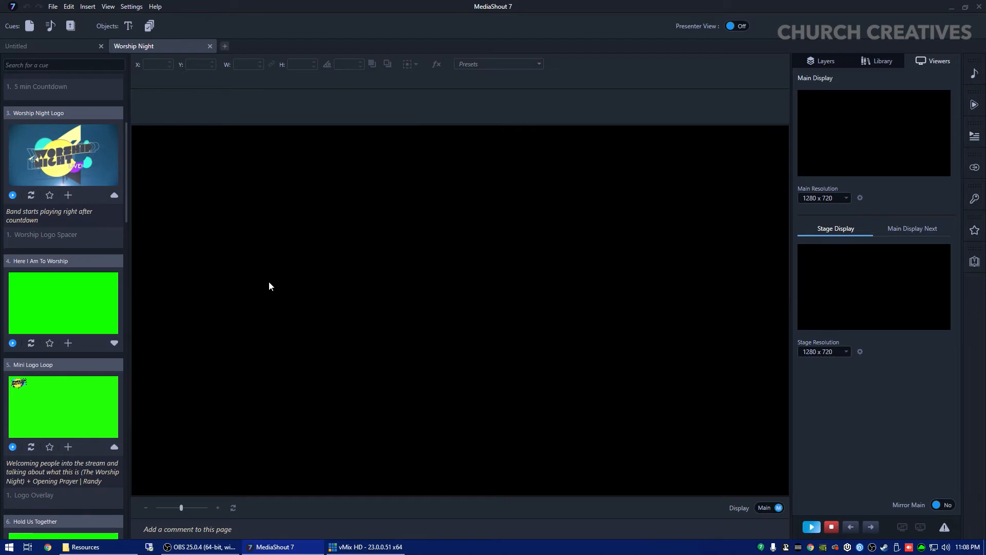
mouse_move(92, 285)
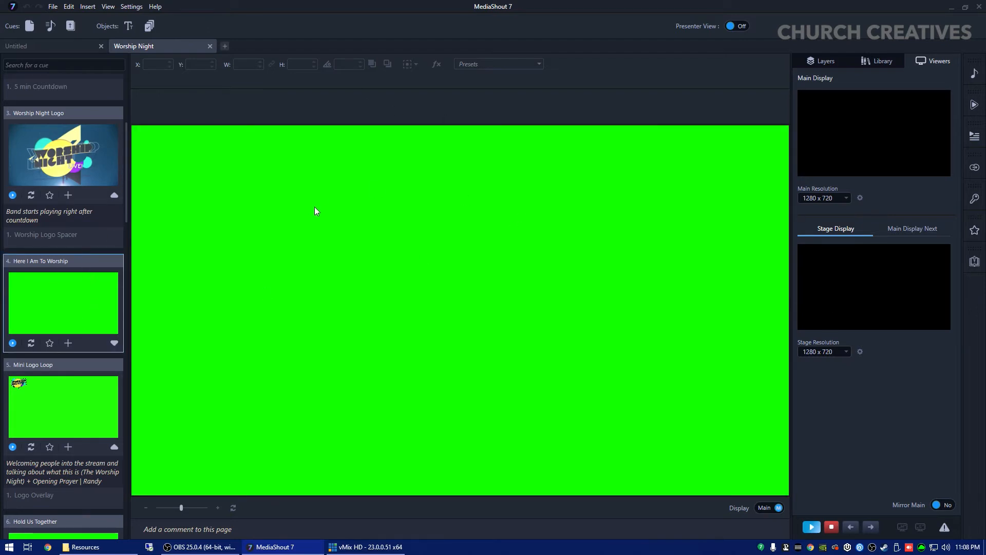
mouse_move(662, 73)
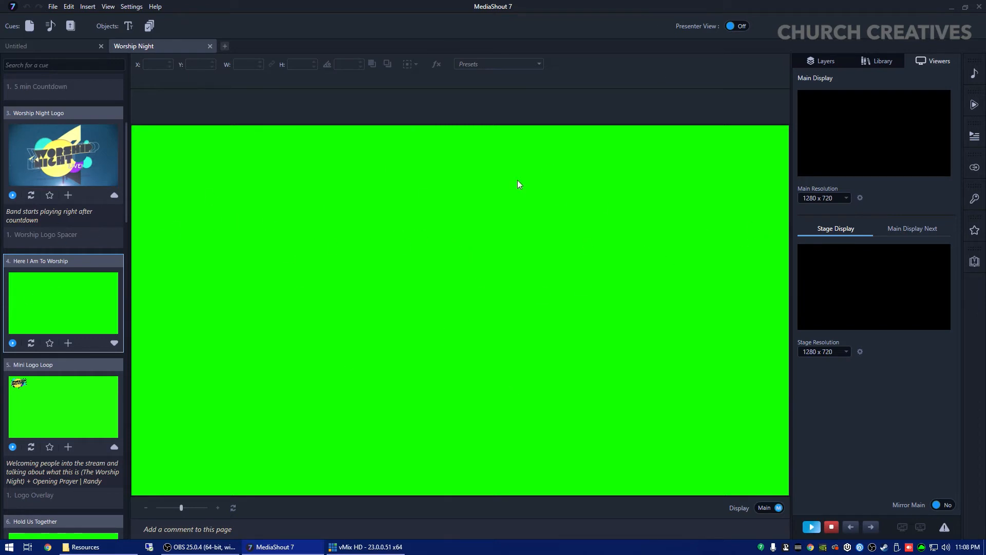
mouse_move(52, 307)
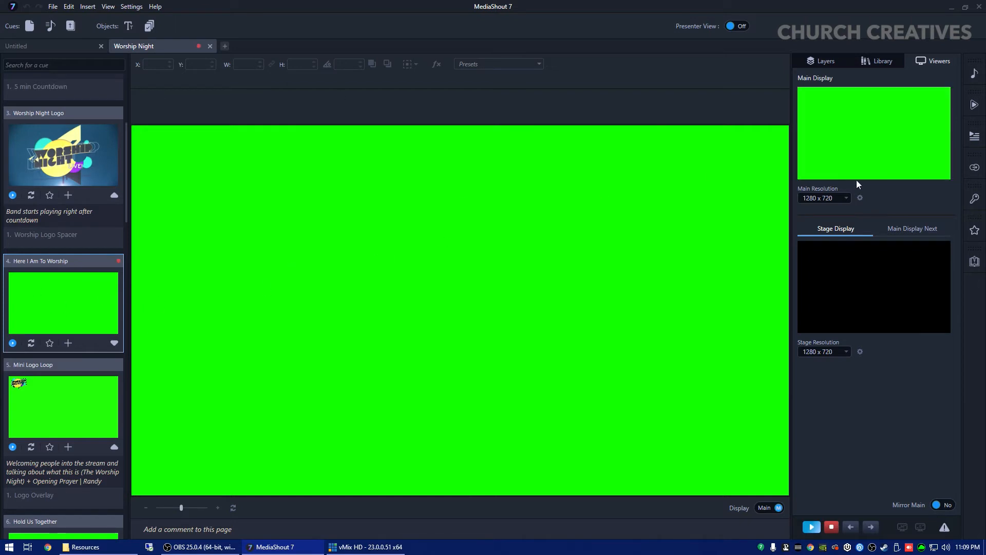
mouse_move(868, 412)
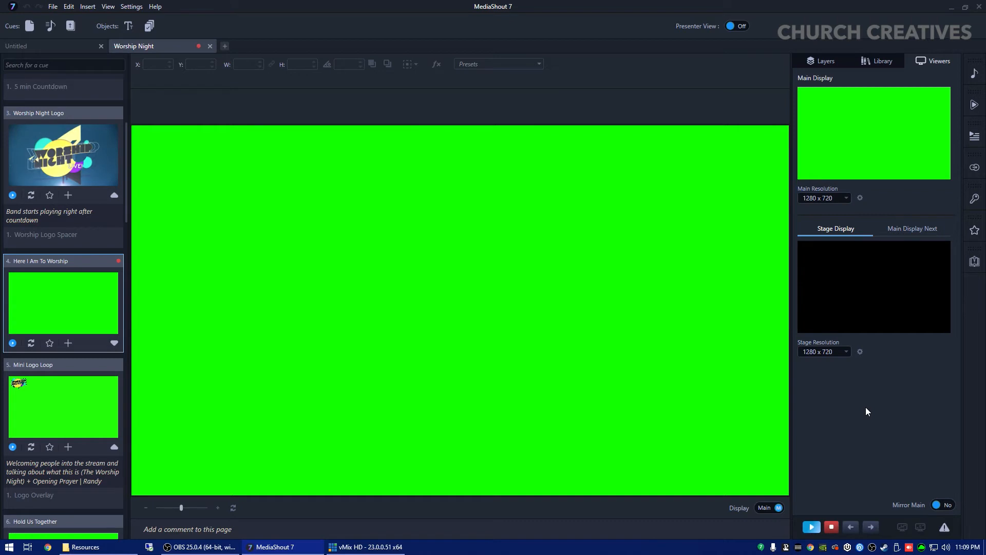
mouse_move(102, 329)
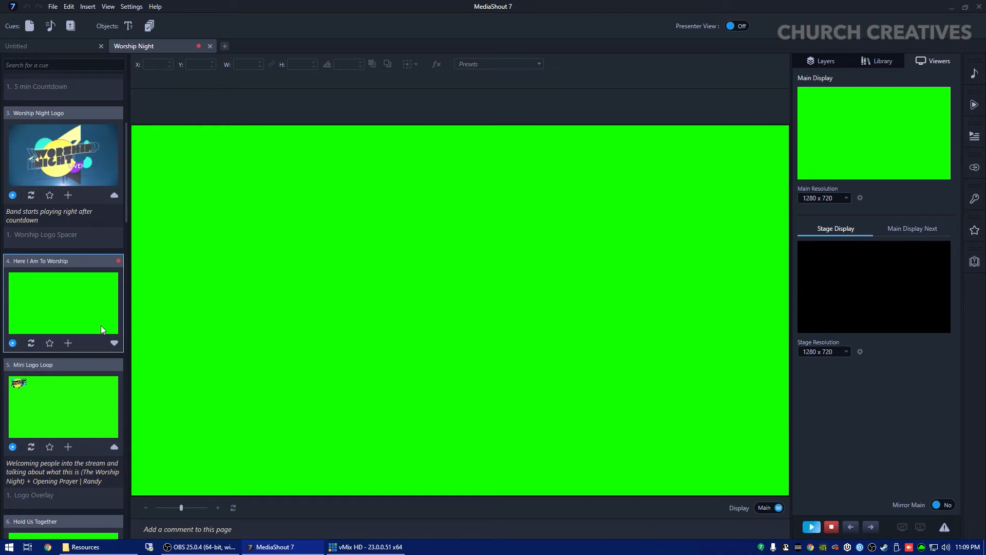
mouse_move(48, 274)
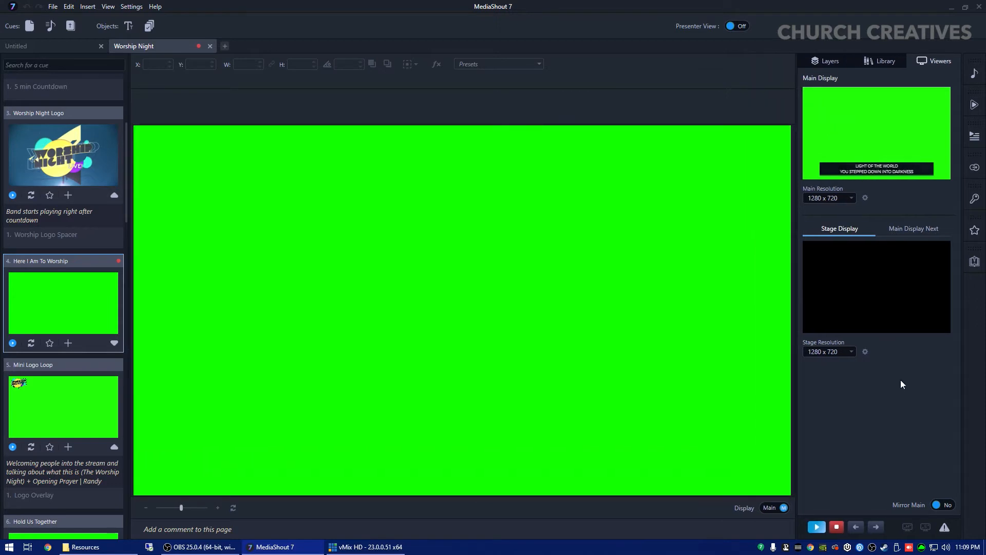
mouse_move(698, 157)
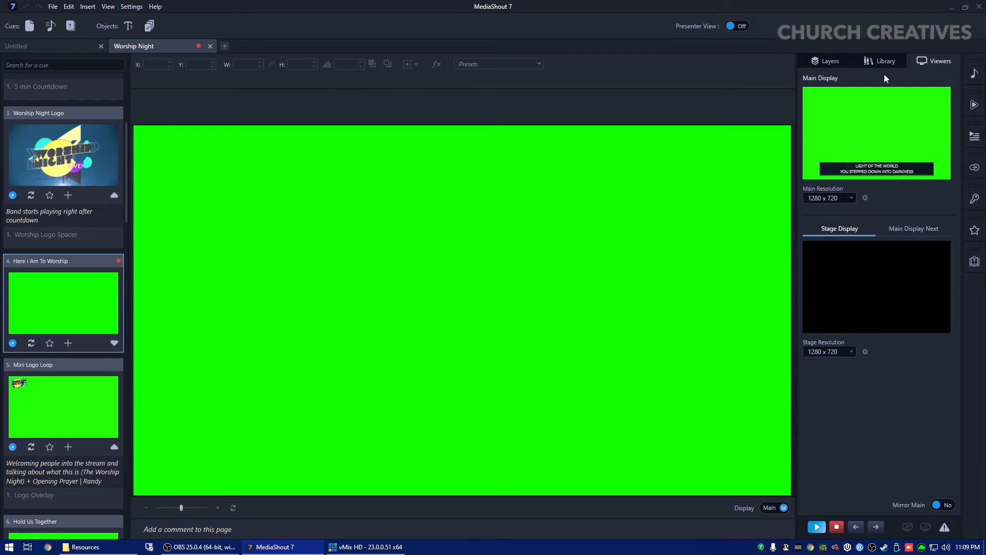
mouse_move(908, 527)
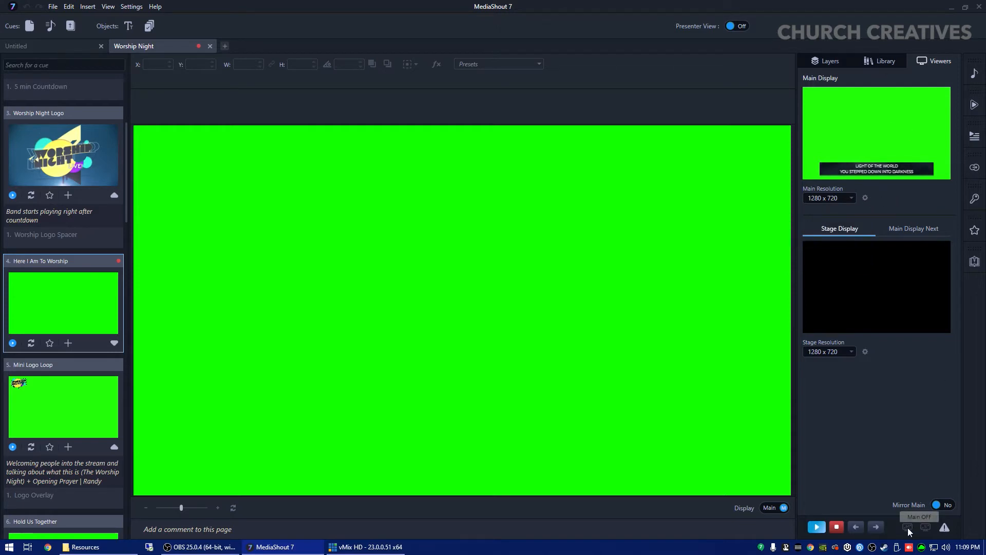
mouse_move(409, 85)
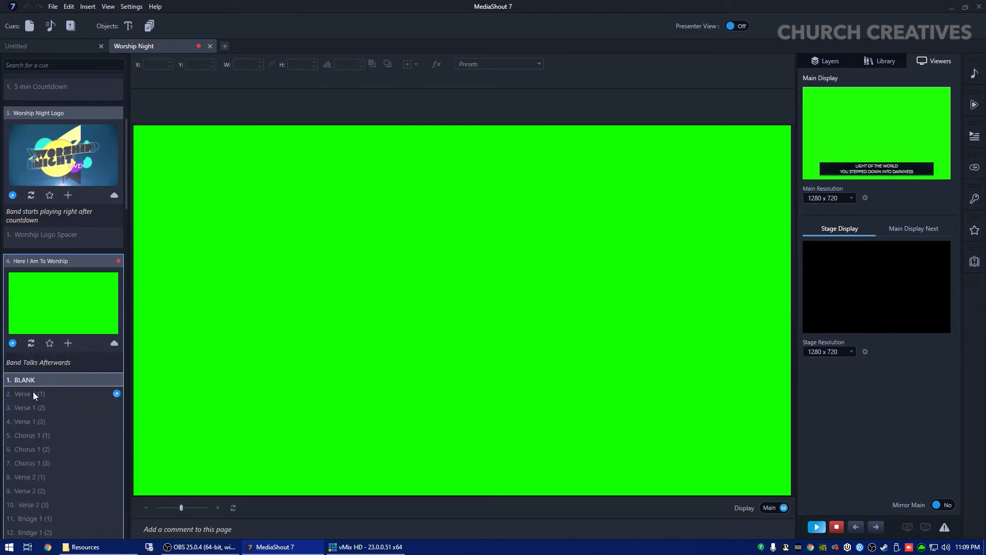
- Show Here I Am To Worship's Verse 1 (1) slide and turn on the Main output
left_click(31, 393)
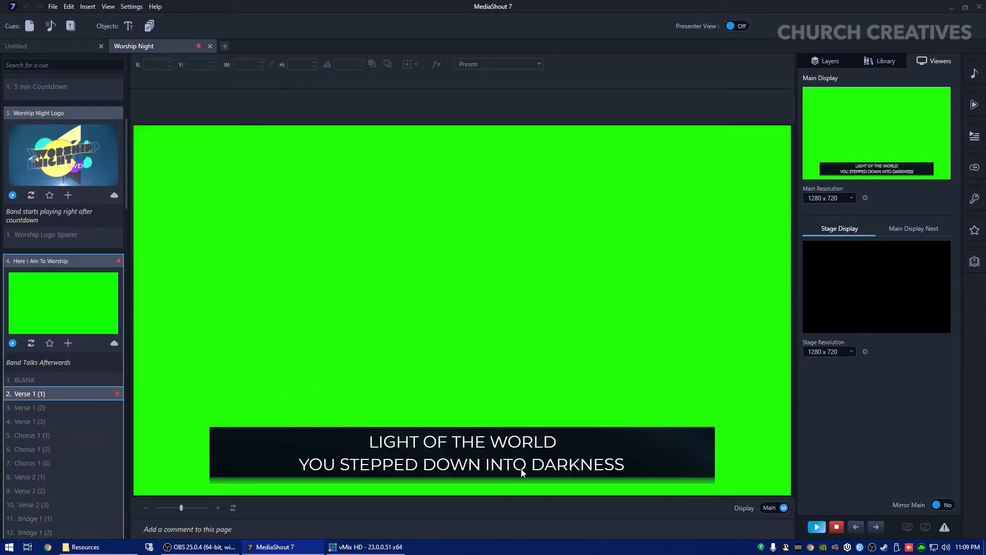
mouse_move(291, 156)
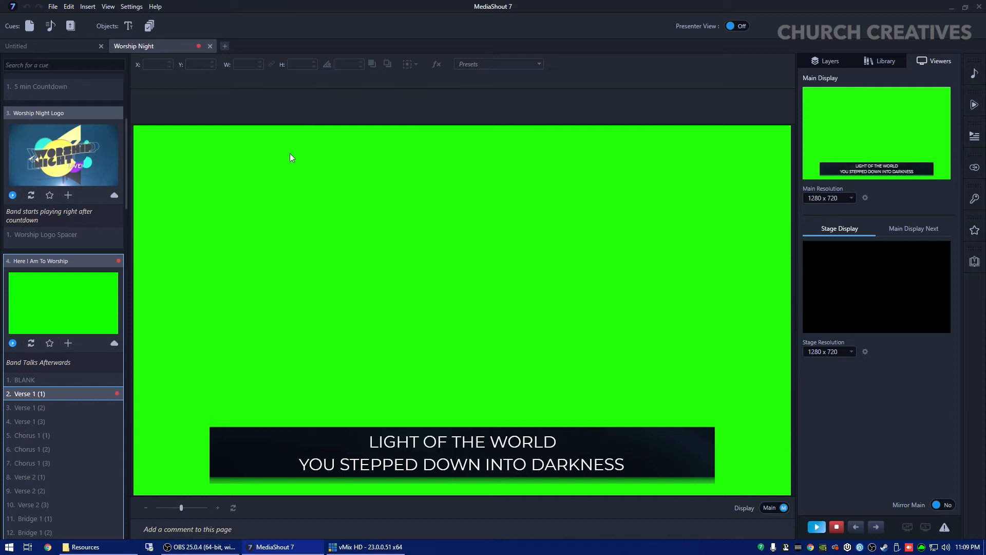
mouse_move(396, 180)
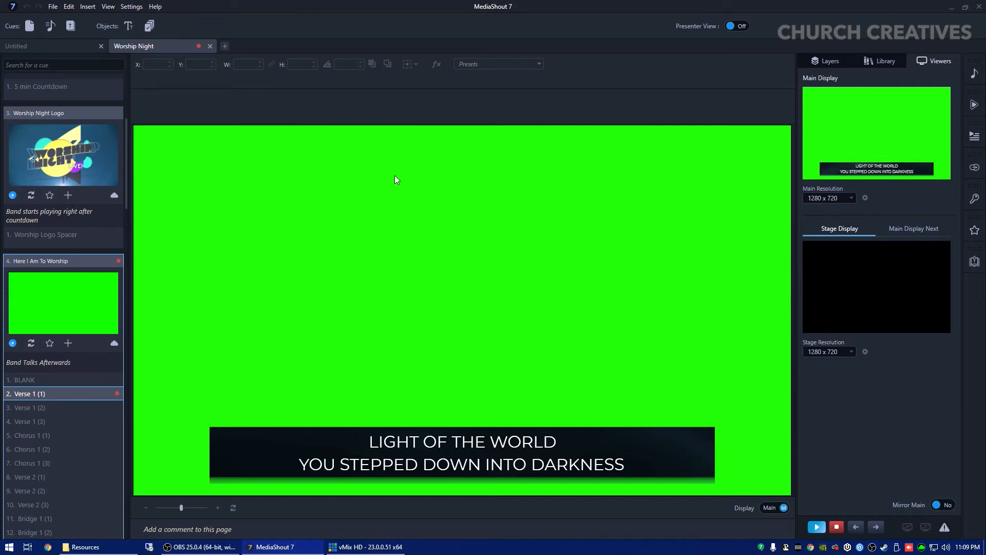
mouse_move(431, 315)
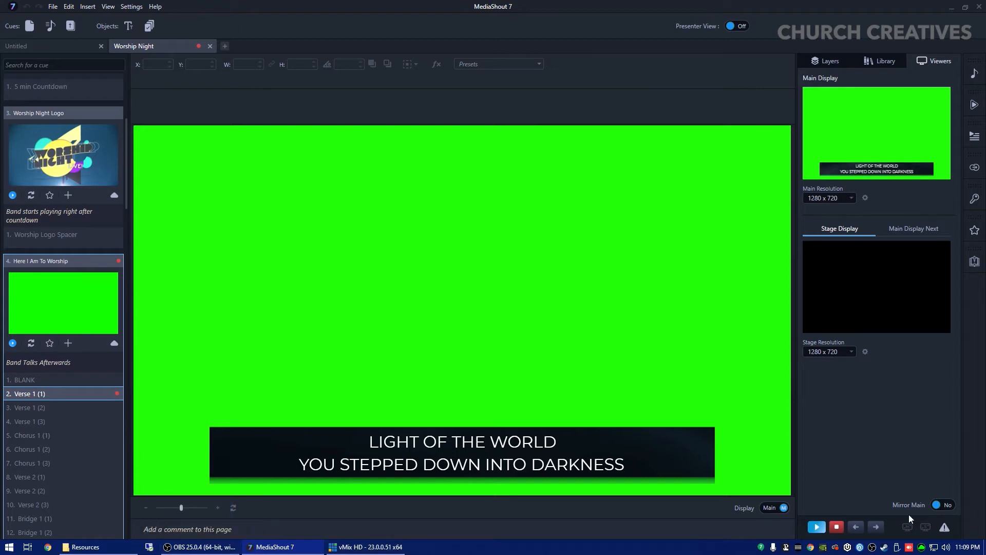
mouse_move(899, 421)
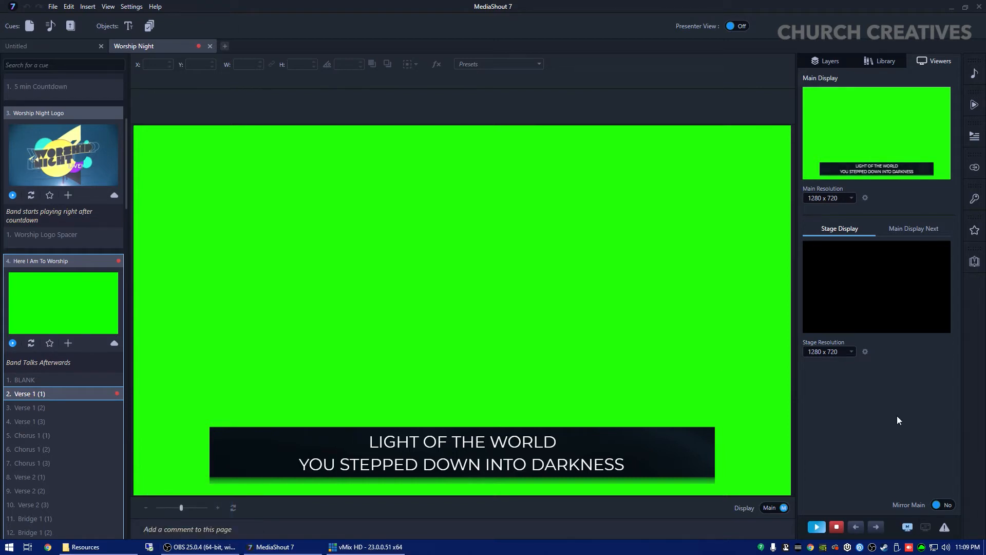
left_click(190, 547)
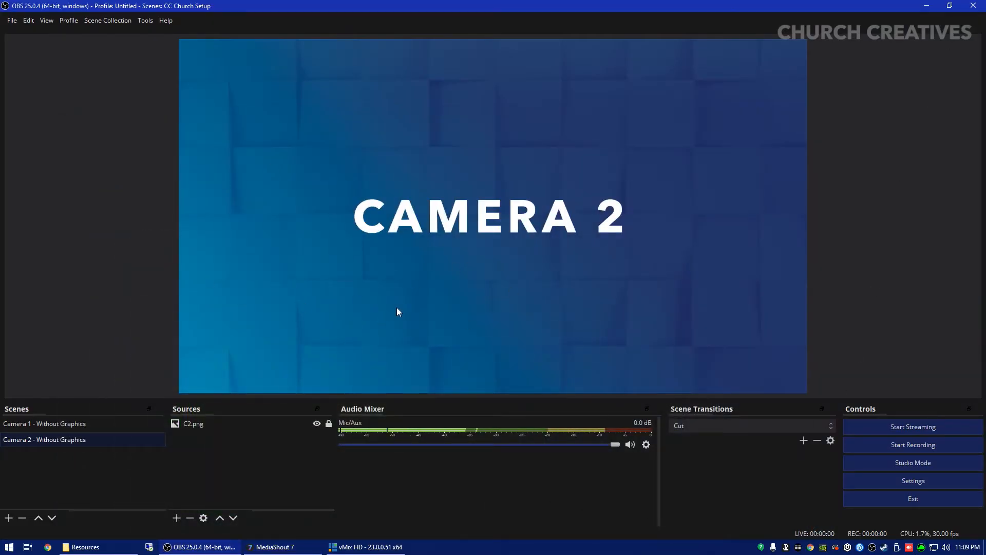
mouse_move(371, 460)
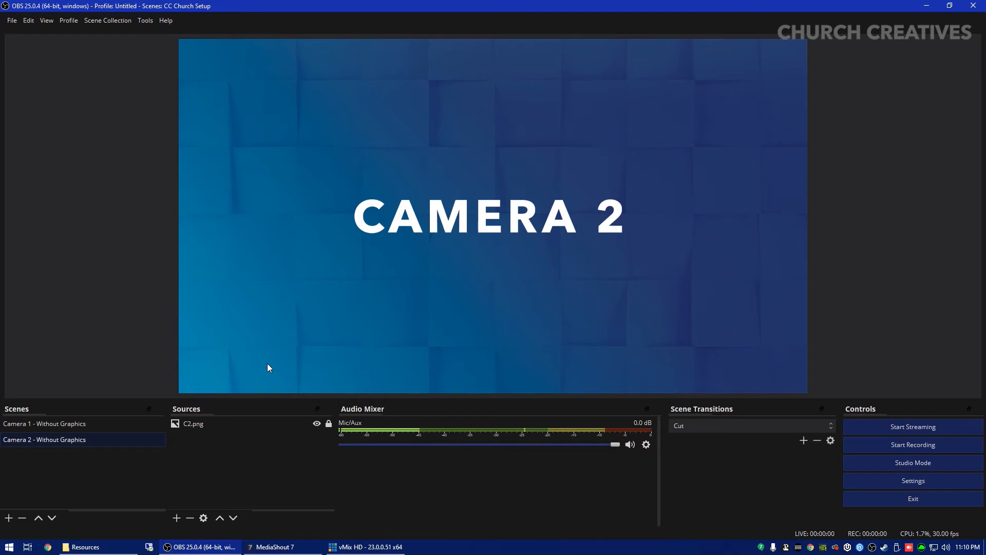
right_click(203, 456)
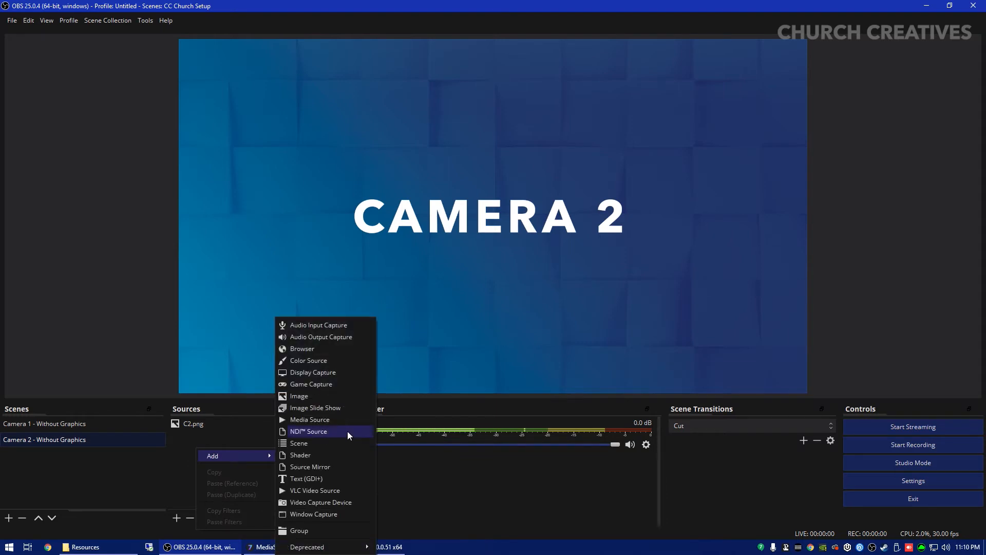
mouse_move(304, 441)
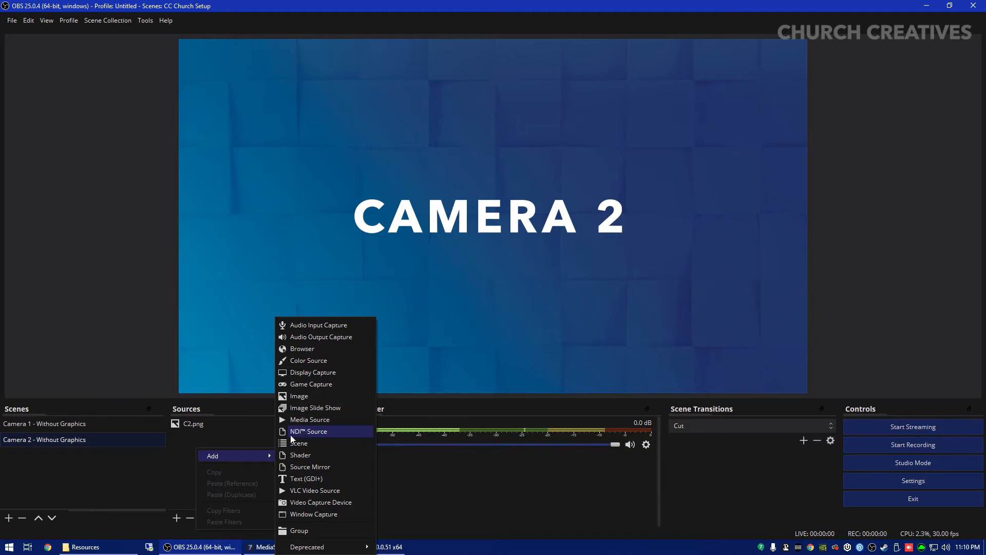
mouse_move(303, 436)
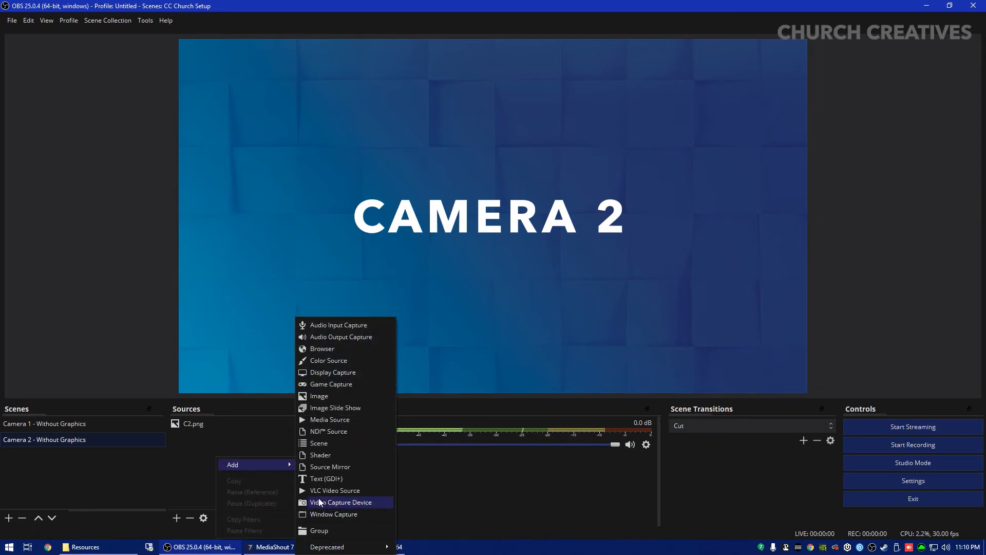
mouse_move(352, 372)
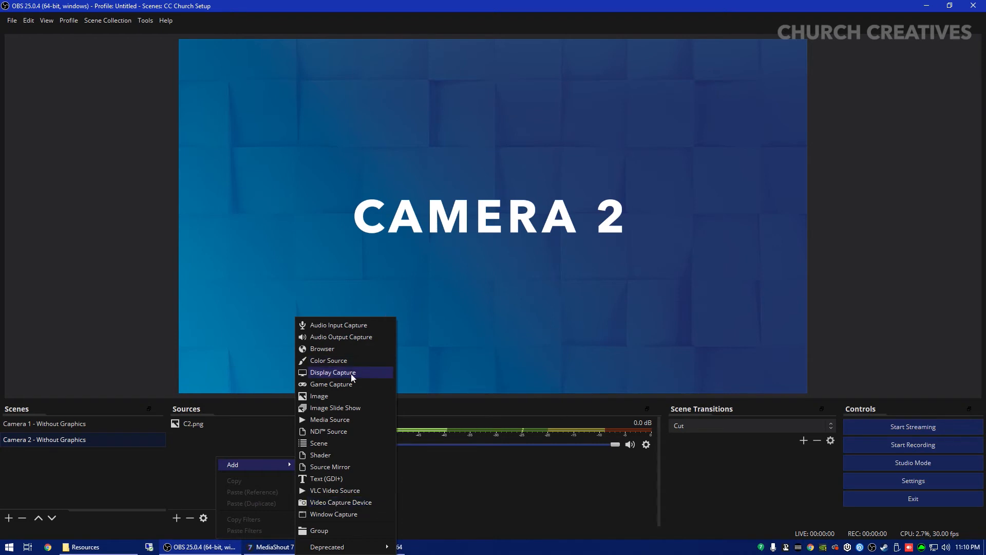
left_click(333, 372)
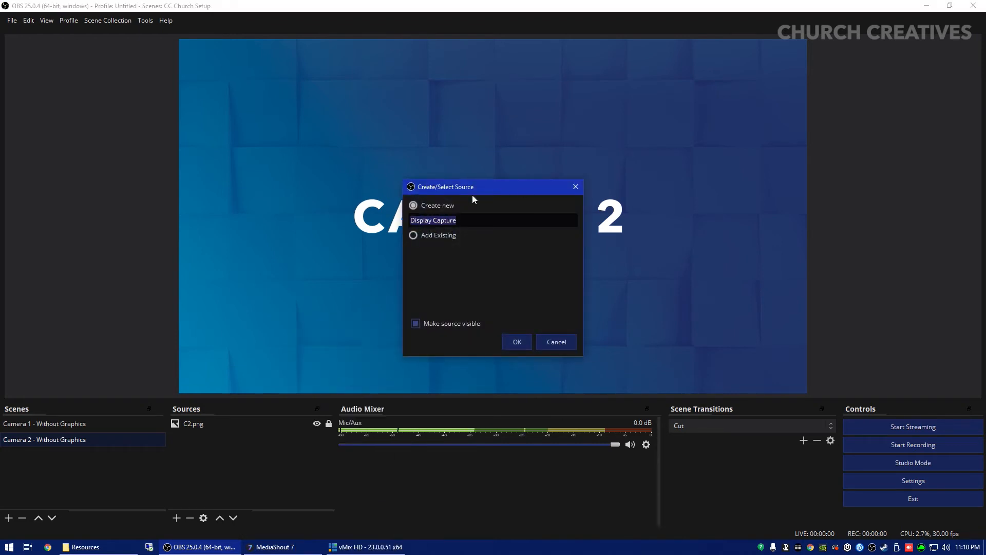
left_click(461, 220)
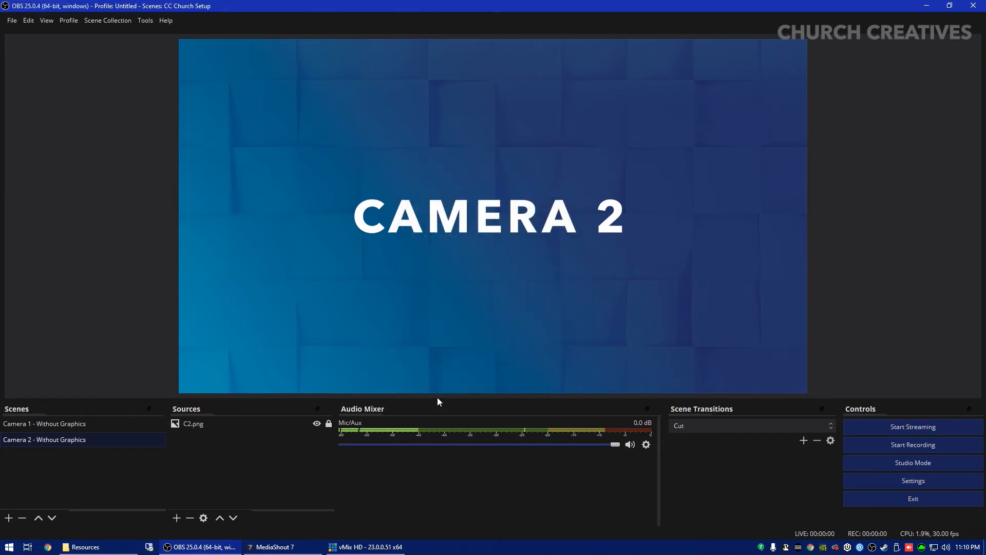
- Duplicate the Camera 2 - Without Graphics scene as 'Camera 2 - With Lyric'
right_click(44, 439)
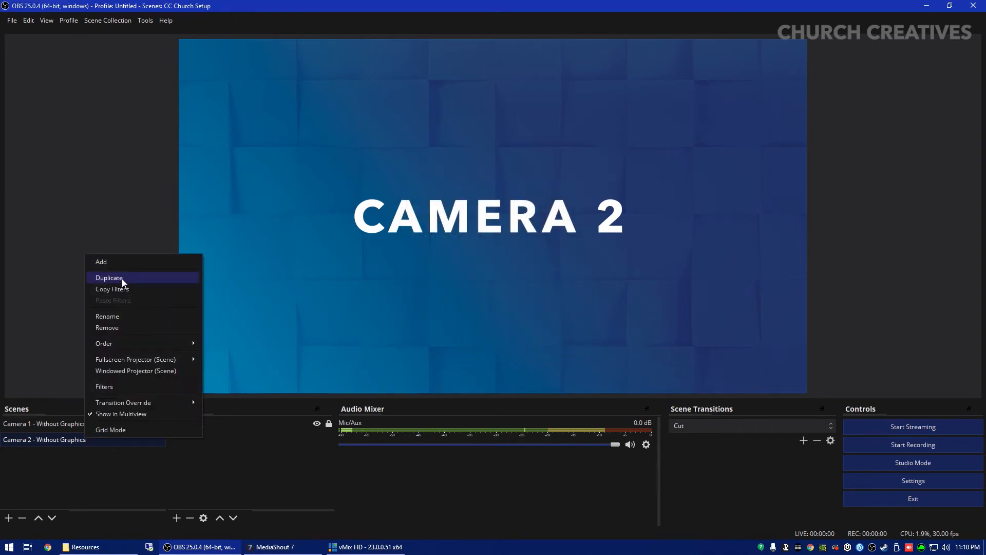
left_click(109, 278)
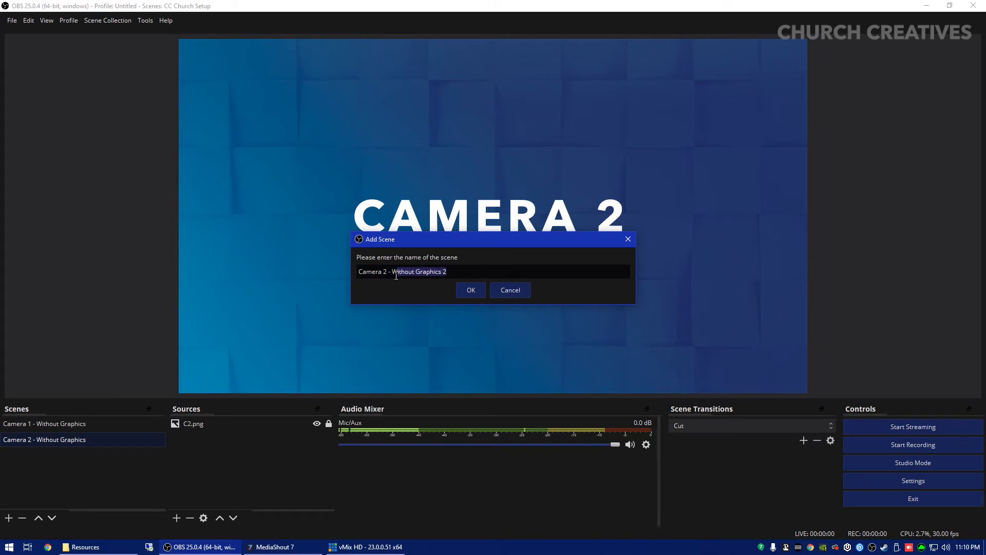
key("Delete")
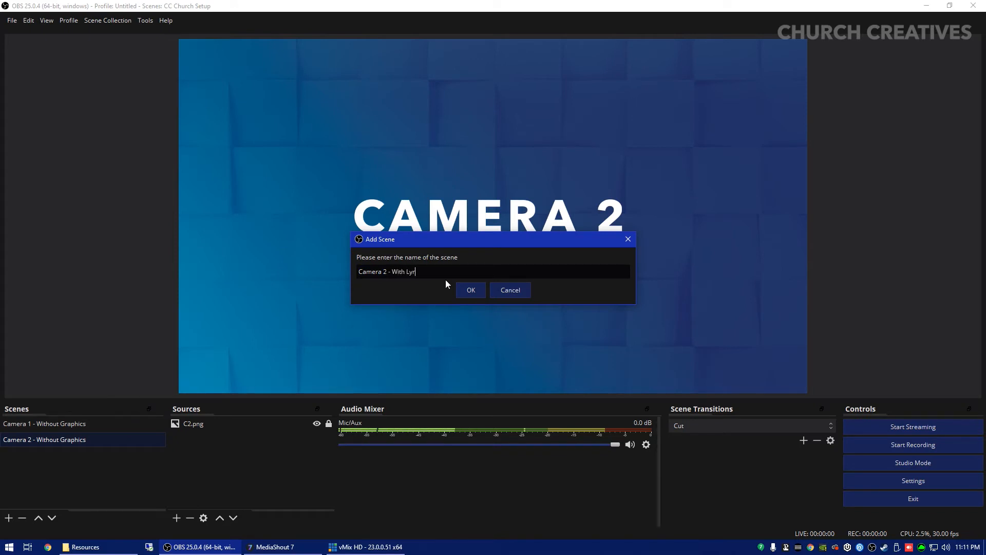
left_click(471, 290)
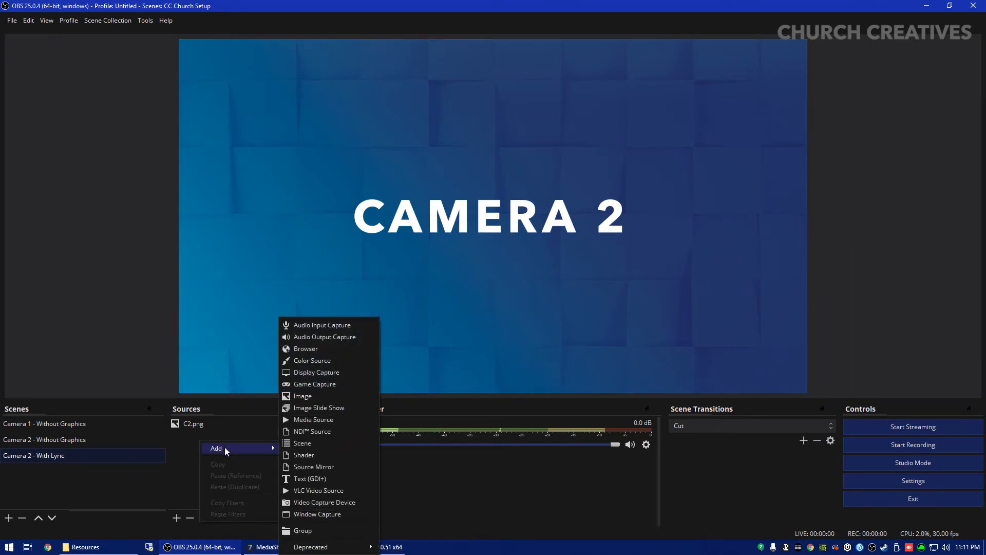
- Add a Display Capture source named 'Lyric Overlay' capturing Display 2
left_click(317, 372)
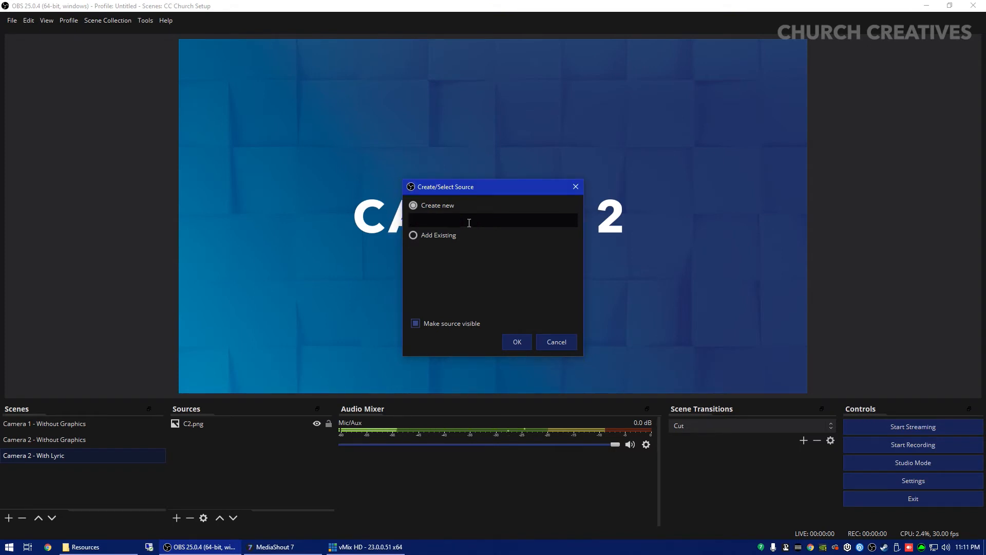
type("L")
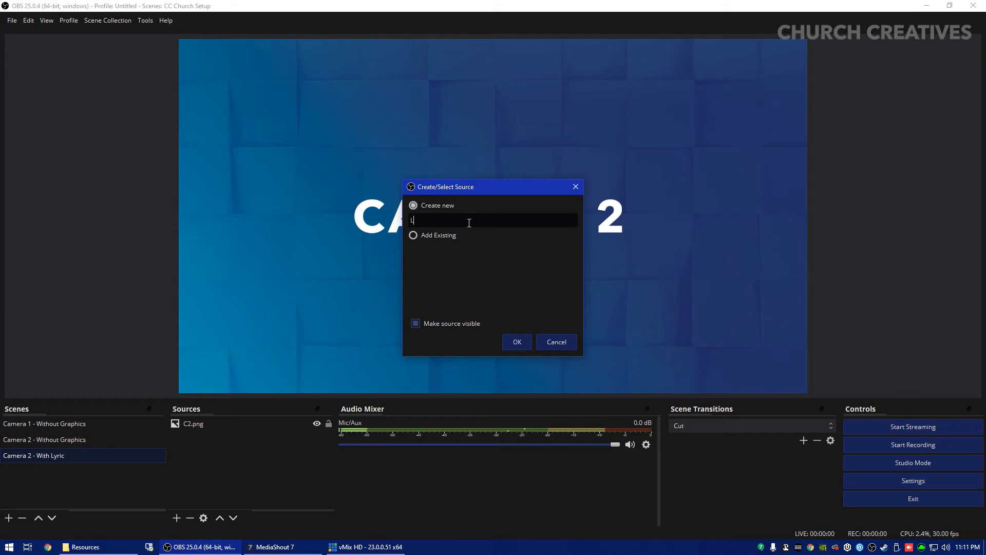
type("yric")
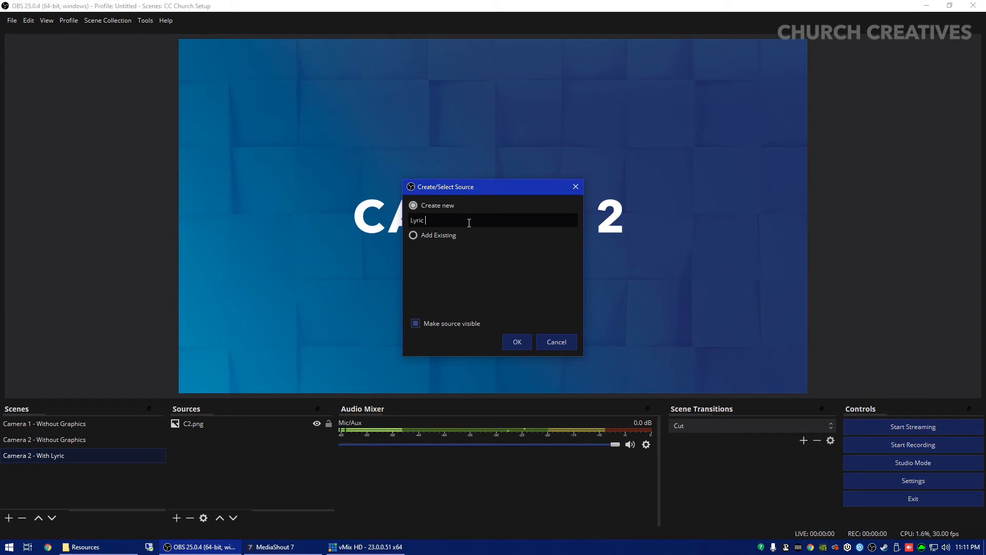
left_click(517, 342)
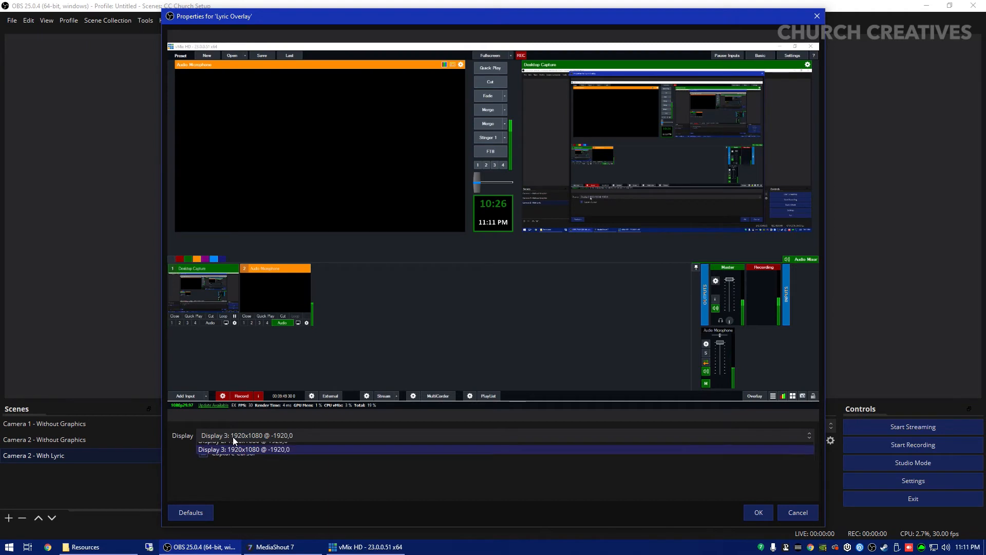
left_click(243, 449)
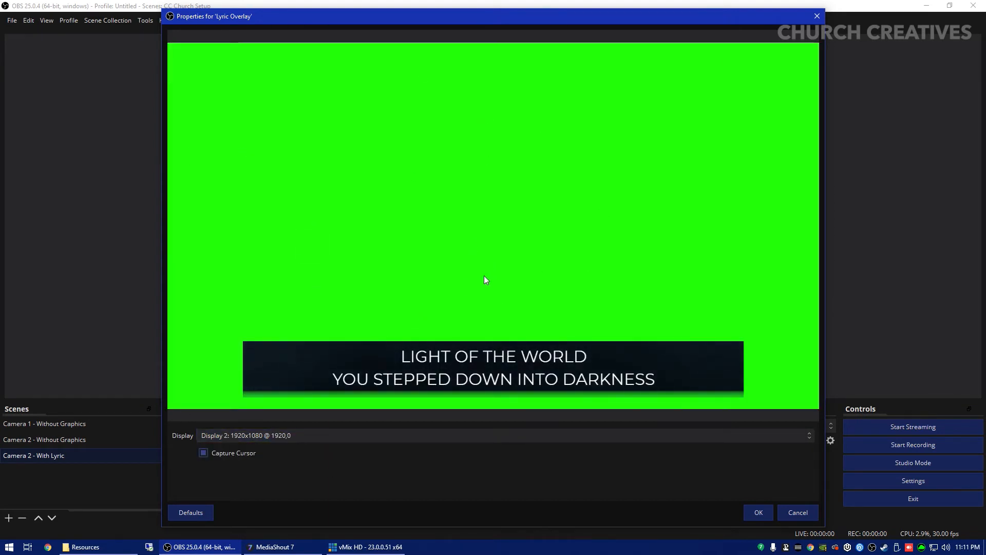
mouse_move(512, 312)
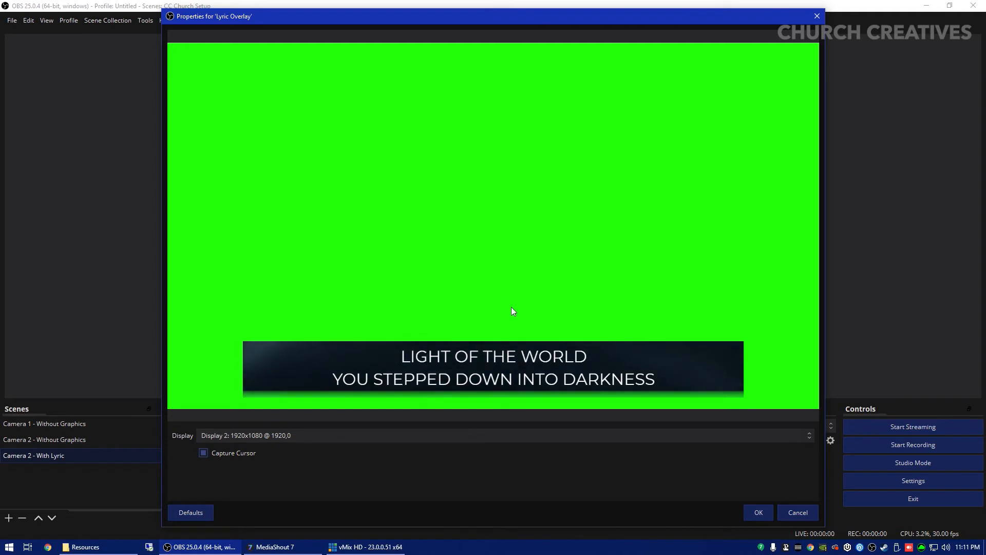
left_click(759, 512)
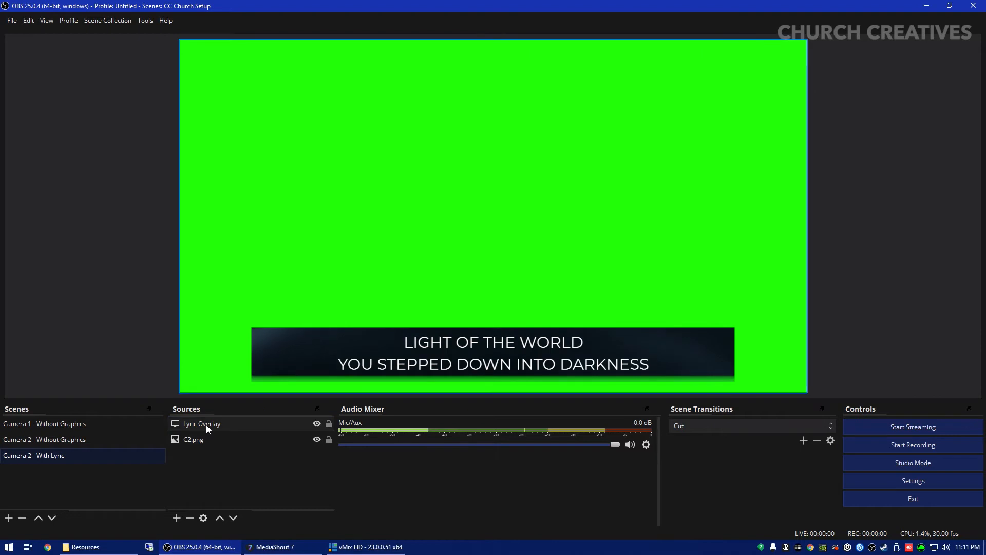
- Add a Chroma Key filter to the Lyric Overlay source
right_click(201, 423)
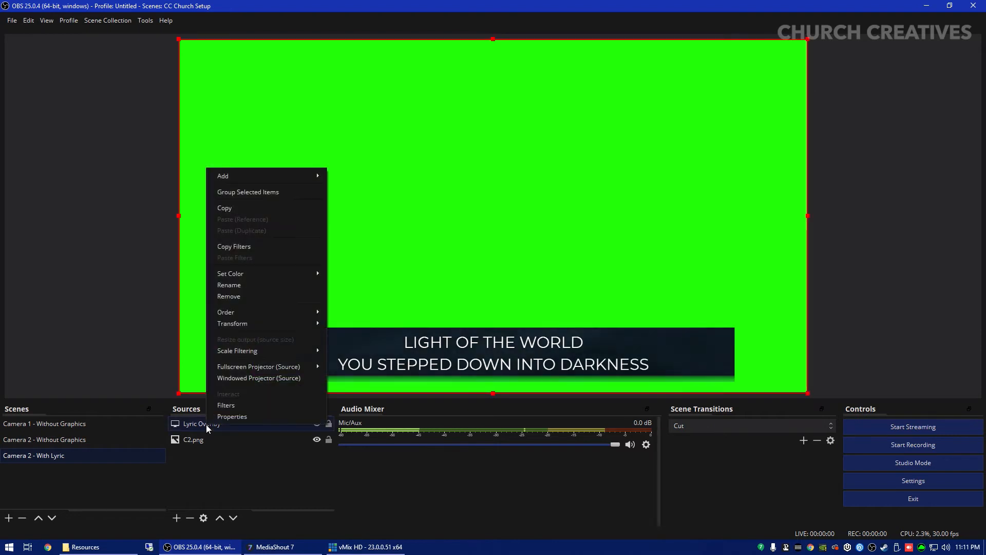
mouse_move(226, 405)
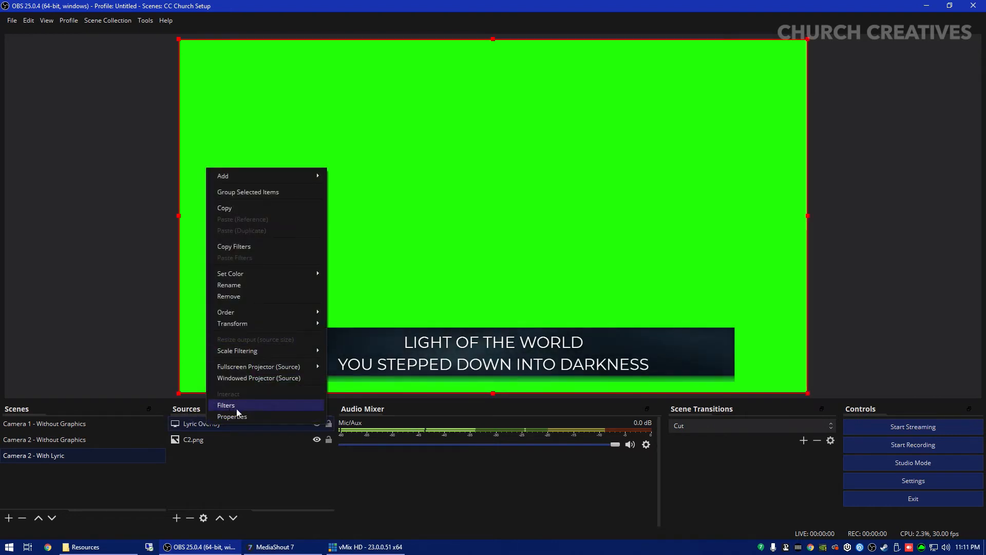
left_click(226, 405)
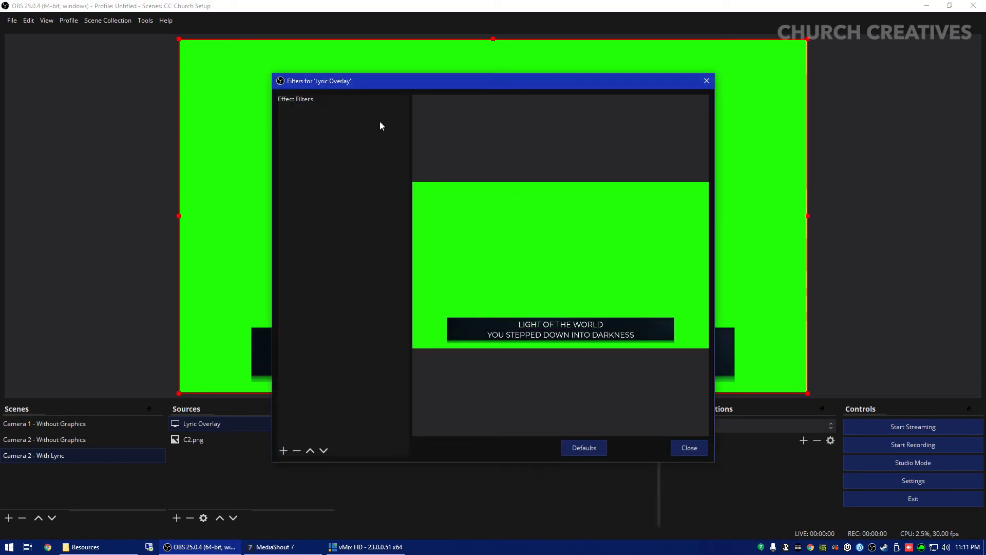
mouse_move(357, 342)
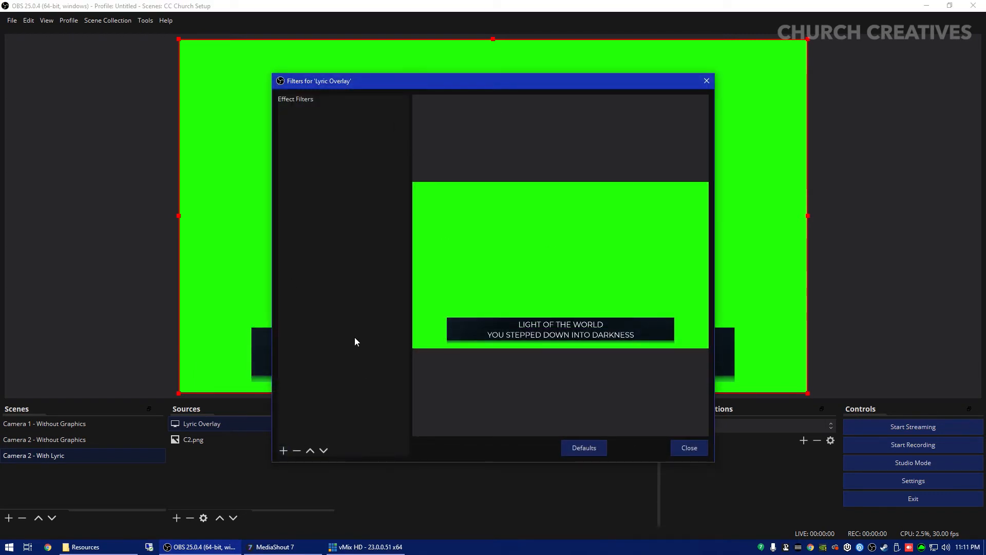
left_click(283, 450)
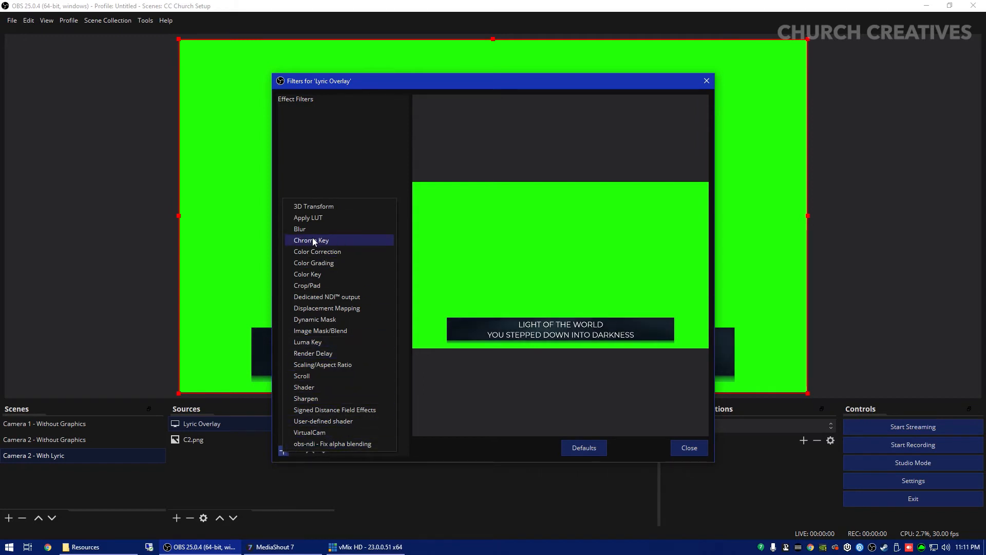
left_click(311, 240)
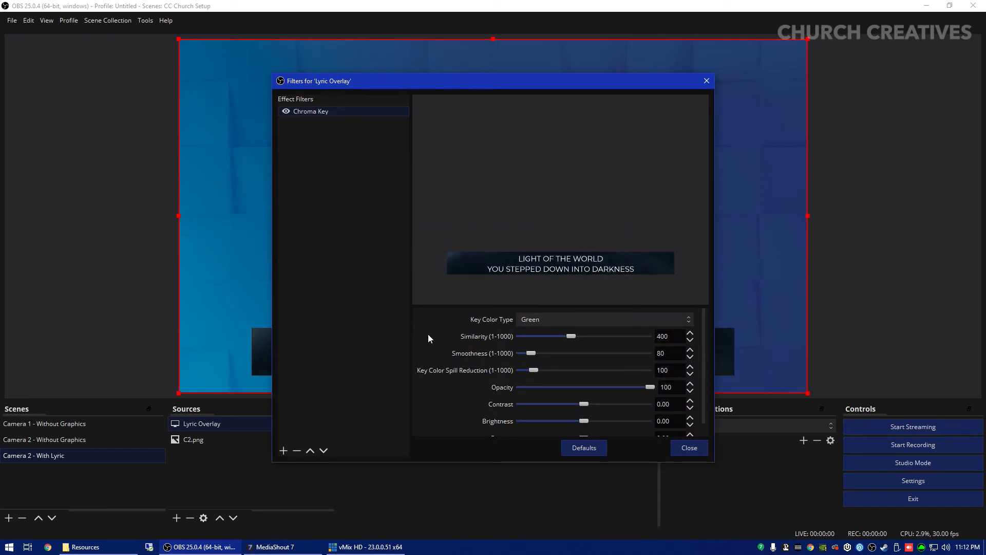
- Try the custom, blue and magenta key colour types, then keep Green and close
left_click(606, 320)
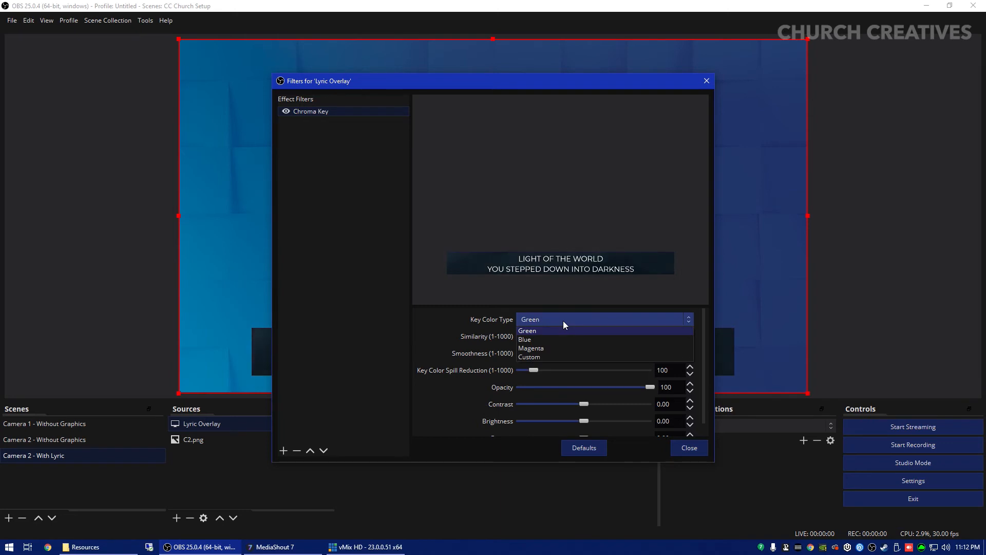
left_click(529, 357)
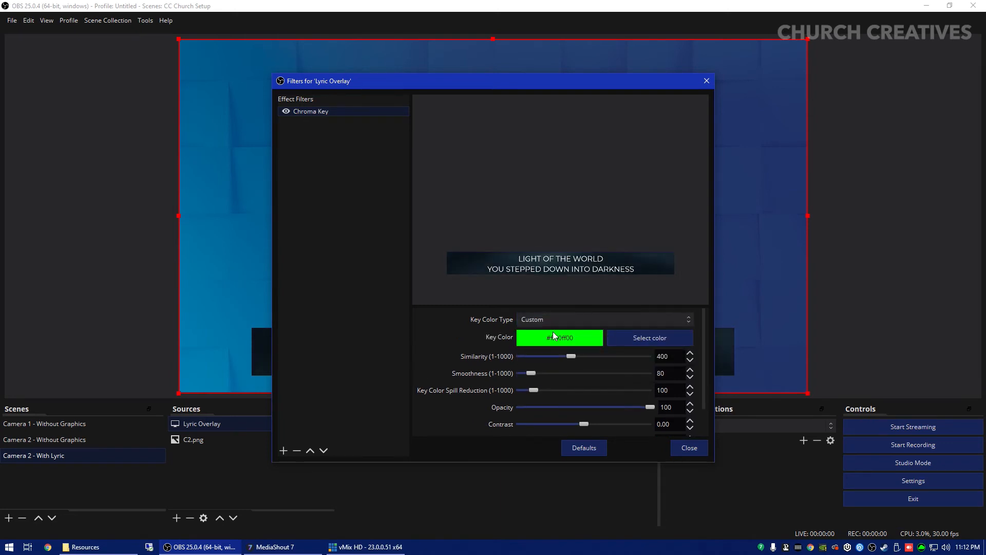
left_click(650, 338)
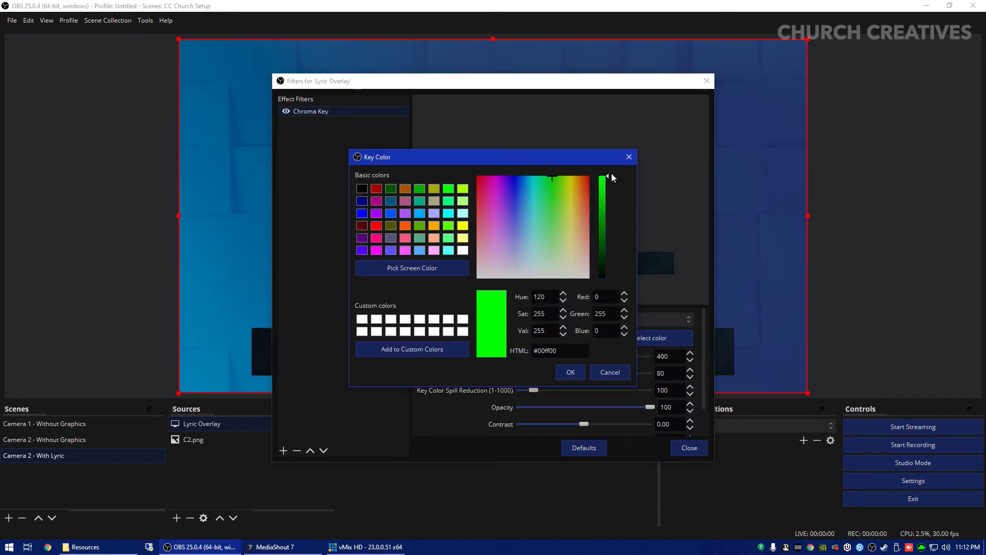
left_click(570, 372)
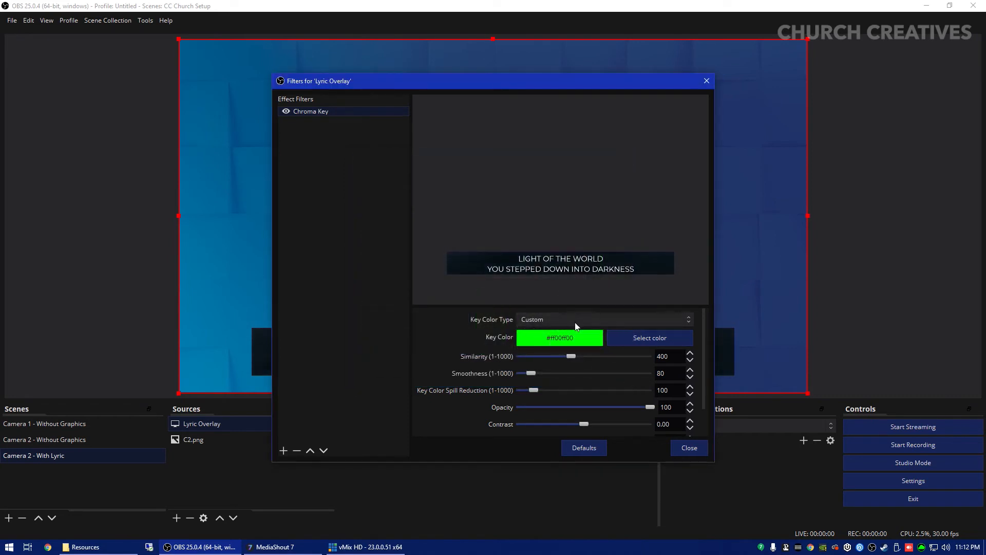
left_click(603, 319)
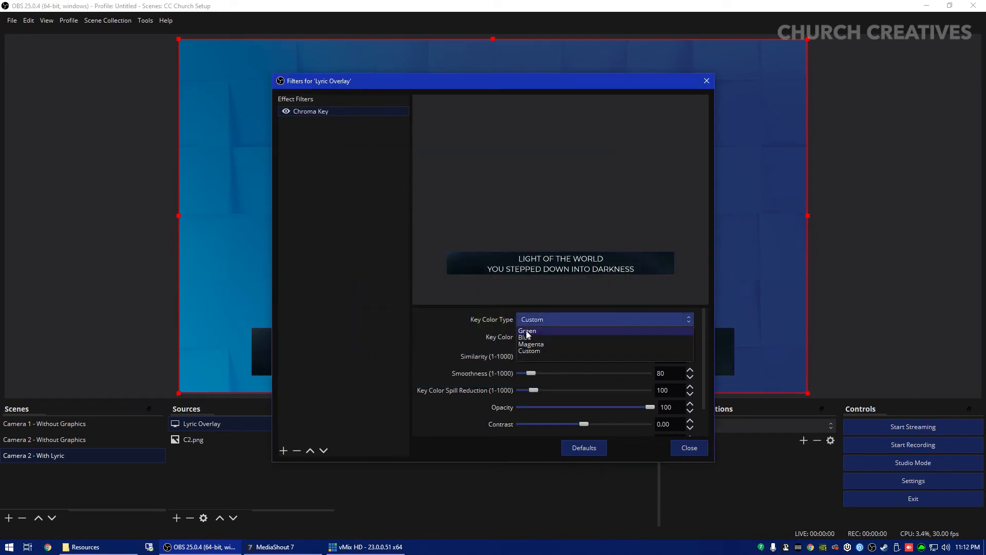
left_click(524, 337)
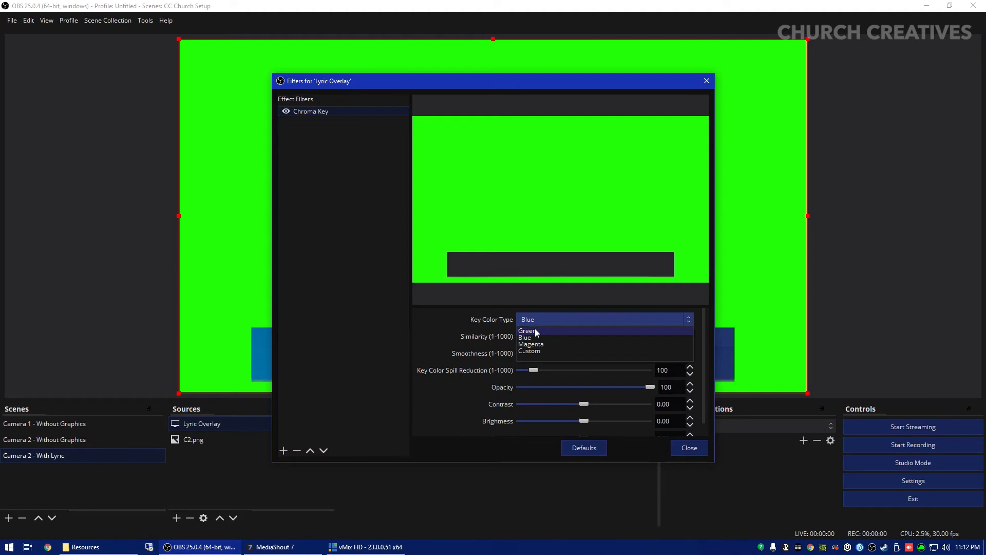
left_click(531, 344)
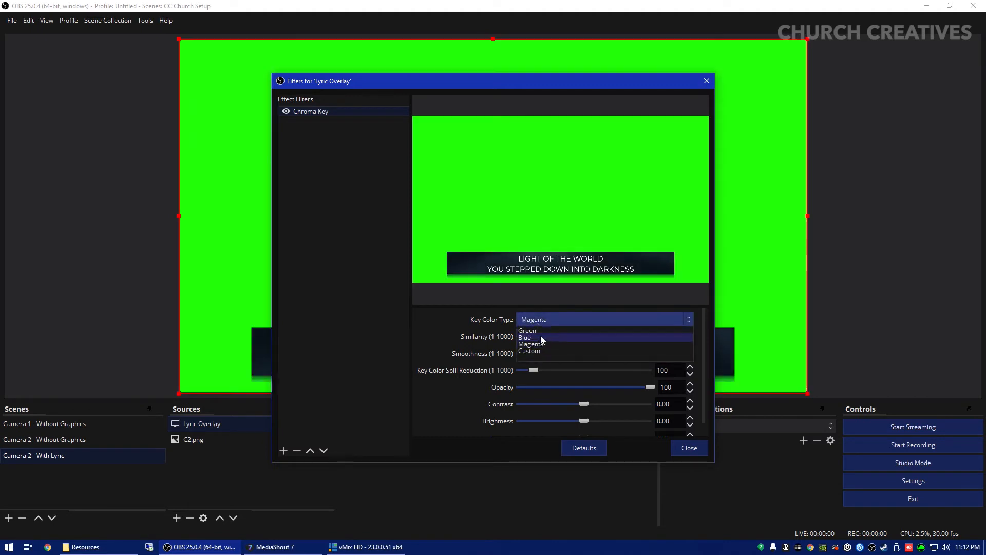
left_click(525, 338)
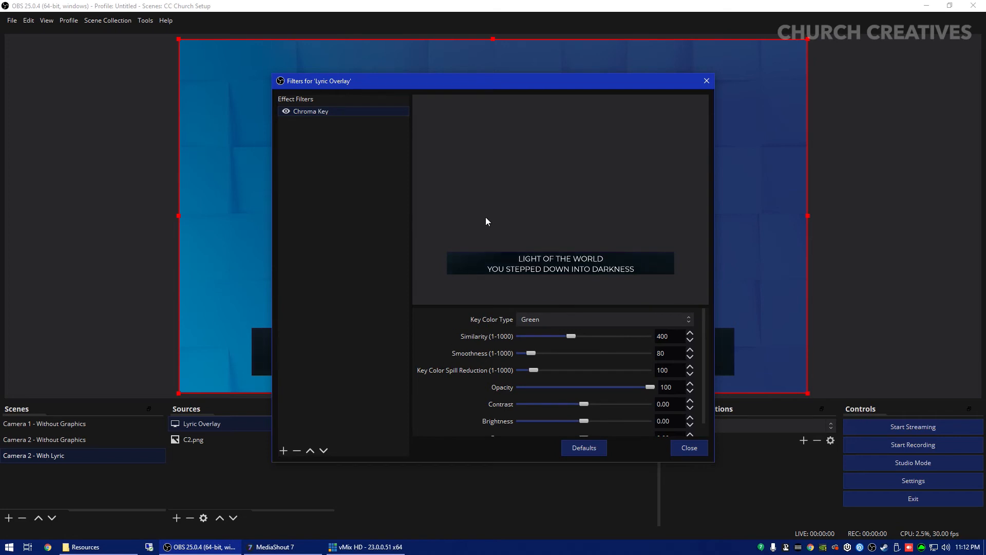
mouse_move(687, 418)
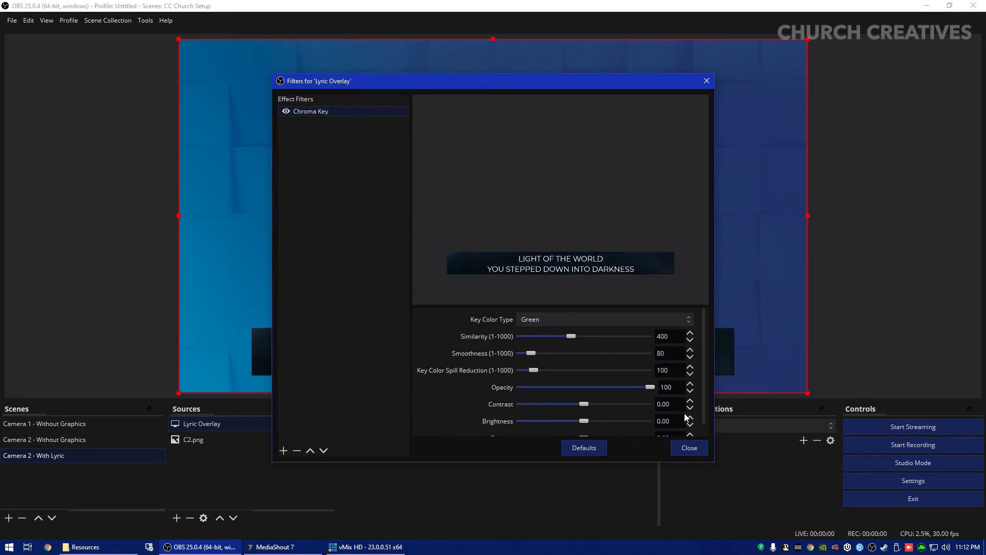
left_click(689, 447)
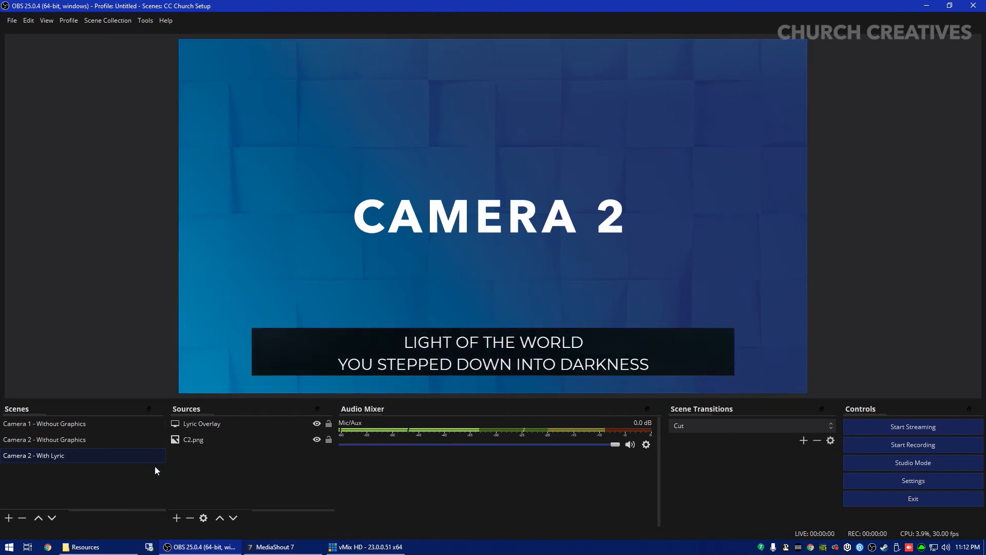
- Switch over to MediaShout 7 from the taskbar
left_click(193, 439)
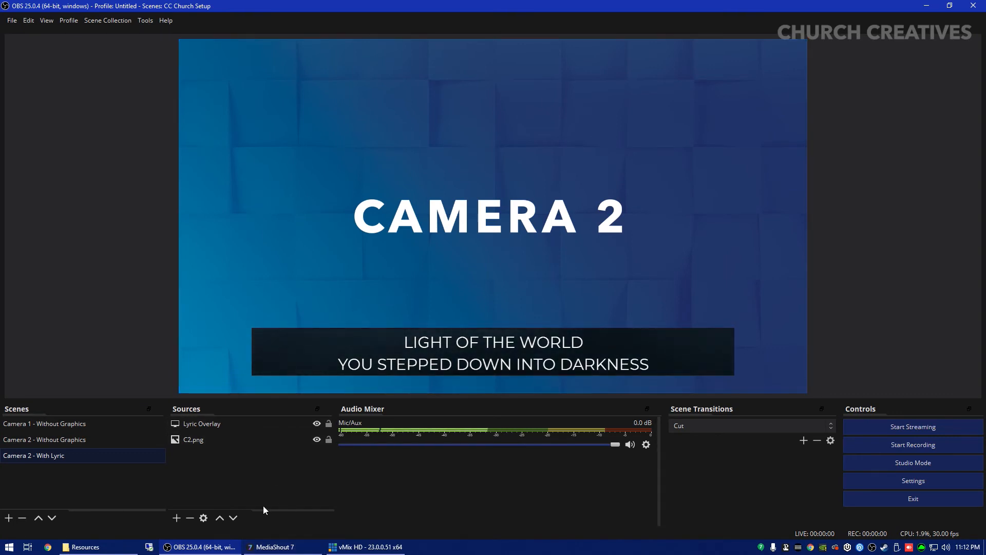
left_click(271, 547)
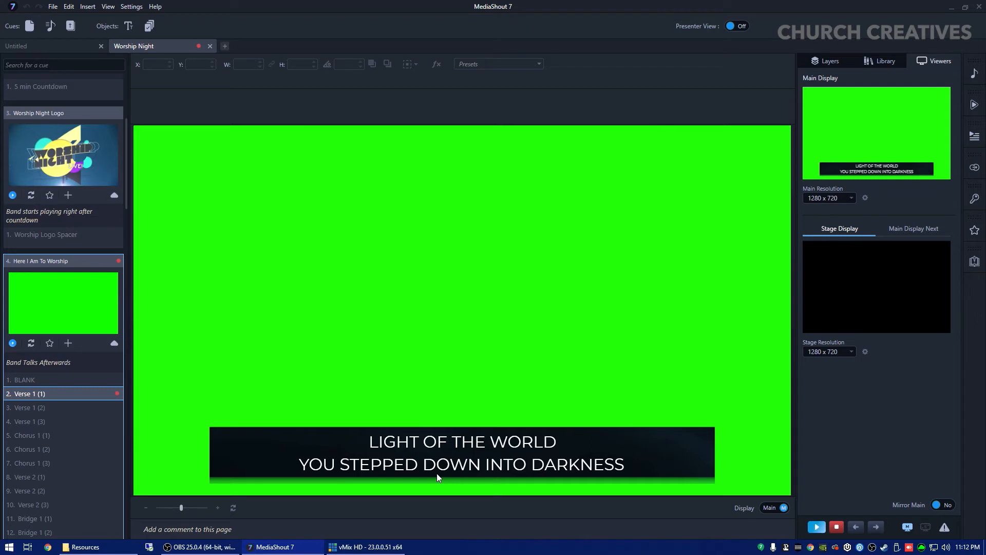
mouse_move(388, 228)
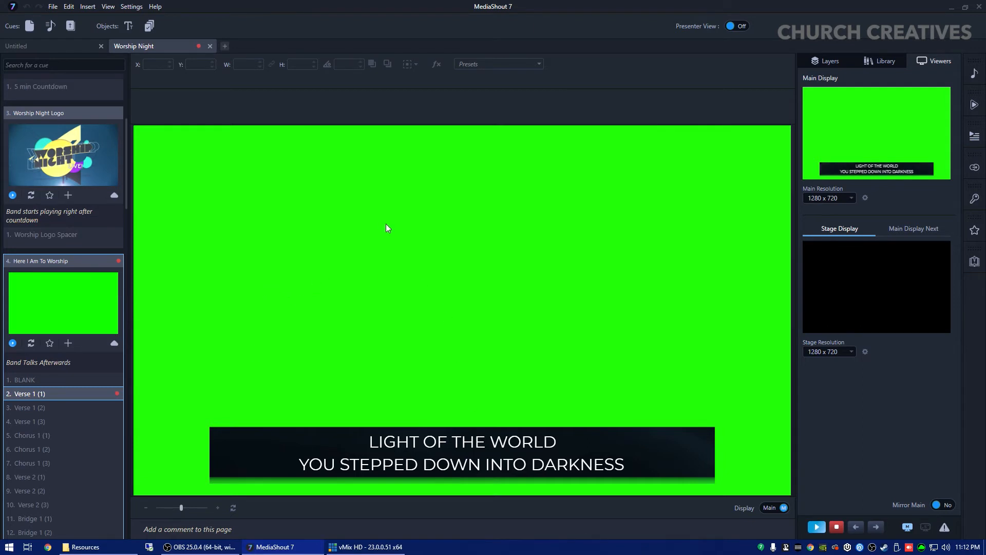
mouse_move(22, 182)
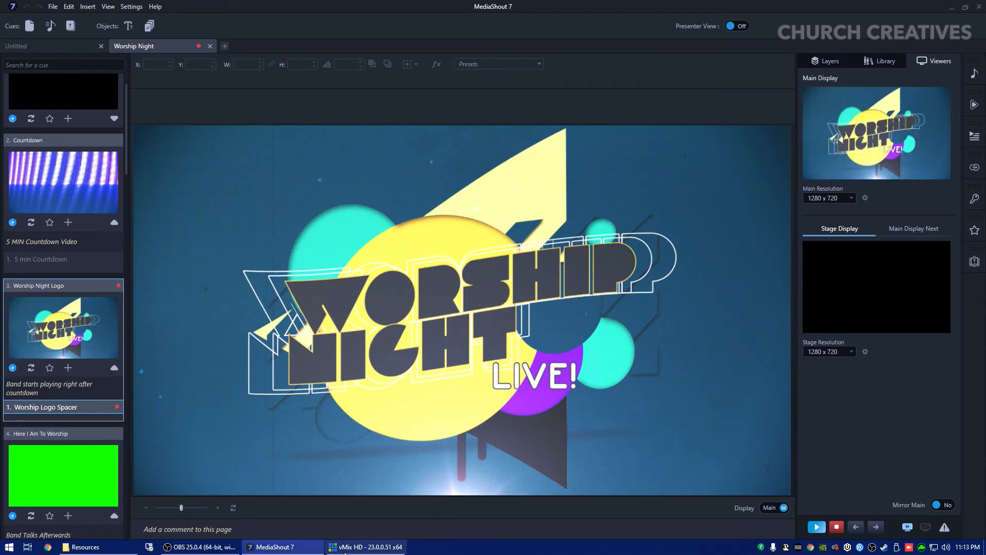
- Back in OBS, close Lyric Overlay's filters and reselect the overlay for resizing
left_click(194, 547)
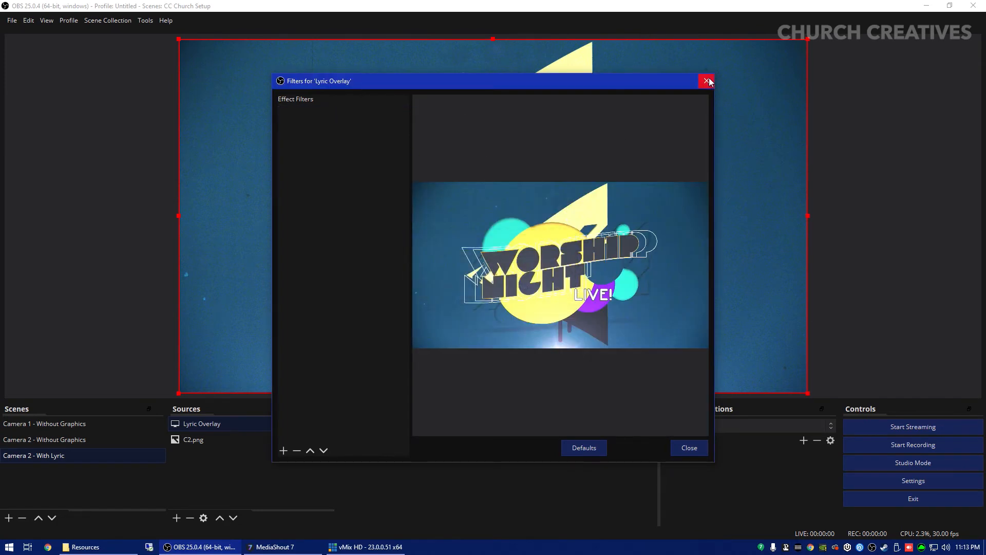
left_click(707, 81)
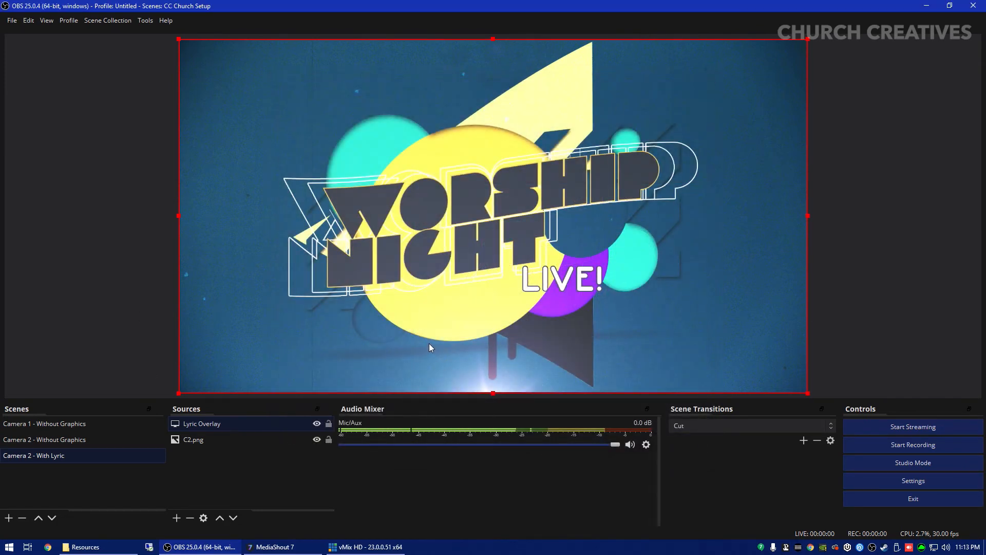
mouse_move(808, 43)
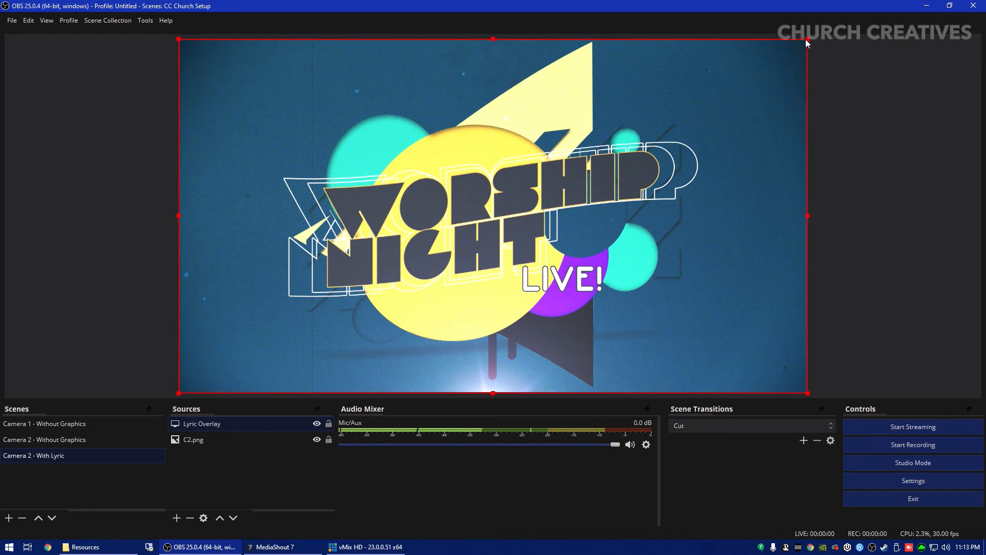
mouse_move(813, 45)
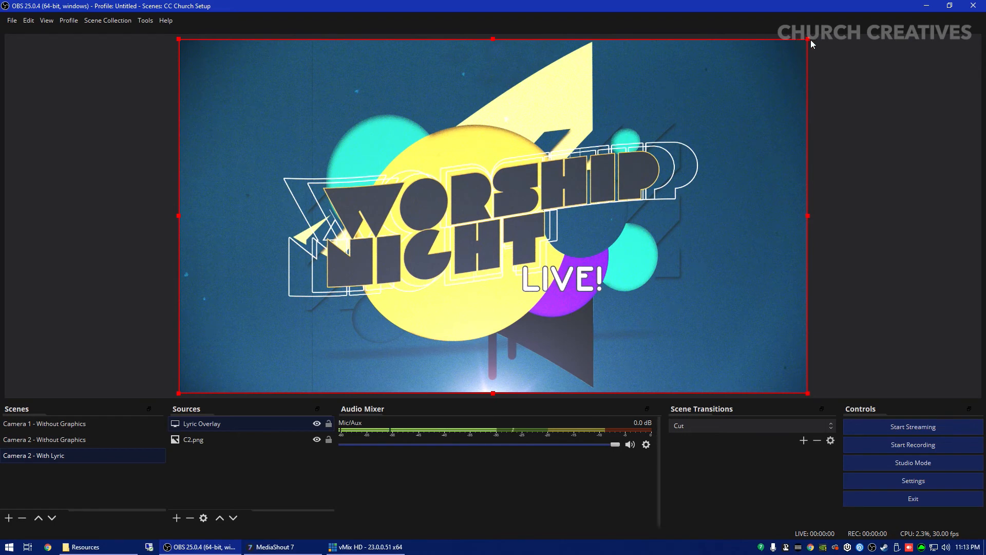
mouse_move(613, 85)
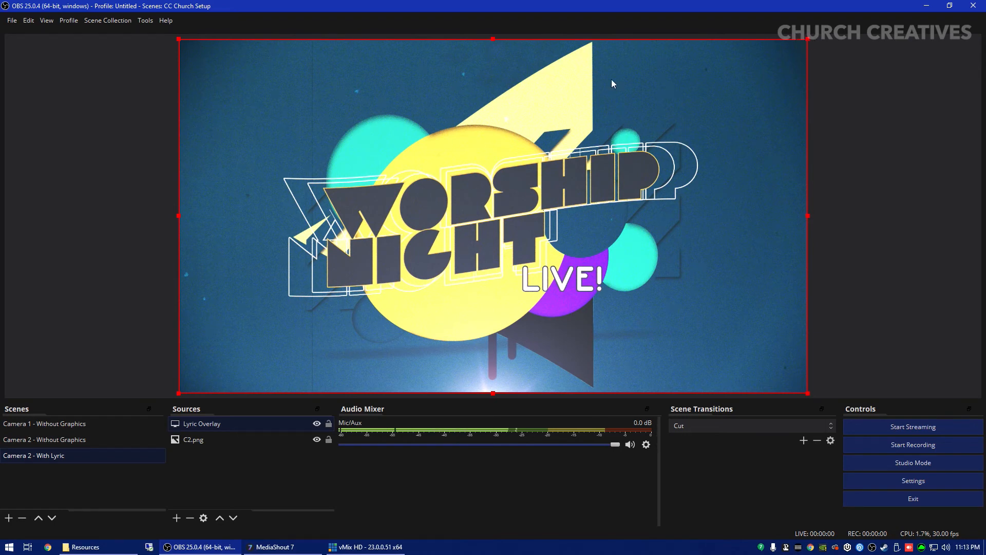
mouse_move(806, 47)
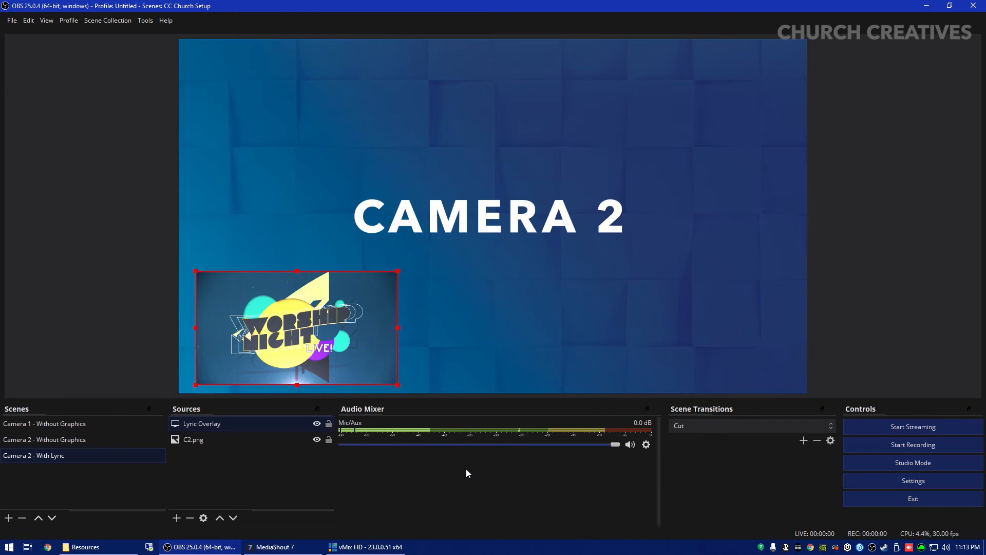
left_click(201, 423)
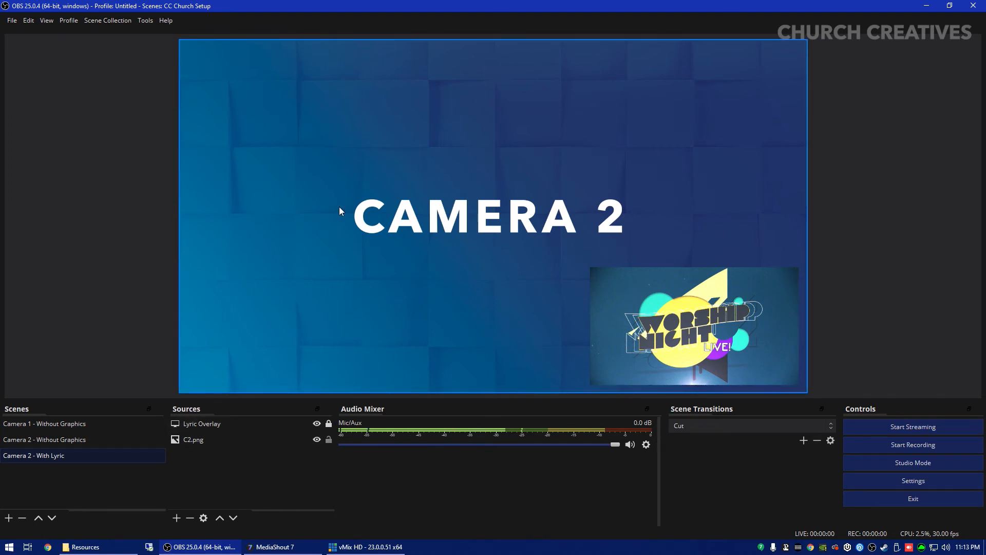
mouse_move(571, 328)
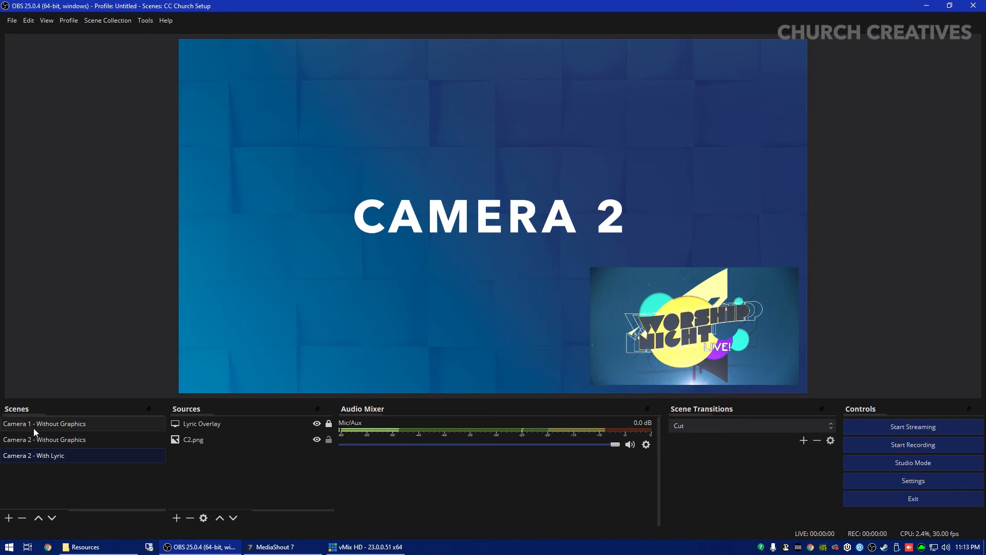
- Name the new Camera 1-based scene 'Camera 1 - With Lyrics' and reselect Camera 2 - With Lyric
right_click(44, 424)
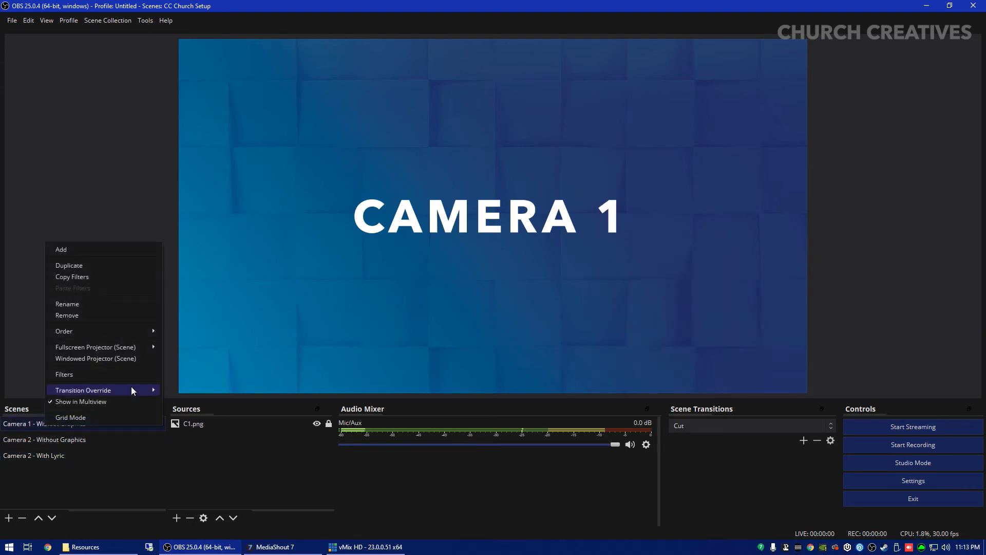
left_click(69, 265)
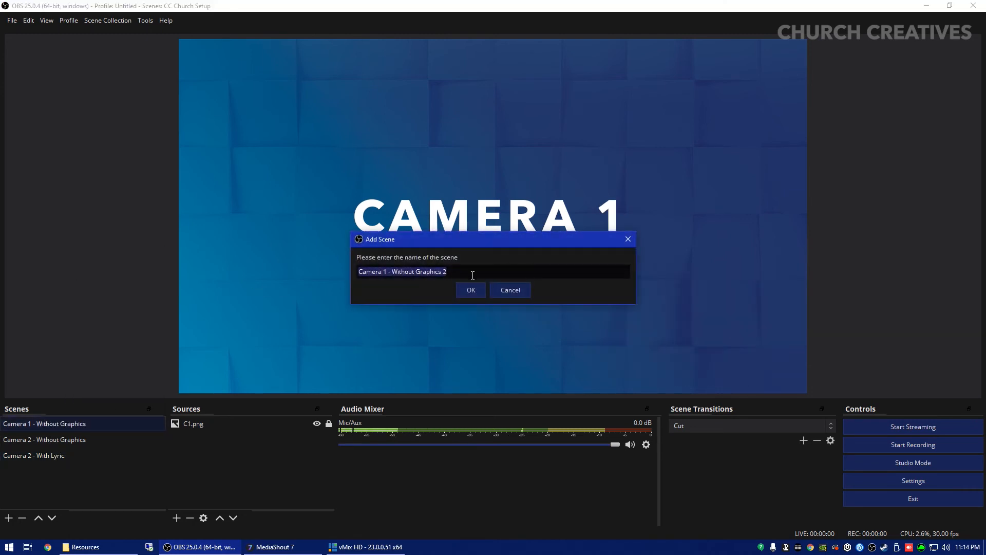
type("Camera 1 - With")
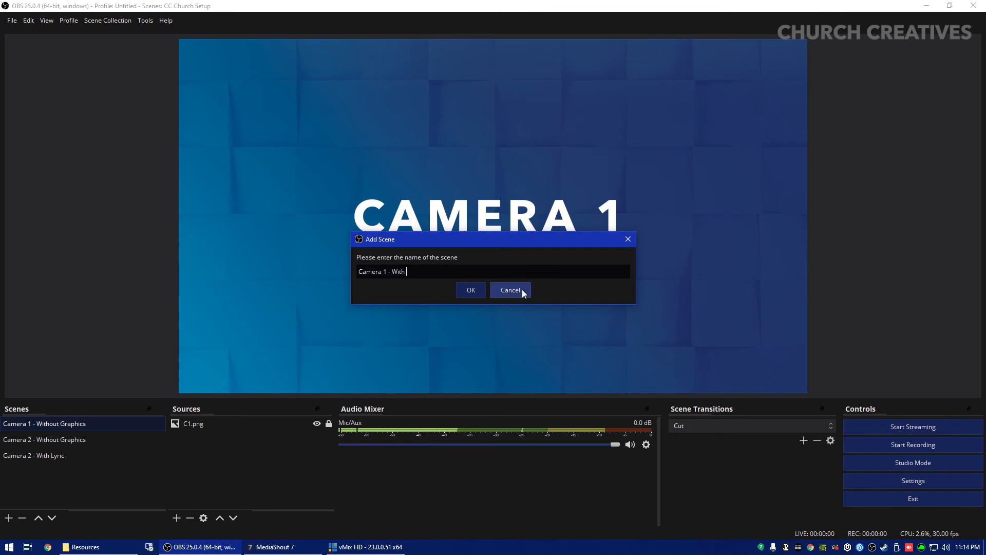
type("Lyri")
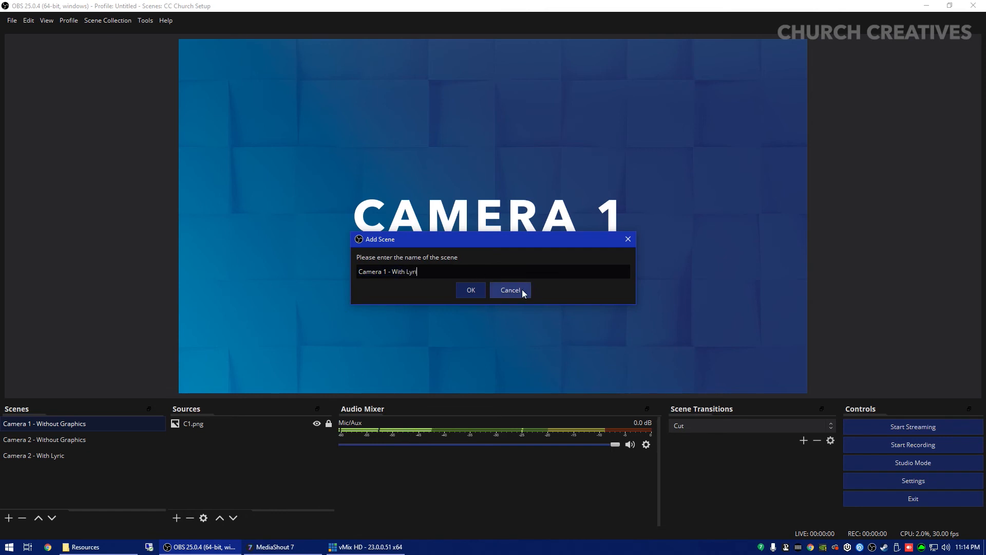
left_click(470, 290)
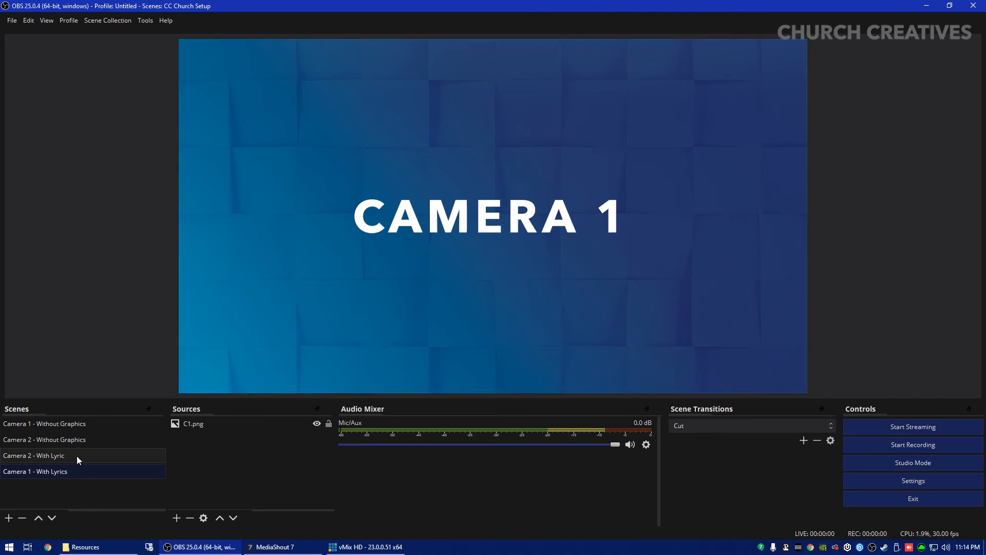
left_click(34, 471)
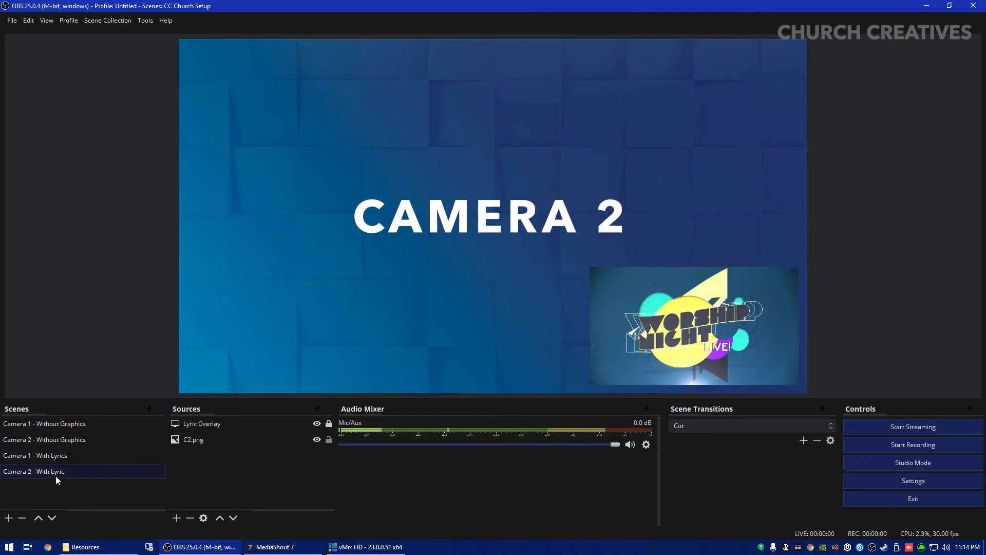
- Copy the Lyric Overlay source for pasting into Camera 1 - With Lyrics
right_click(201, 424)
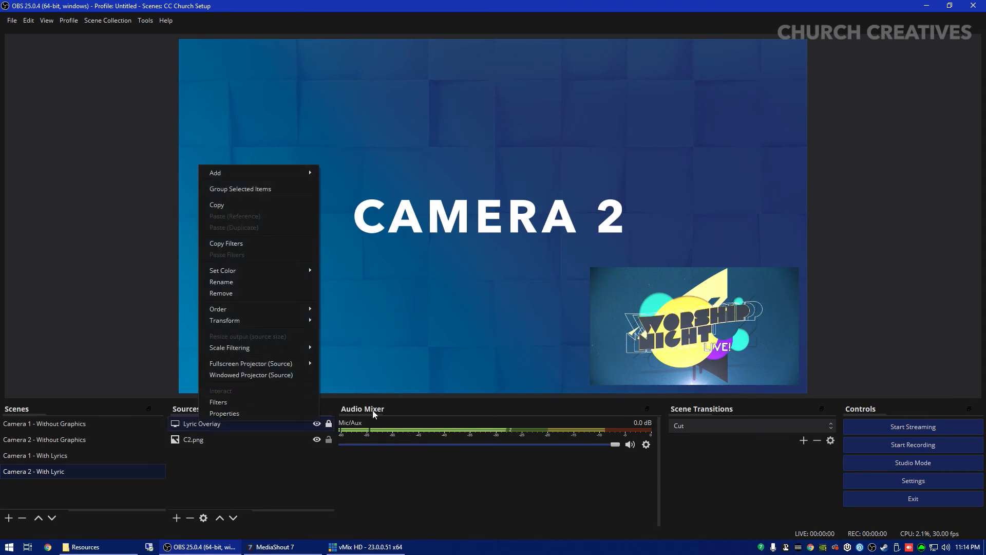
mouse_move(234, 212)
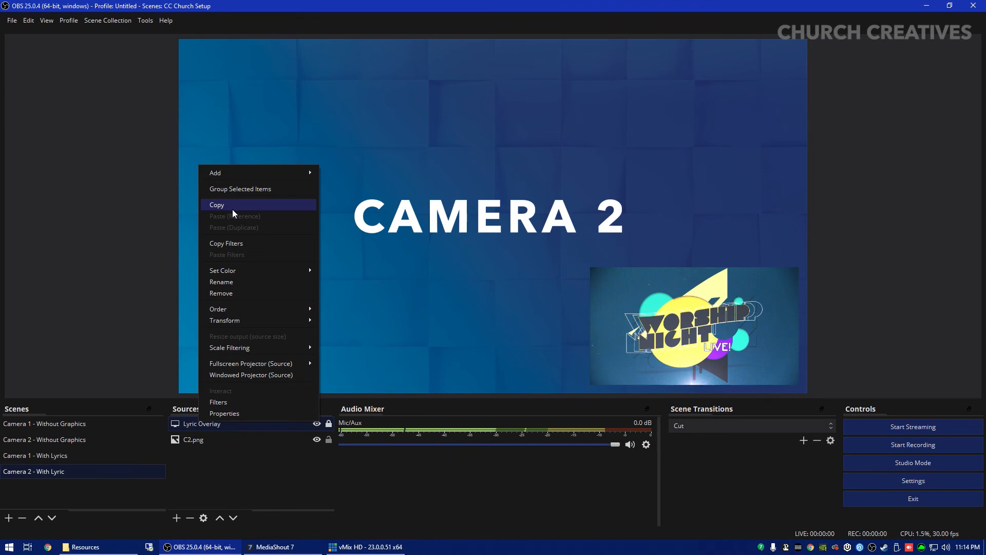
left_click(35, 455)
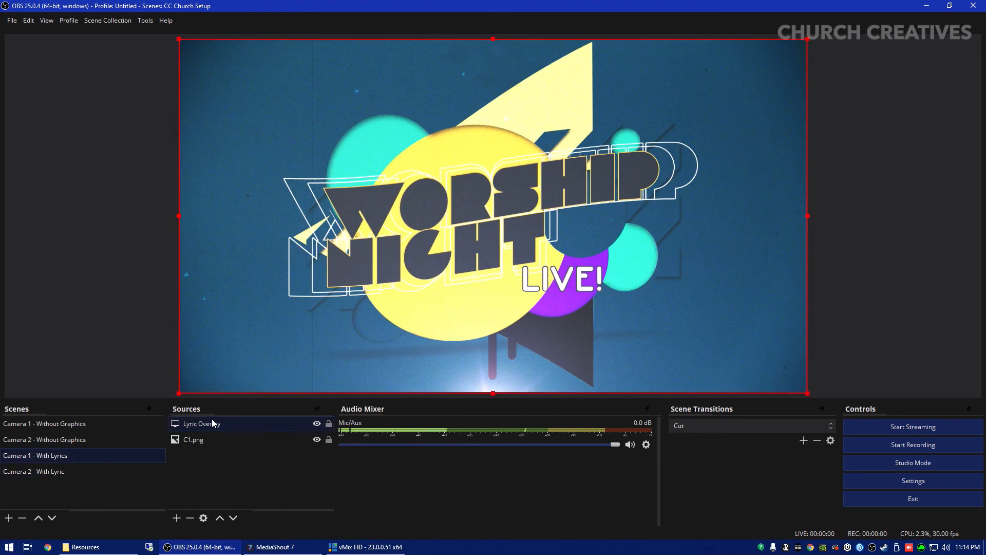
mouse_move(208, 50)
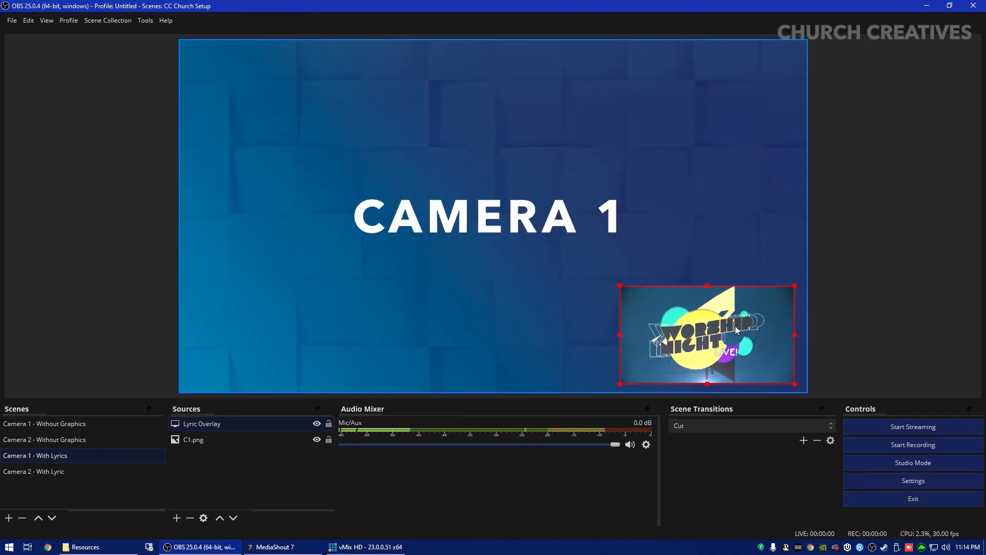
left_click(34, 472)
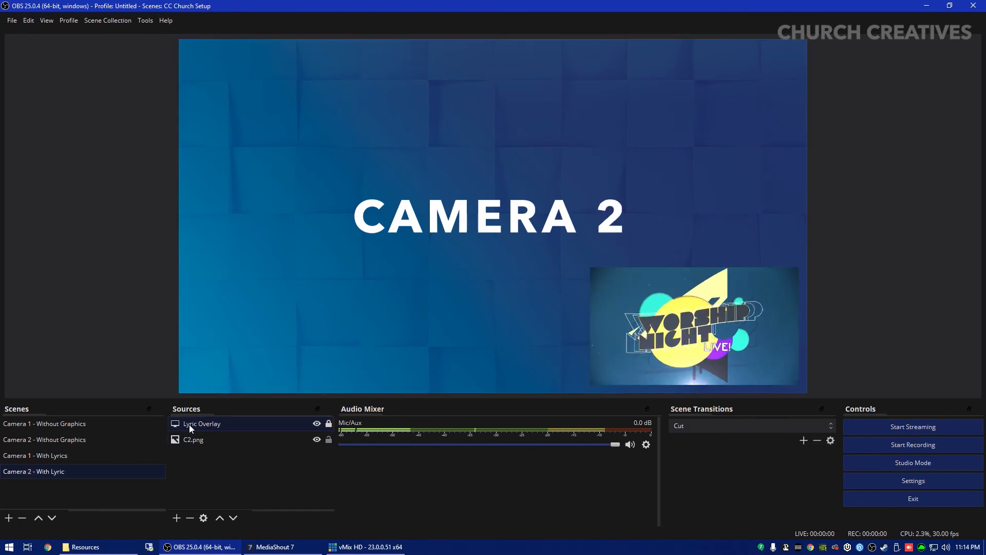
left_click(35, 455)
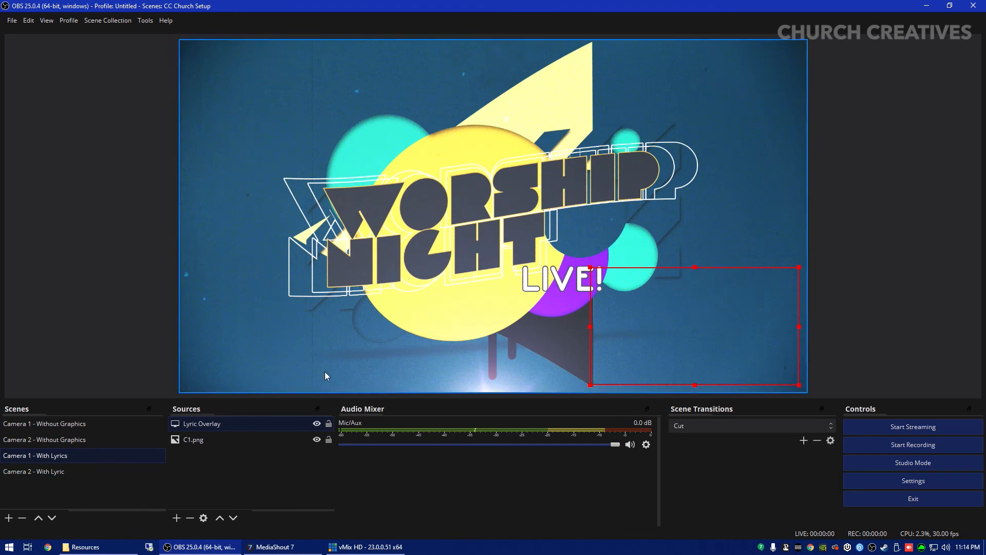
- Place the pasted overlay bottom-right, checking it against Camera 2 - With Lyric
left_click(194, 440)
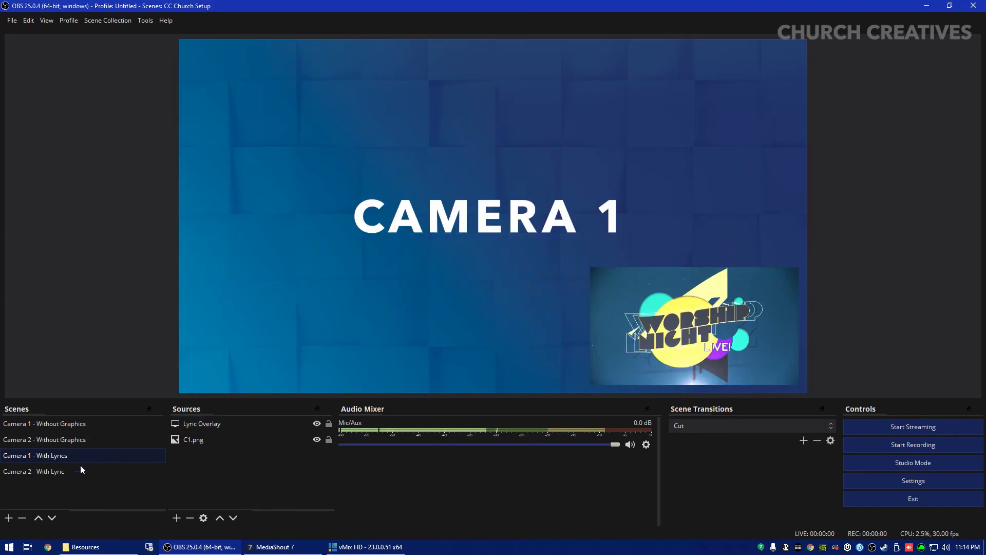
left_click(33, 471)
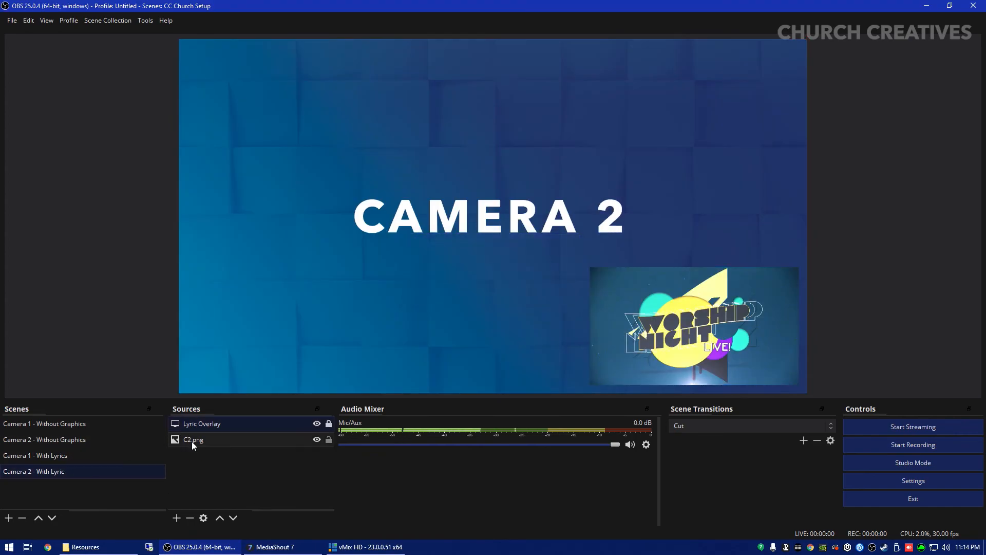
left_click(35, 455)
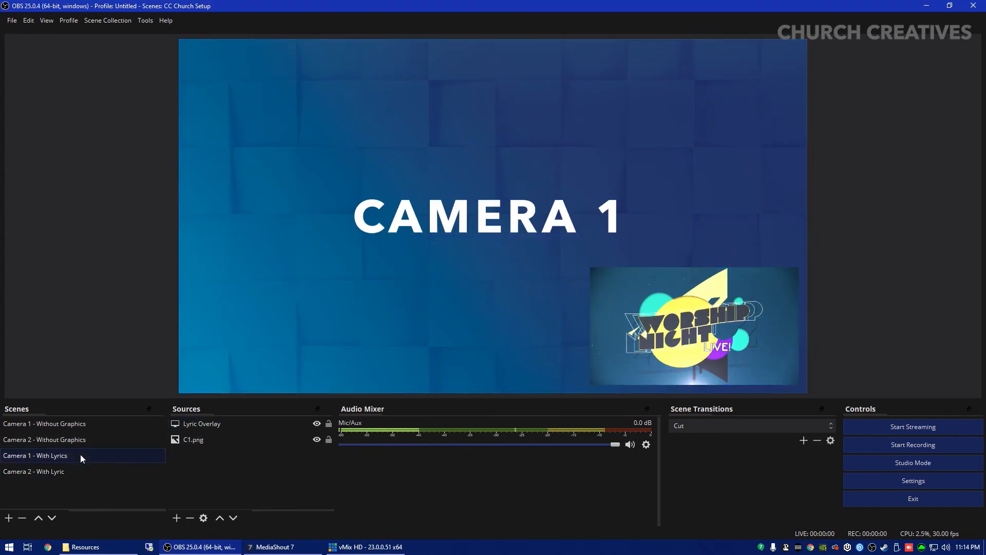
left_click(35, 455)
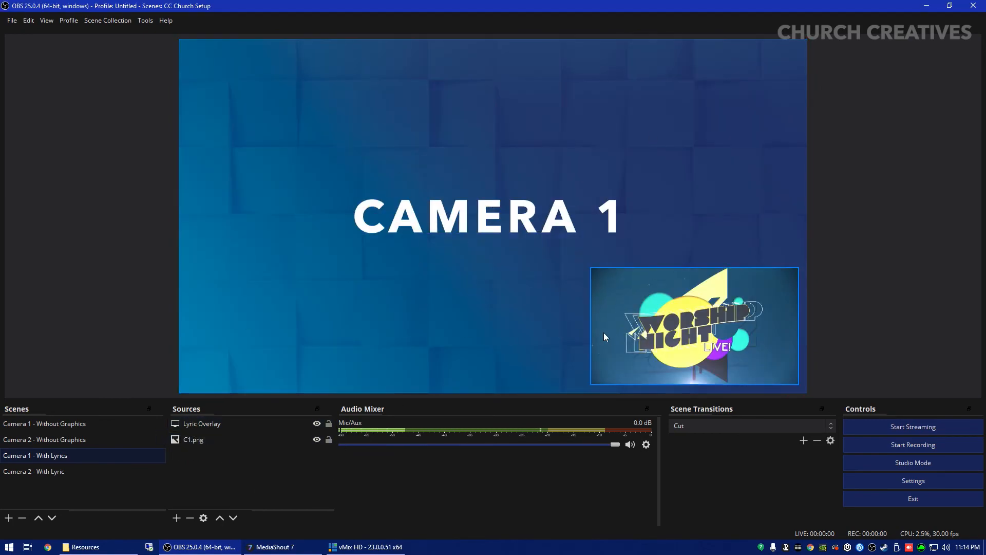
left_click(34, 471)
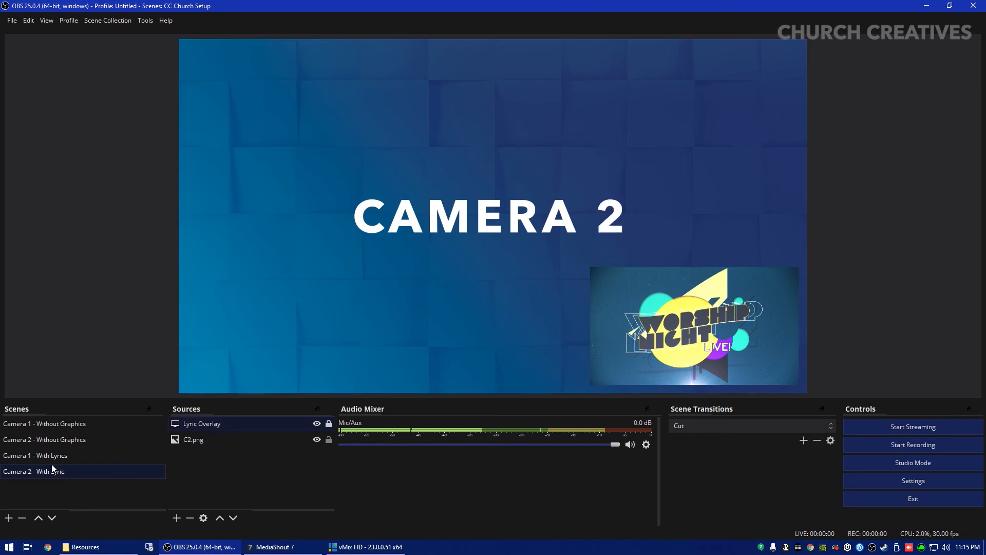
mouse_move(32, 424)
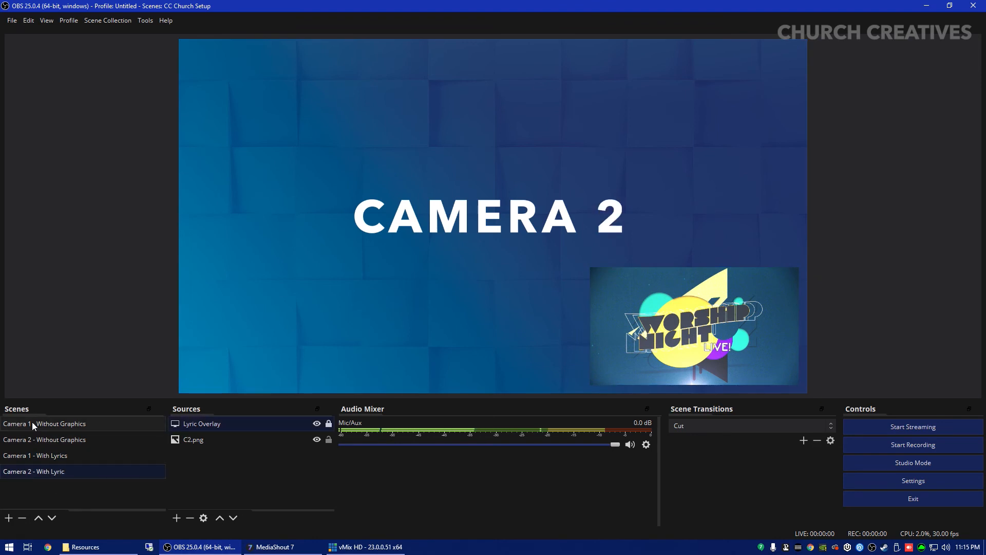
left_click(44, 439)
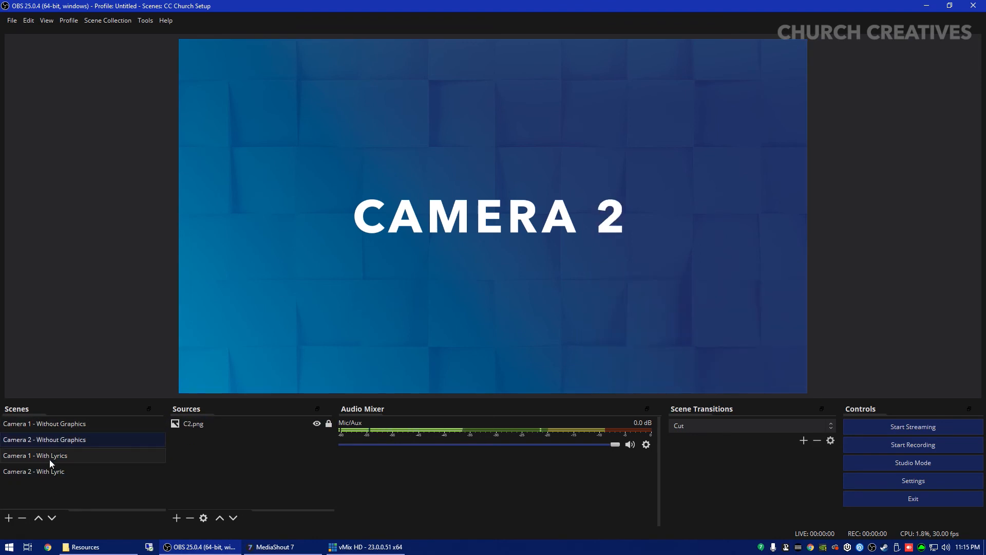
- Reselect Camera 2 - With Lyric and bring up its addable source types
left_click(44, 423)
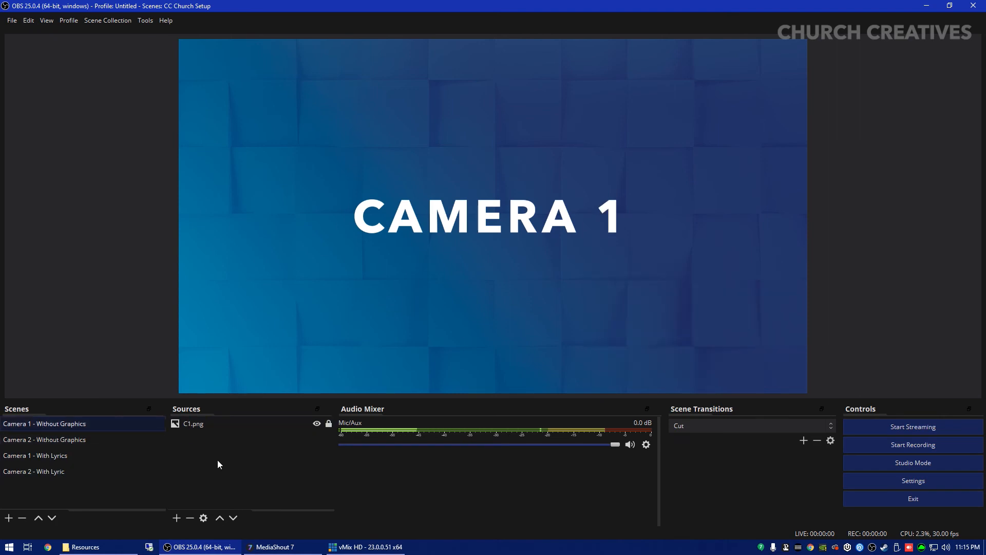
mouse_move(227, 462)
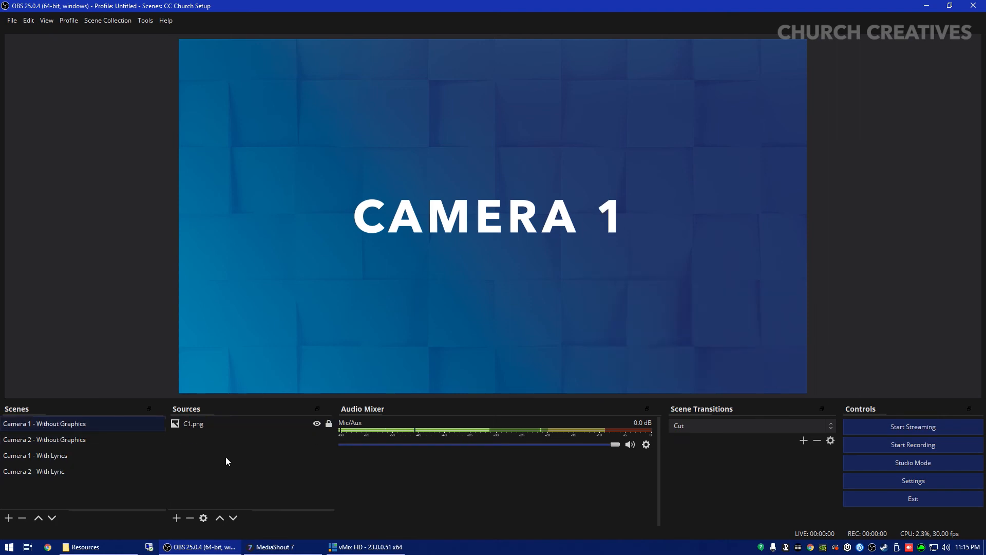
mouse_move(157, 504)
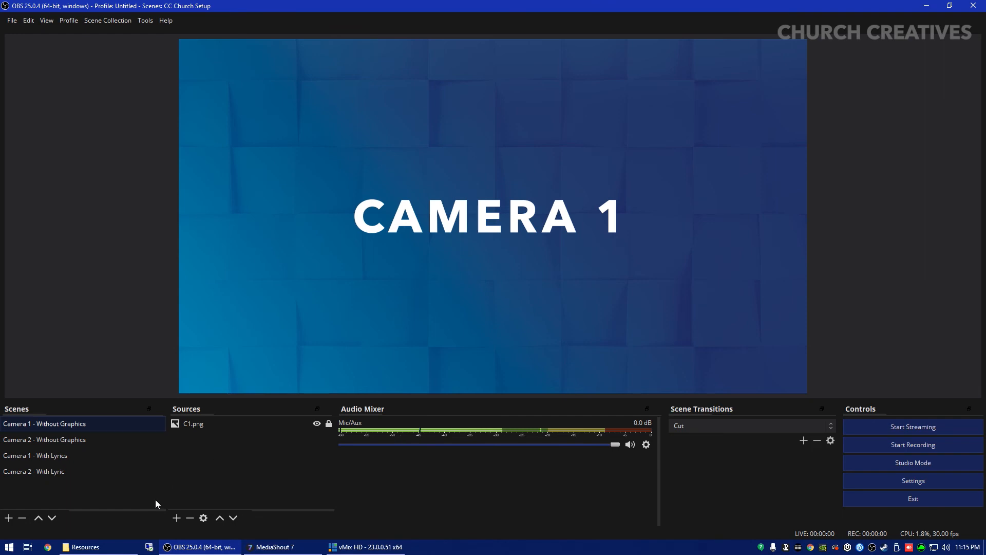
right_click(34, 471)
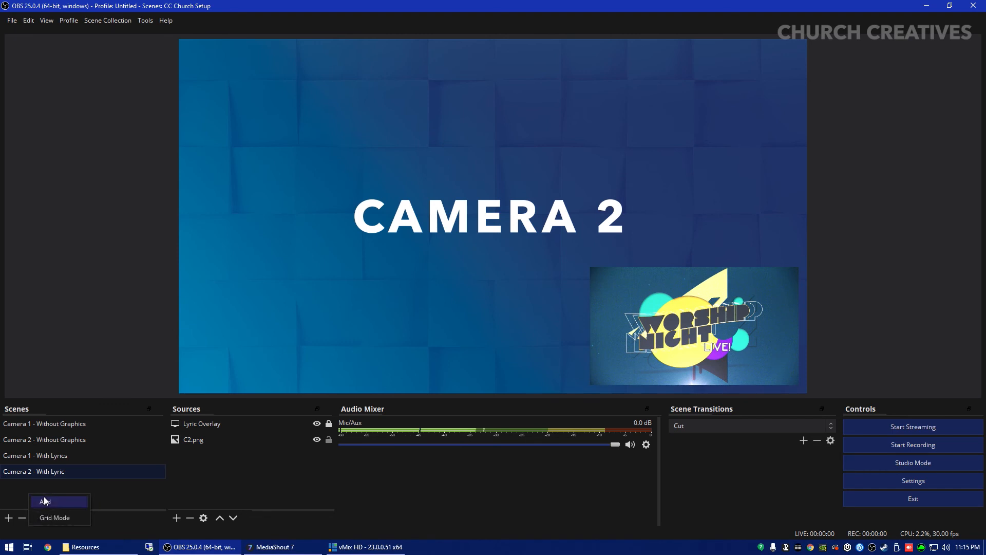
left_click(184, 491)
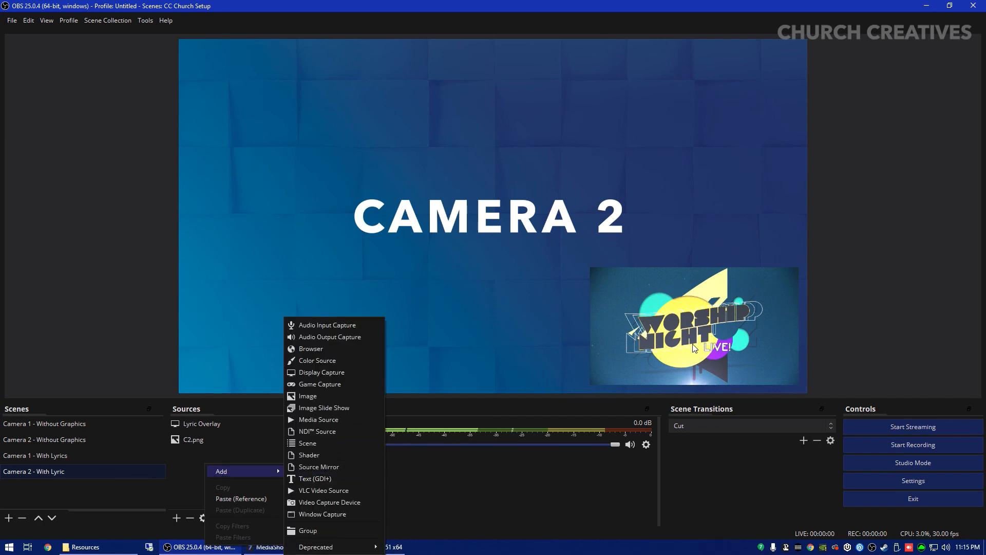
mouse_move(308, 396)
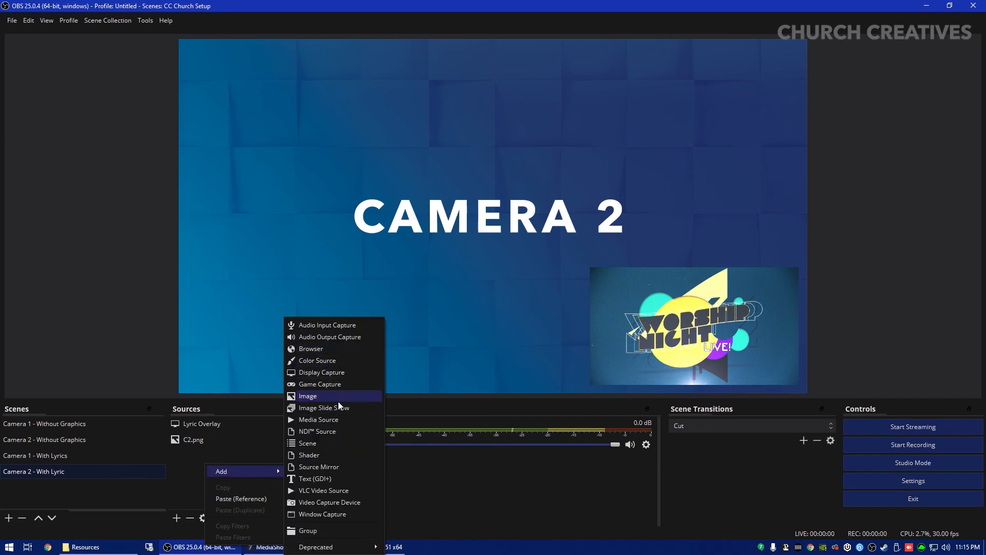
- Add a Text (GDI+) source named 'Title' reading 'Pastor Bob Smith'
left_click(315, 478)
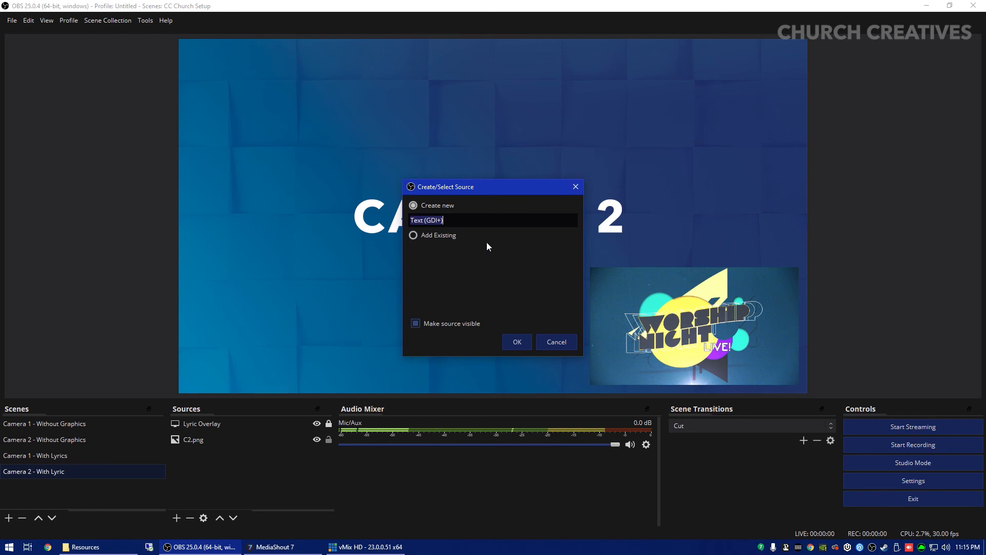
left_click(517, 342)
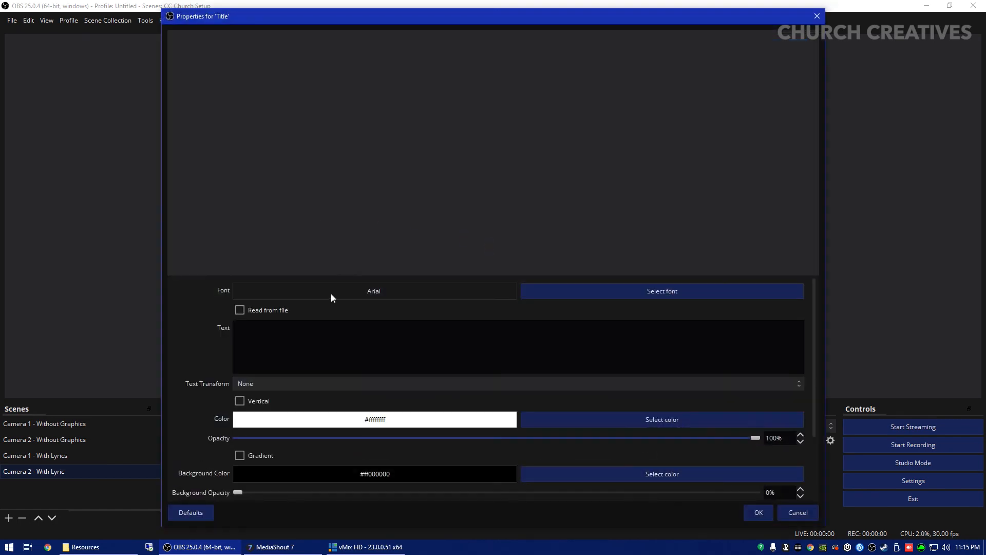
left_click(290, 335)
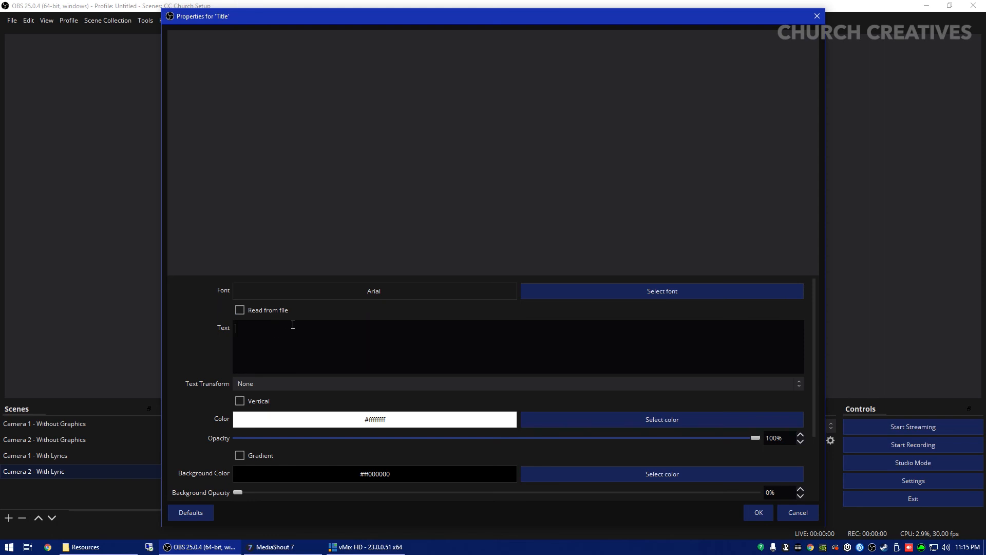
type("Pastor Bob Smith")
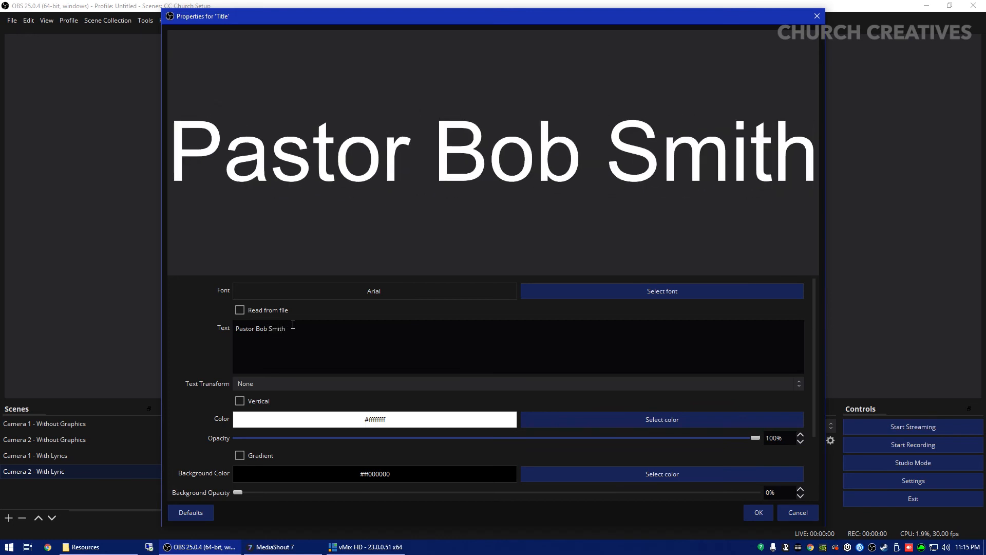
scroll("down", 3)
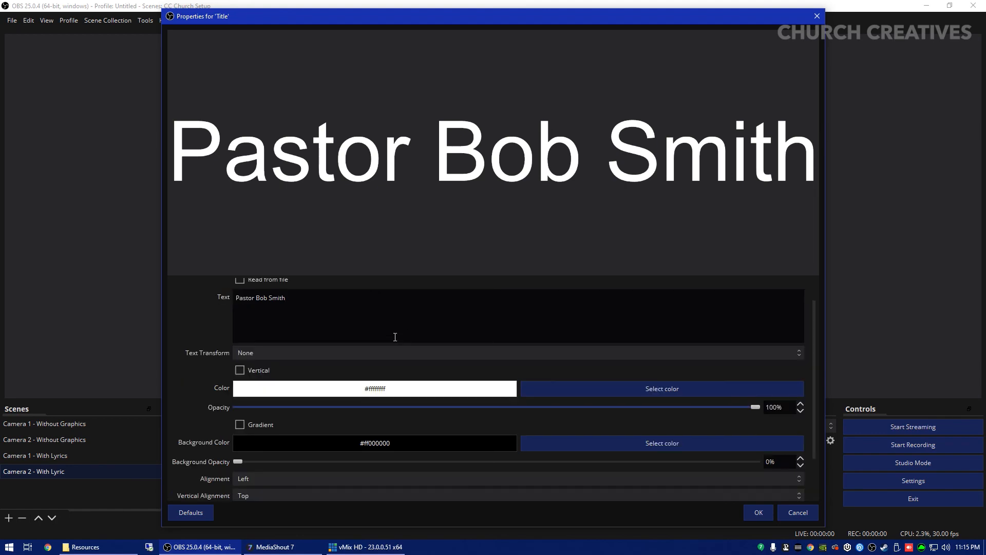
scroll("down", 3)
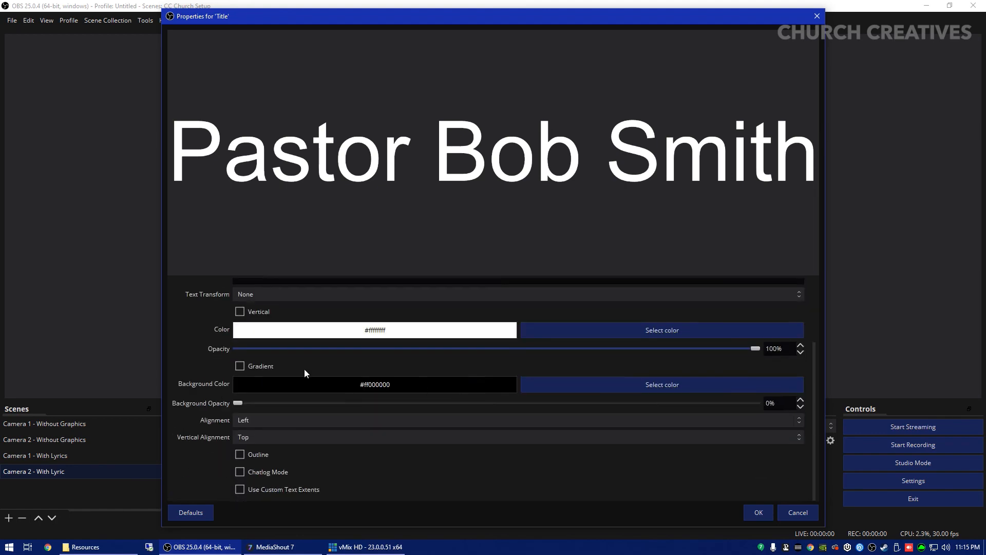
left_click(758, 512)
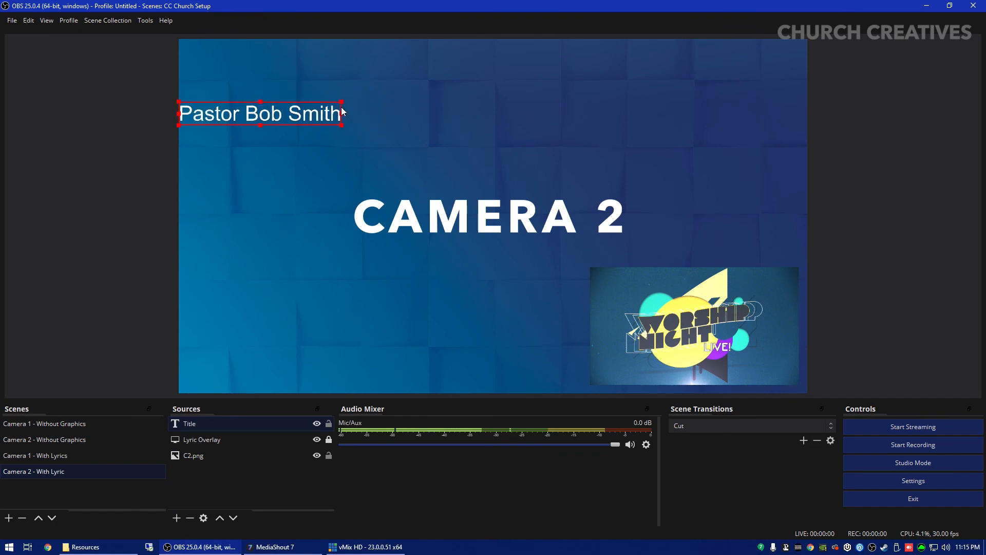
- Drag the Pastor Bob Smith title out of frame, hide it, and delete the Title source
left_click_drag(261, 113, 269, 357)
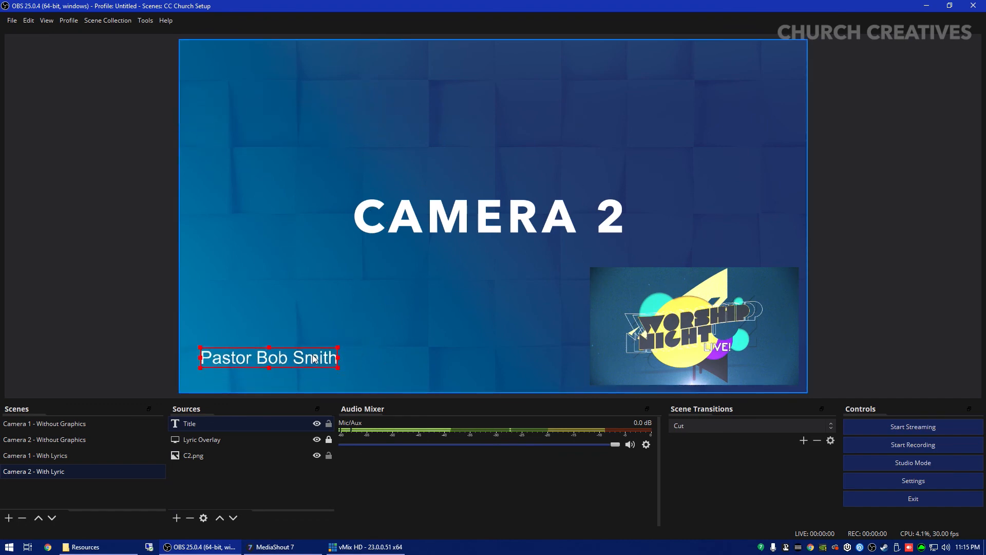
left_click(374, 336)
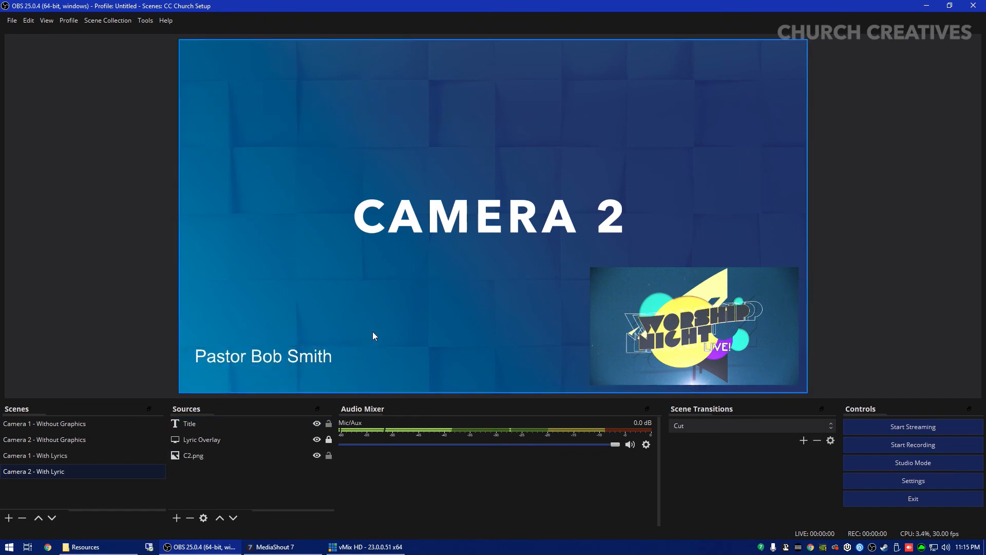
left_click(317, 423)
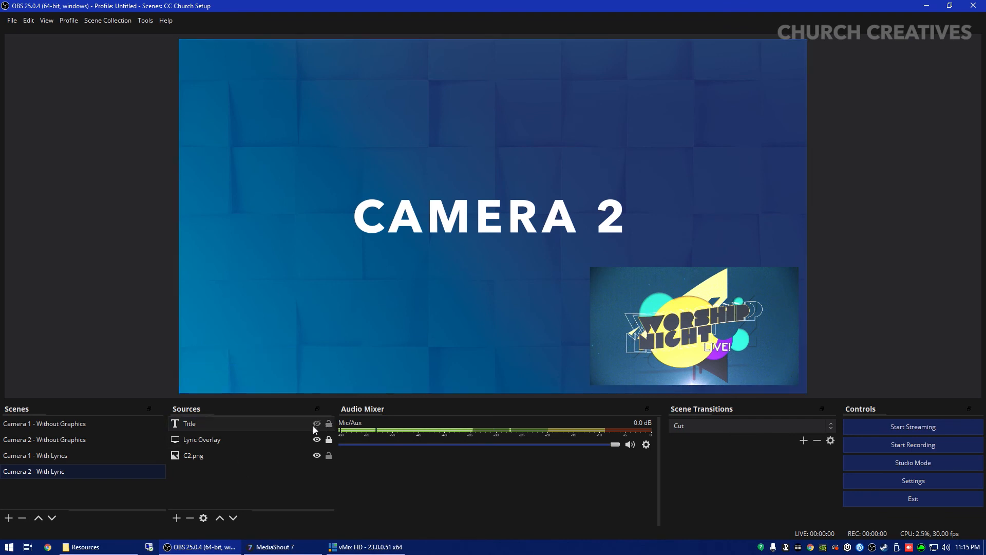
left_click(316, 424)
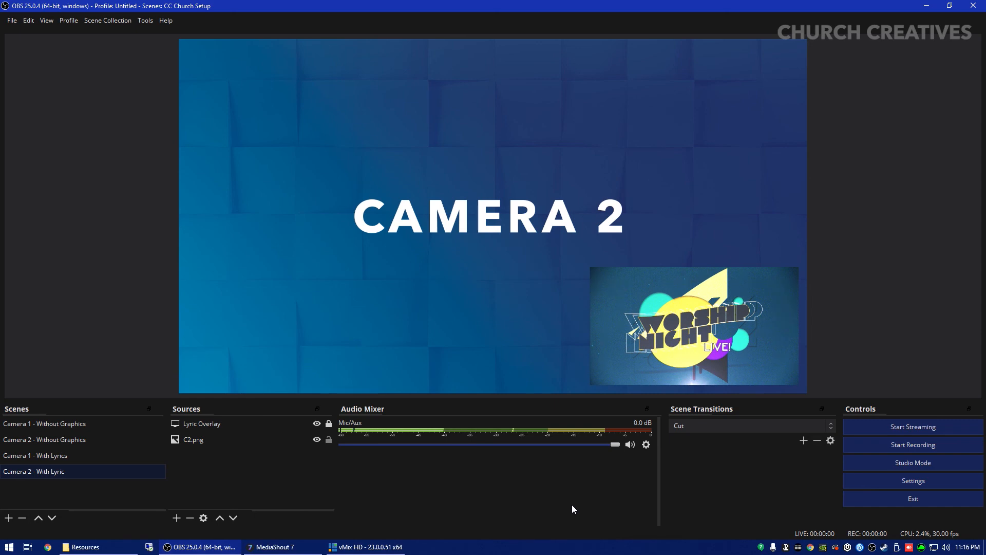
mouse_move(208, 483)
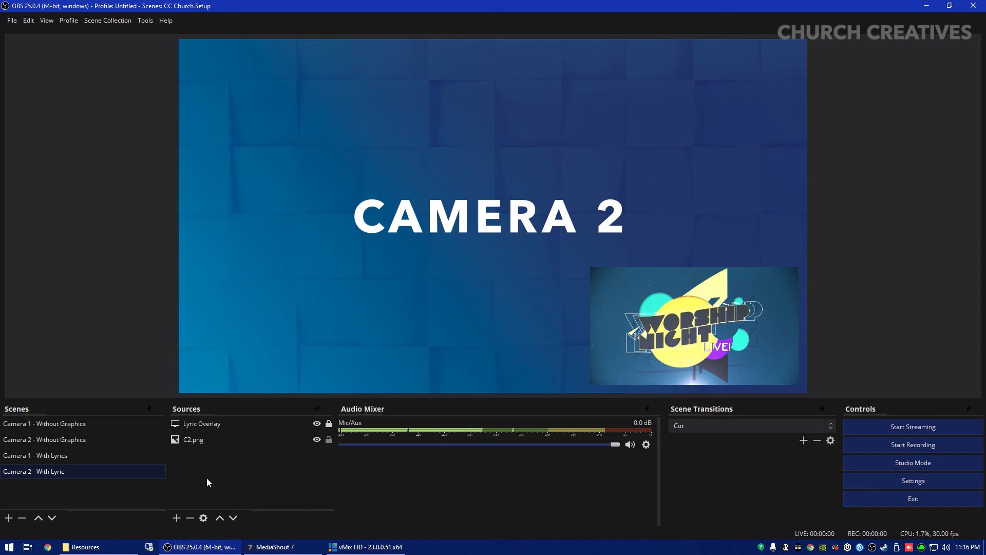
left_click(44, 423)
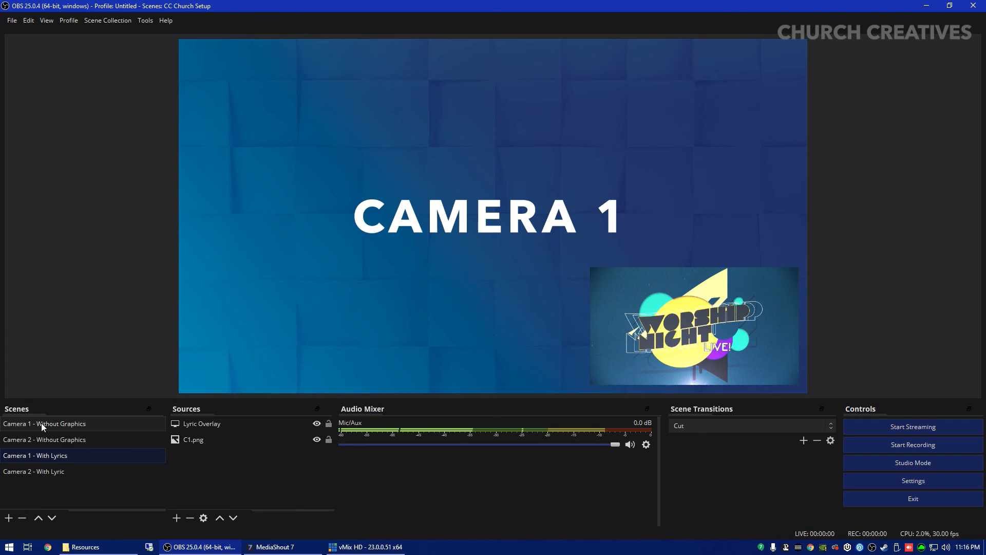
left_click(44, 424)
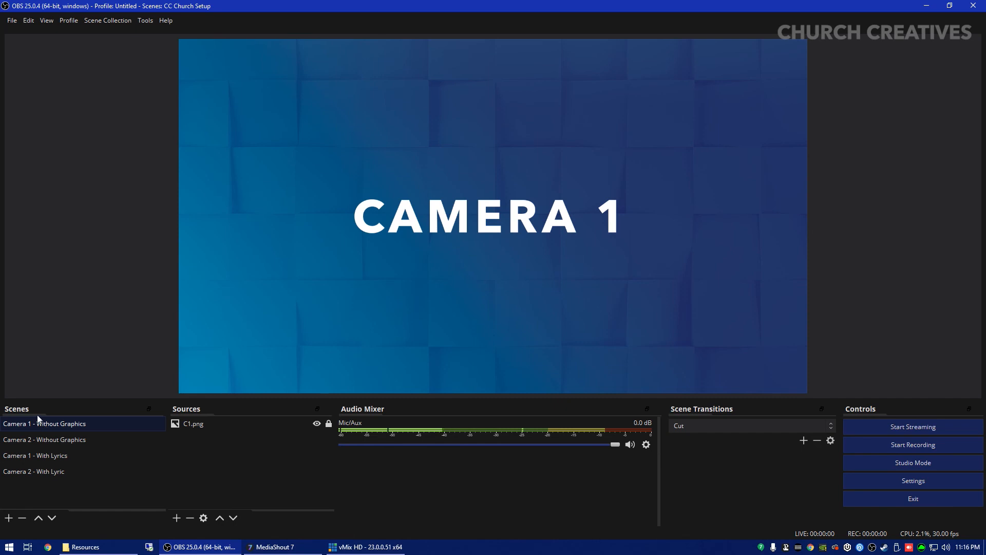
left_click(35, 455)
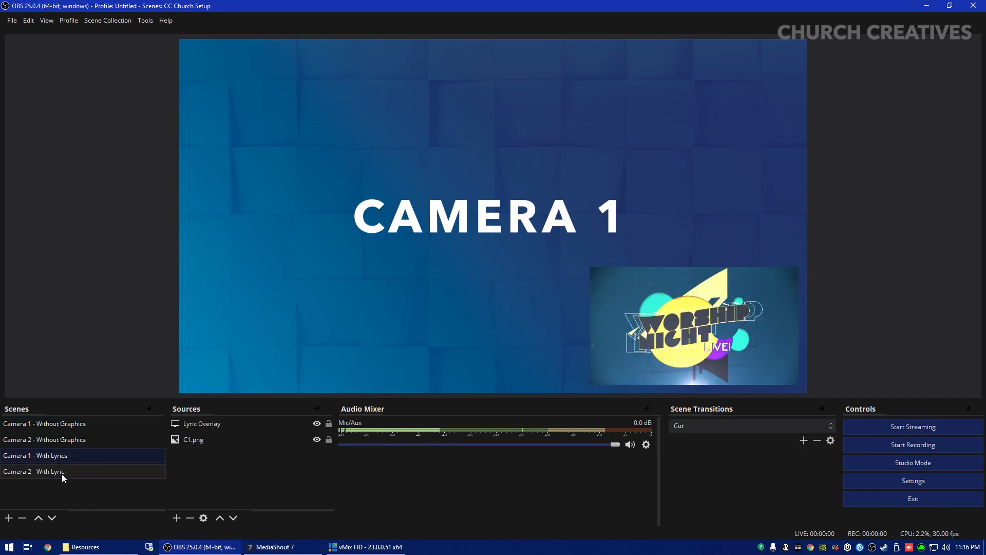
left_click(51, 471)
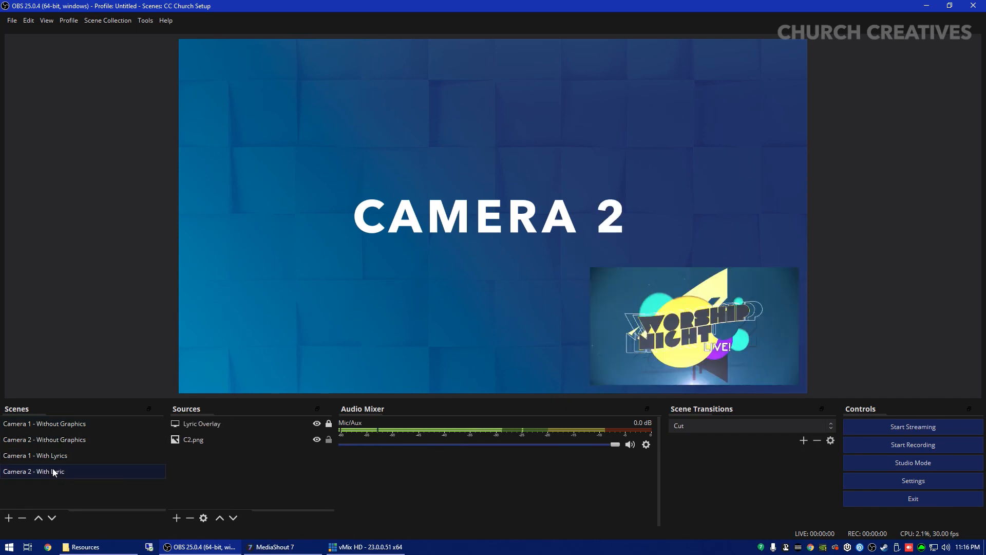
left_click(35, 455)
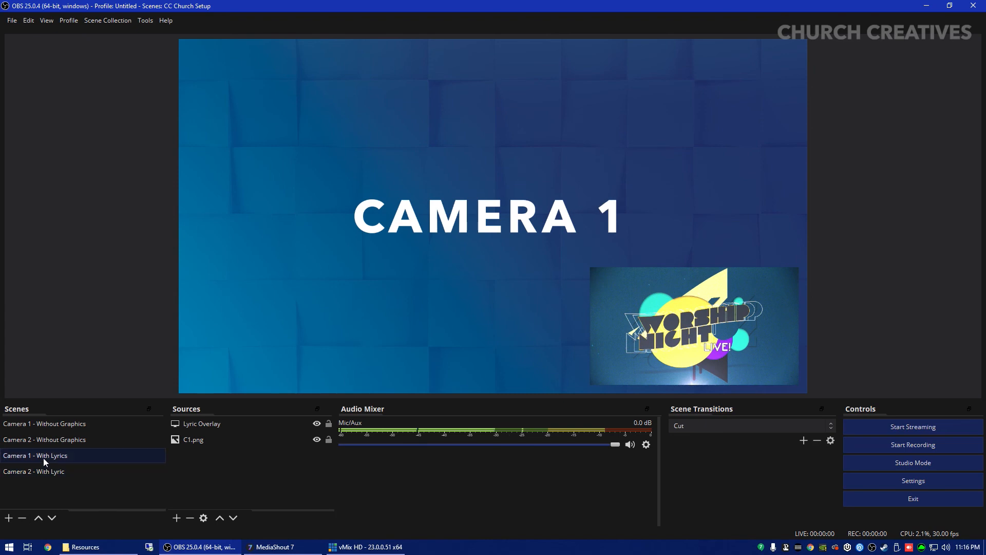
left_click(34, 471)
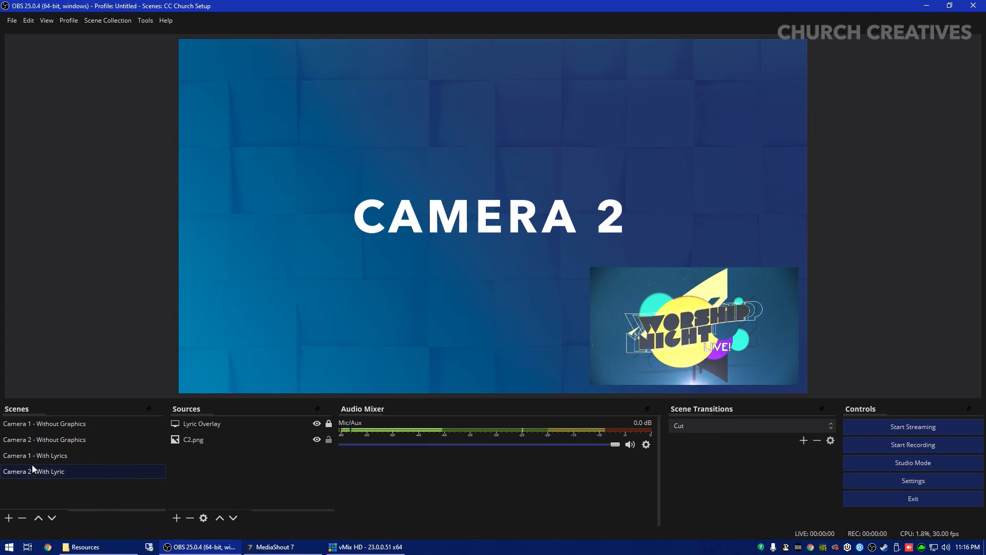
left_click(35, 455)
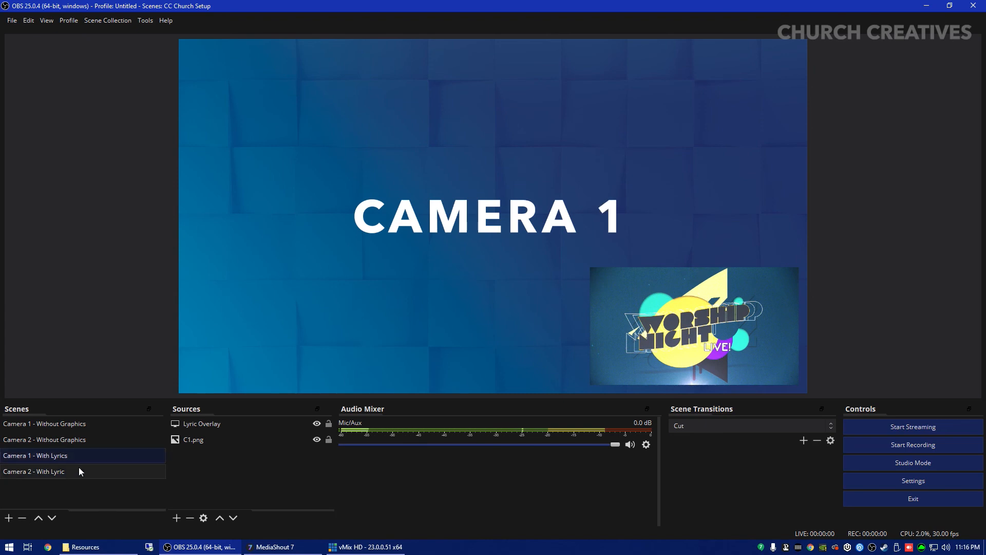
left_click(33, 471)
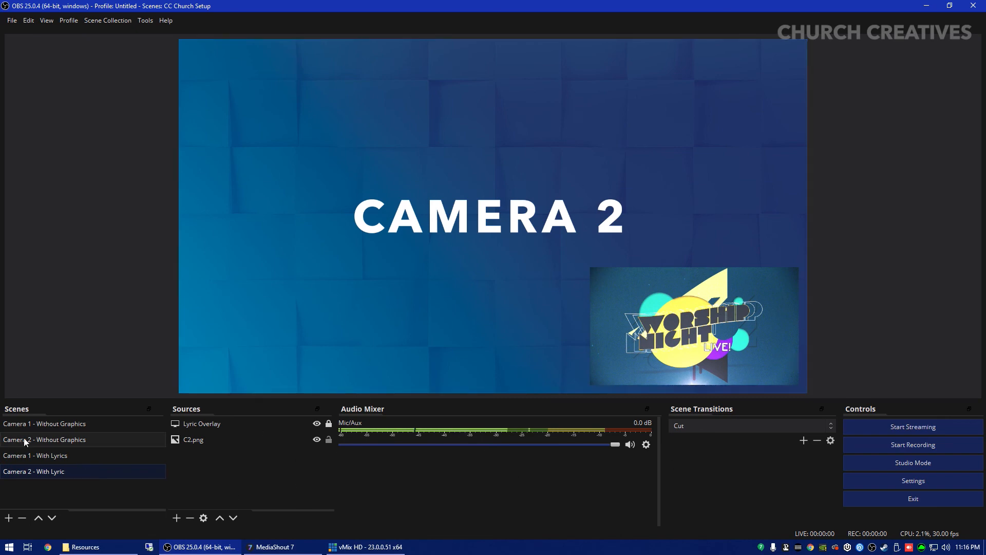
left_click(44, 423)
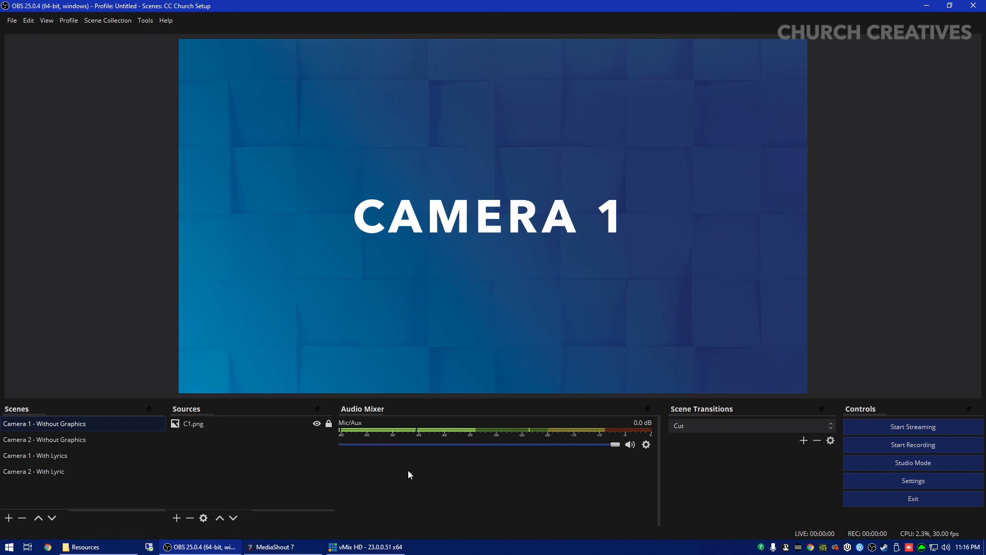
mouse_move(214, 428)
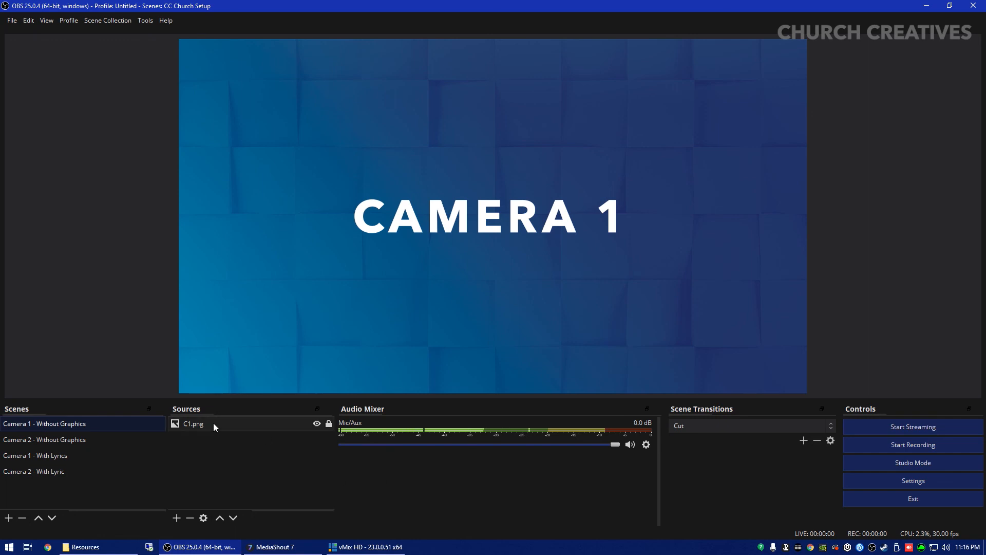
left_click(35, 455)
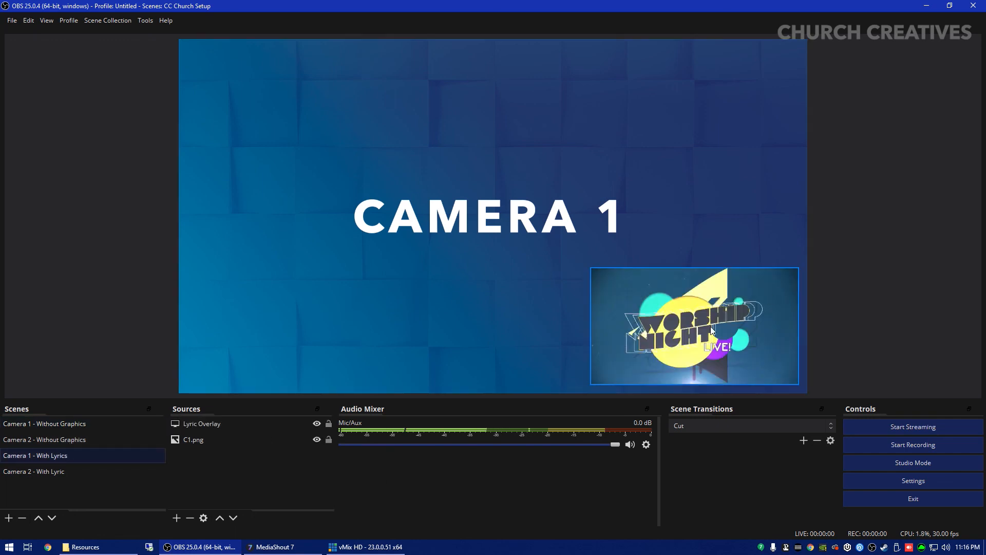
left_click(34, 472)
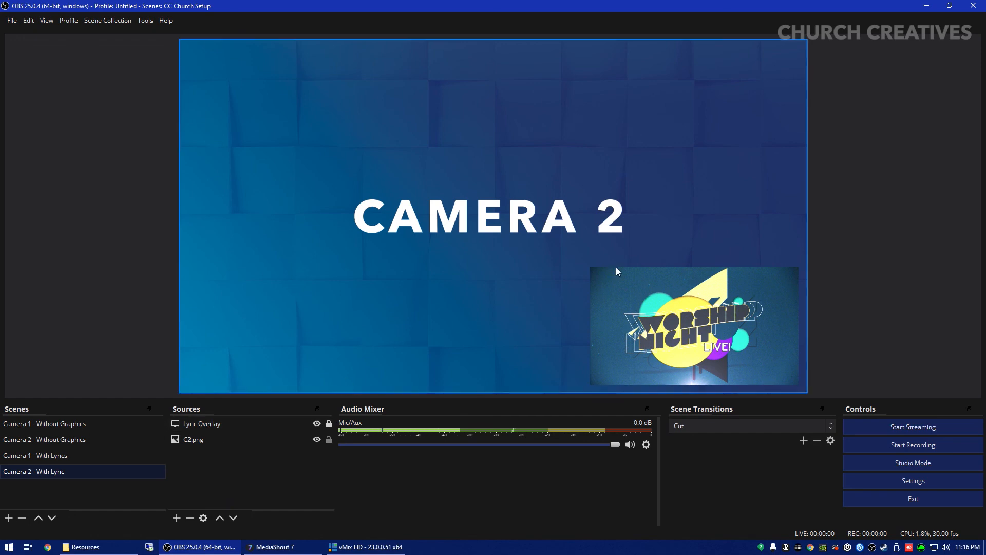
left_click(271, 547)
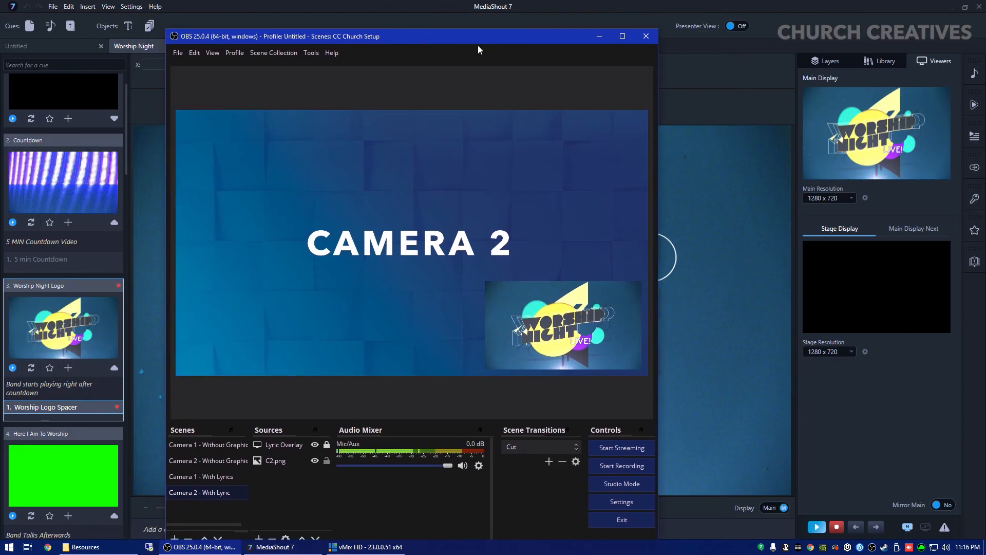
left_click(622, 36)
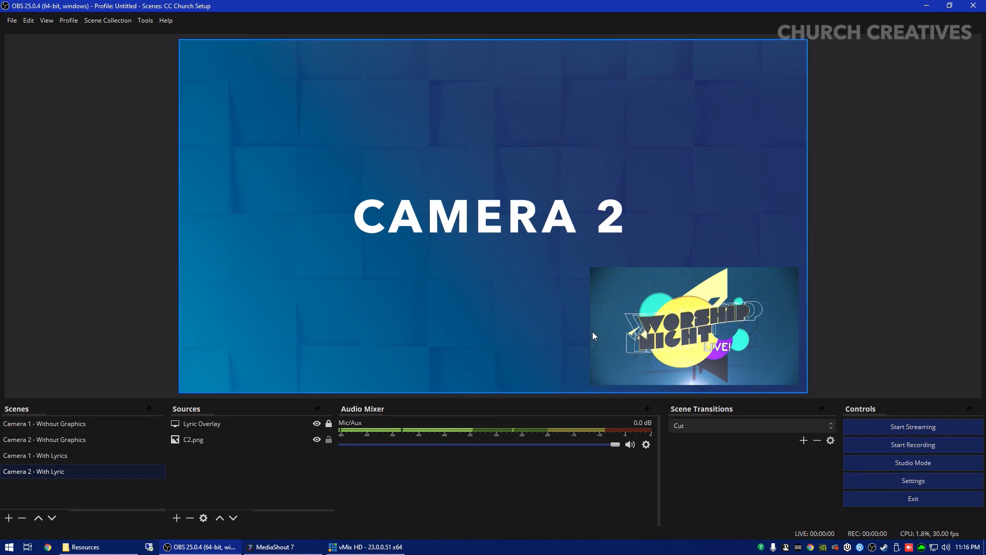
mouse_move(595, 307)
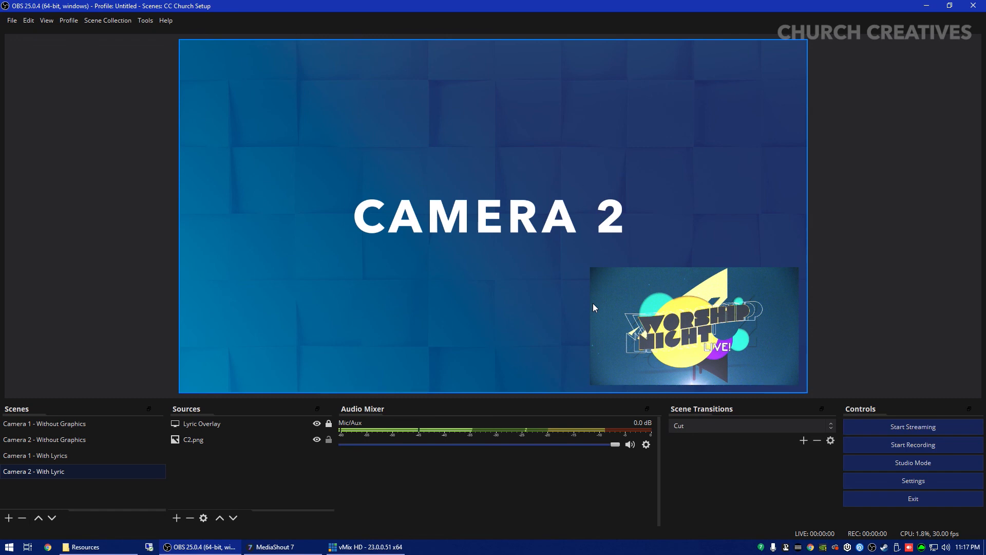
- Dismiss the Sources add menu and select the Camera 1 - Without Graphics scene
left_click(193, 439)
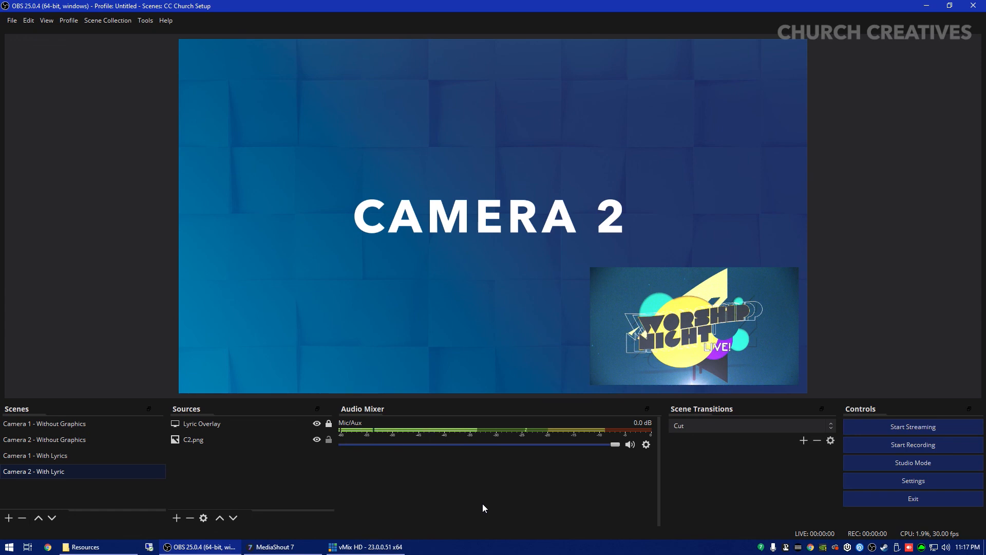
mouse_move(304, 494)
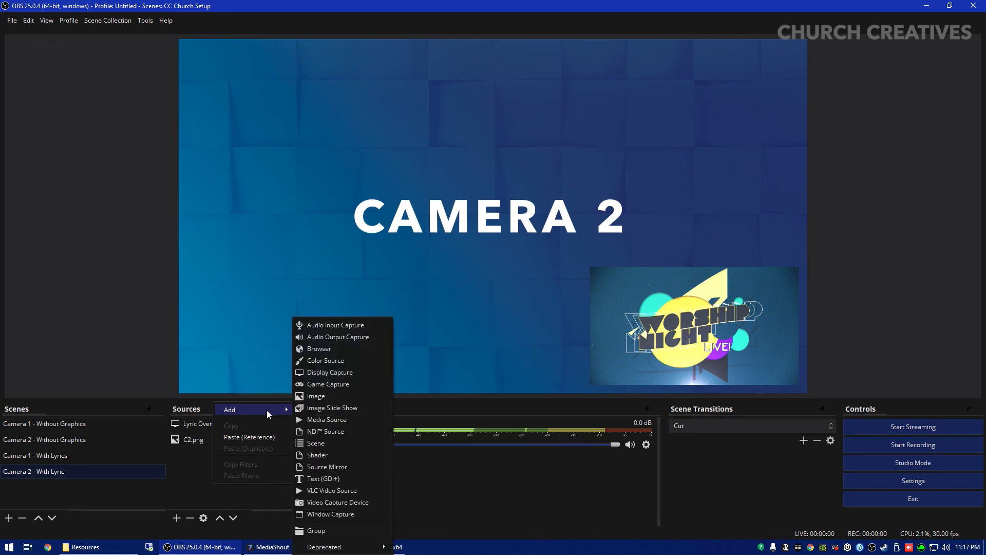
mouse_move(359, 398)
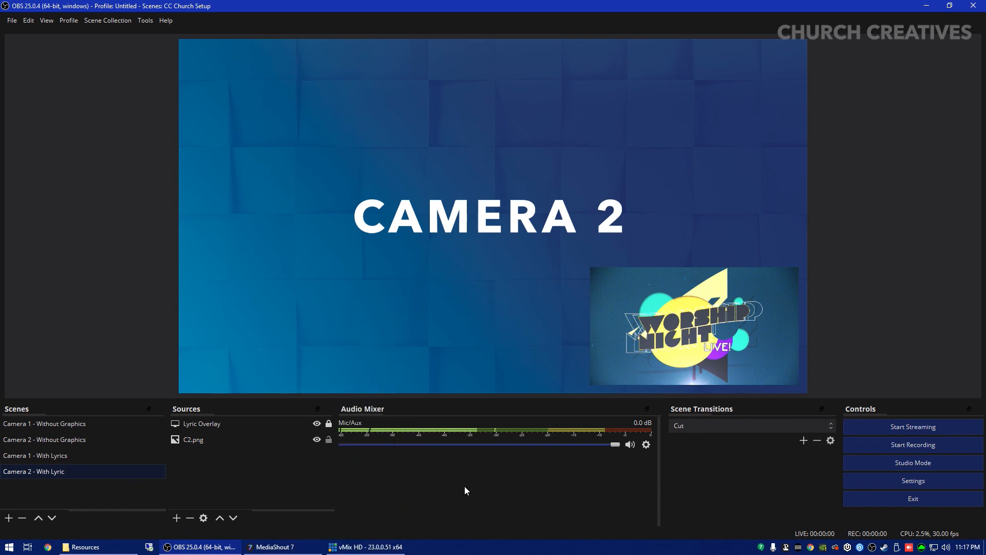
mouse_move(419, 470)
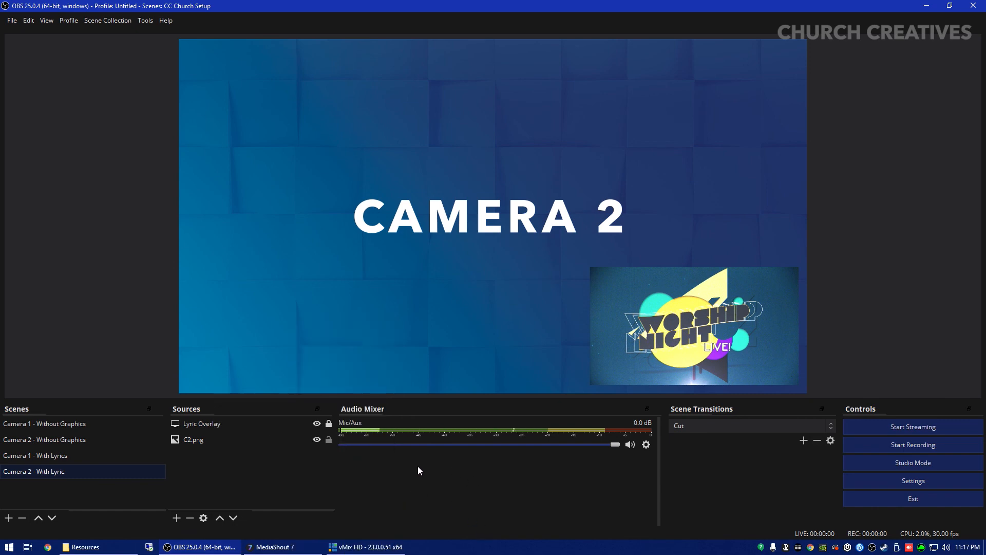
mouse_move(80, 437)
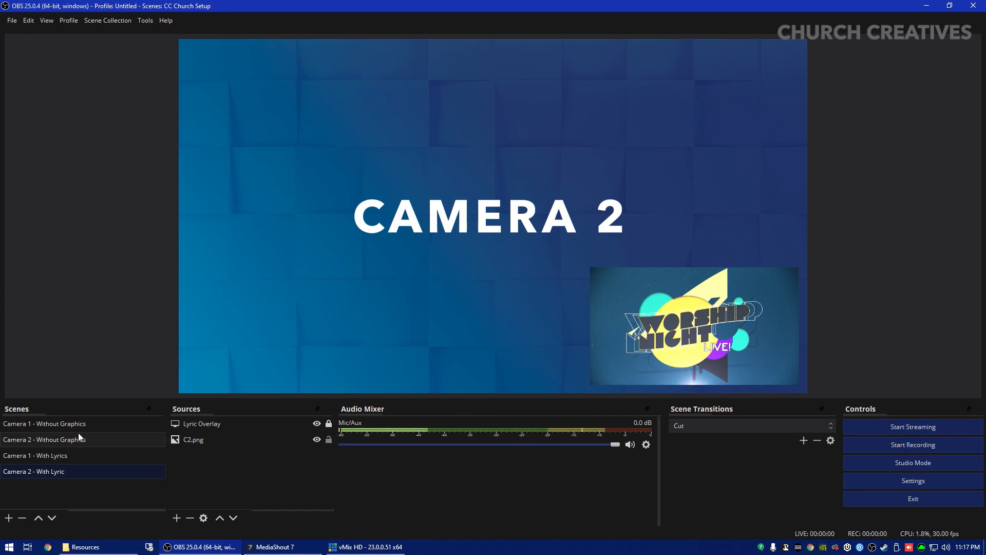
left_click(44, 423)
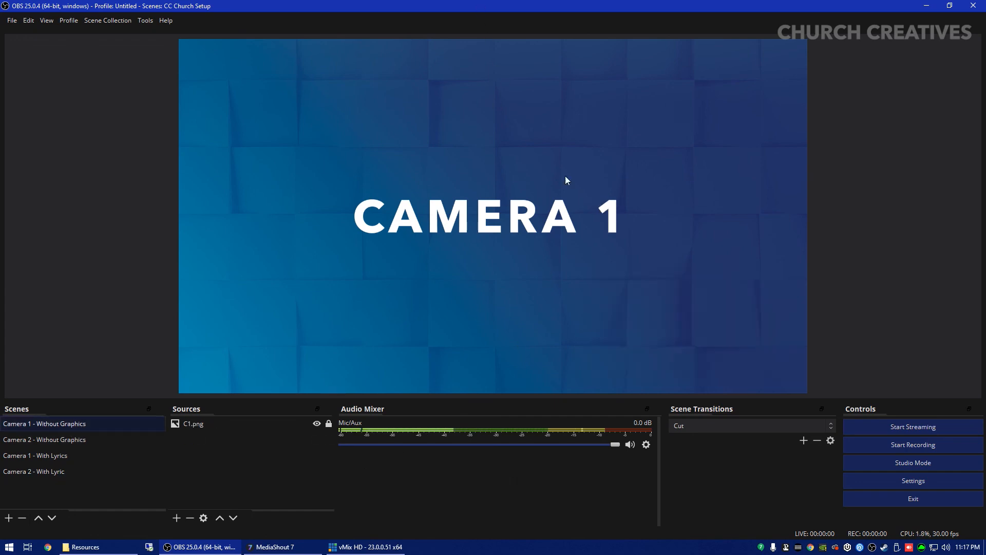
mouse_move(438, 317)
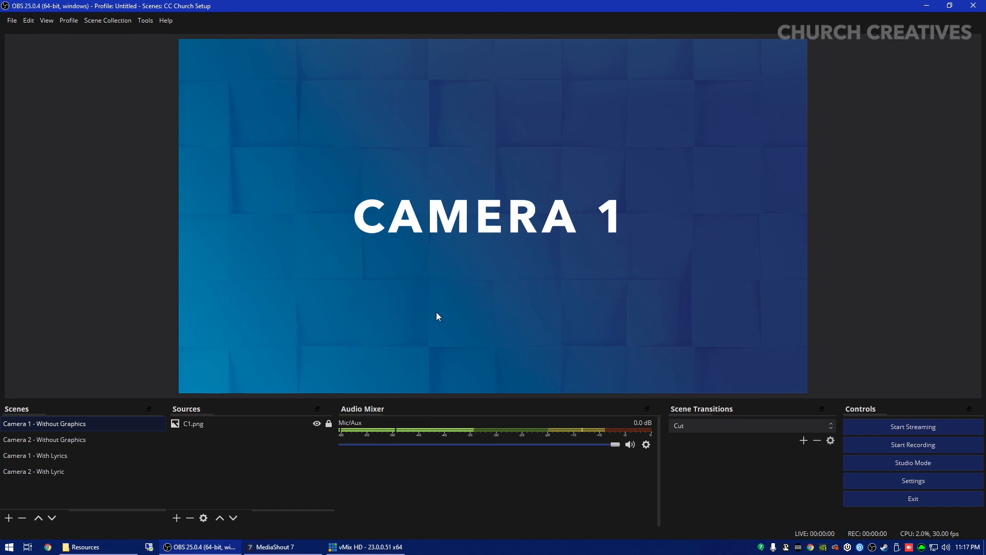